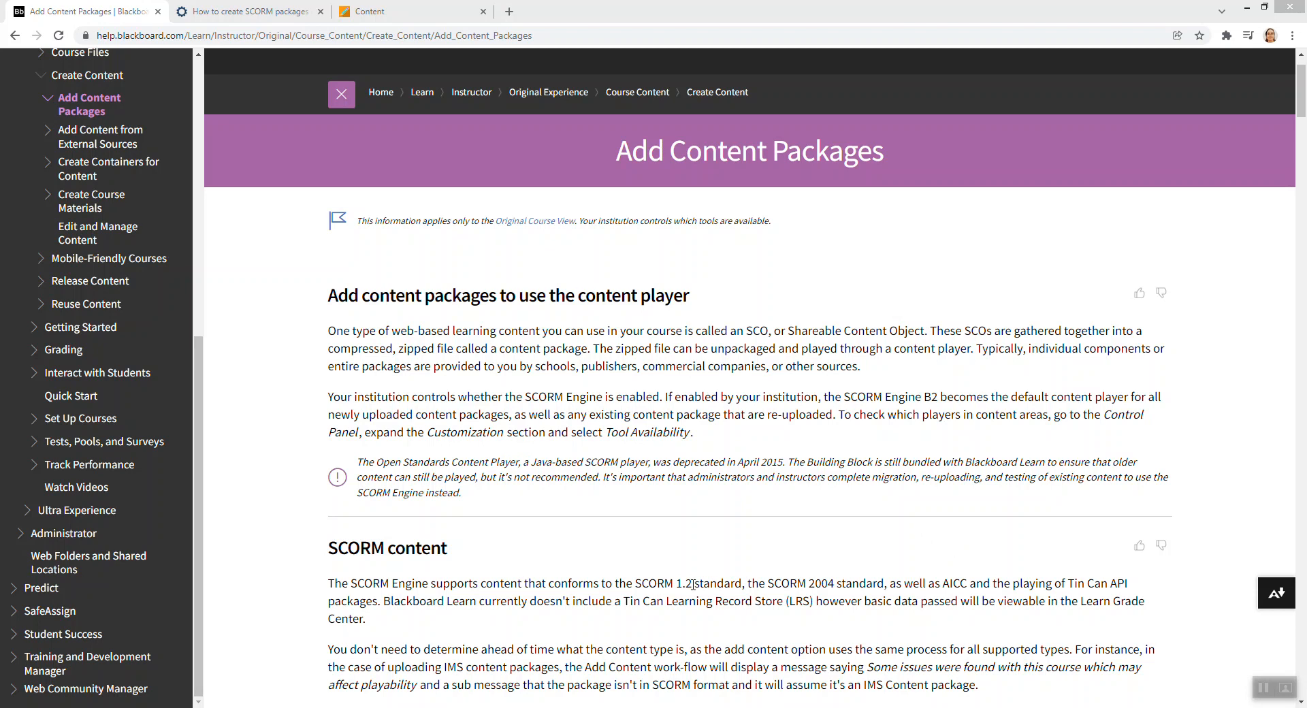
- Read down the current page and highlight the SCORM 2004 standard mention
{"action": "scroll", "scroll_direction": "down", "scroll_amount": 3}
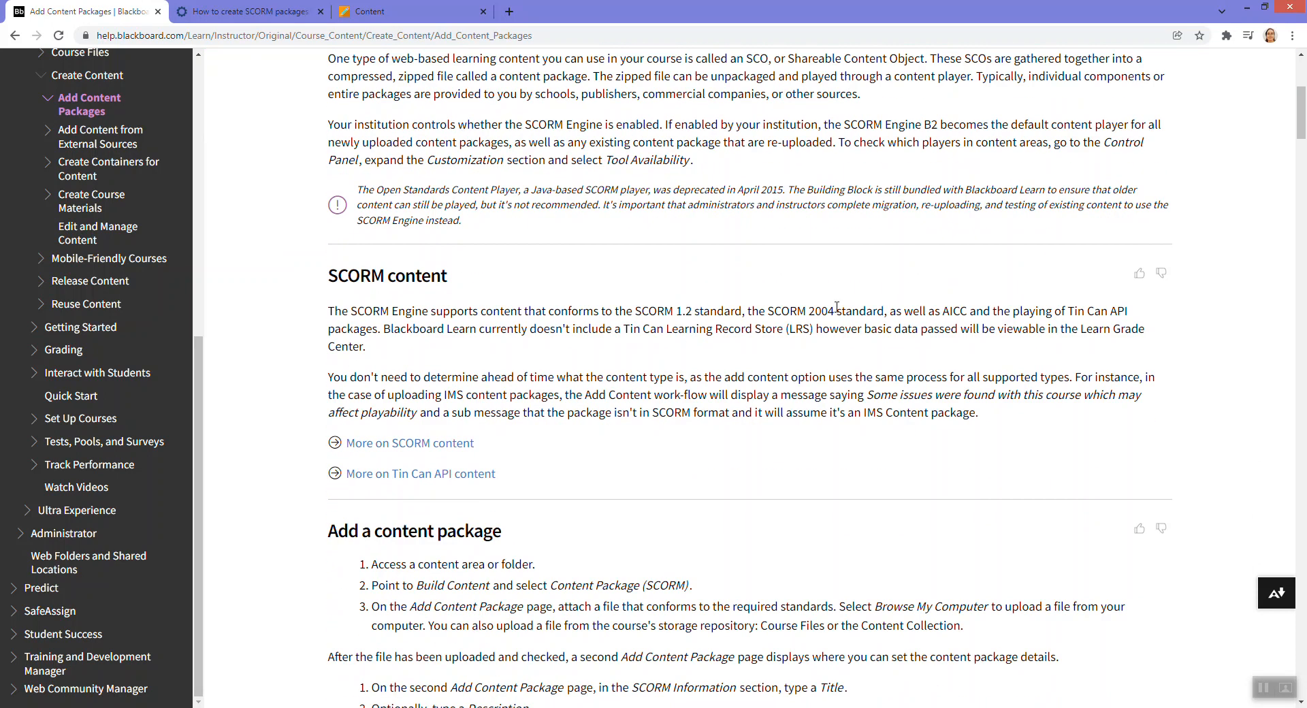
{"action": "mouse_move", "coordinate": [963, 310]}
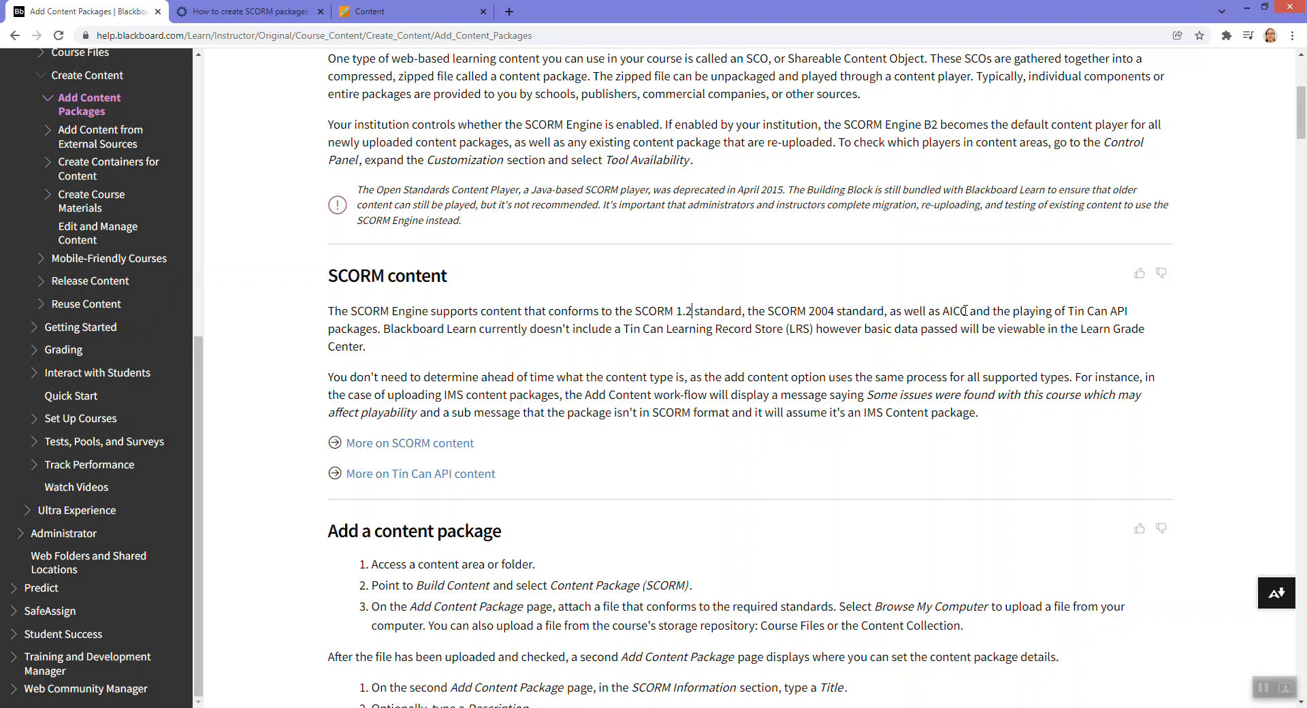
{"action": "mouse_move", "coordinate": [642, 309]}
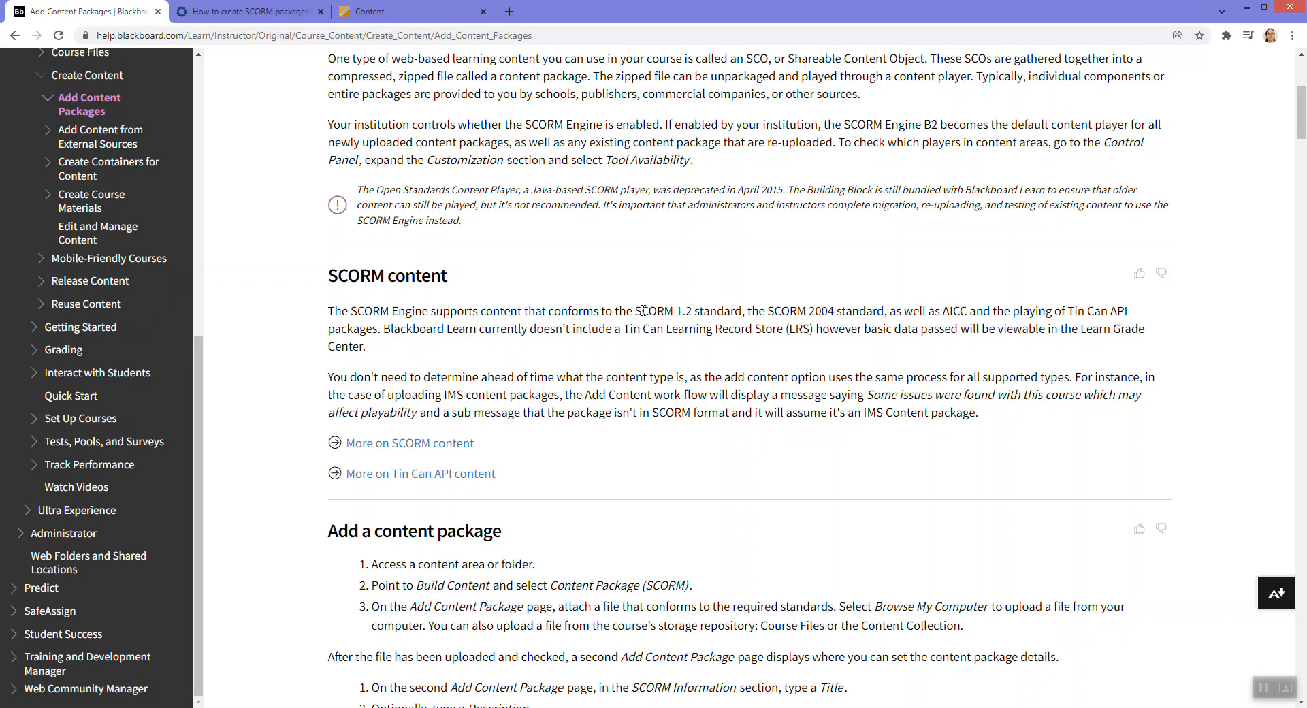
{"action": "double_click", "coordinate": [655, 310]}
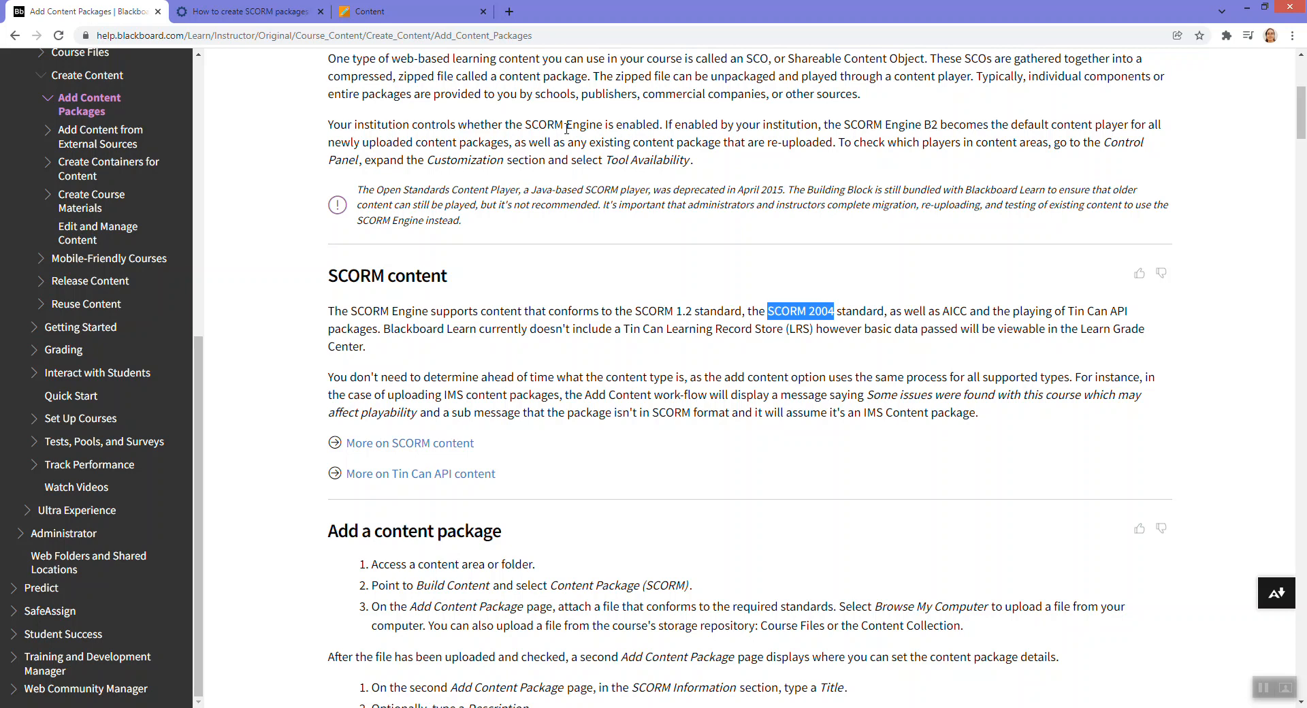
{"action": "mouse_move", "coordinate": [407, 72]}
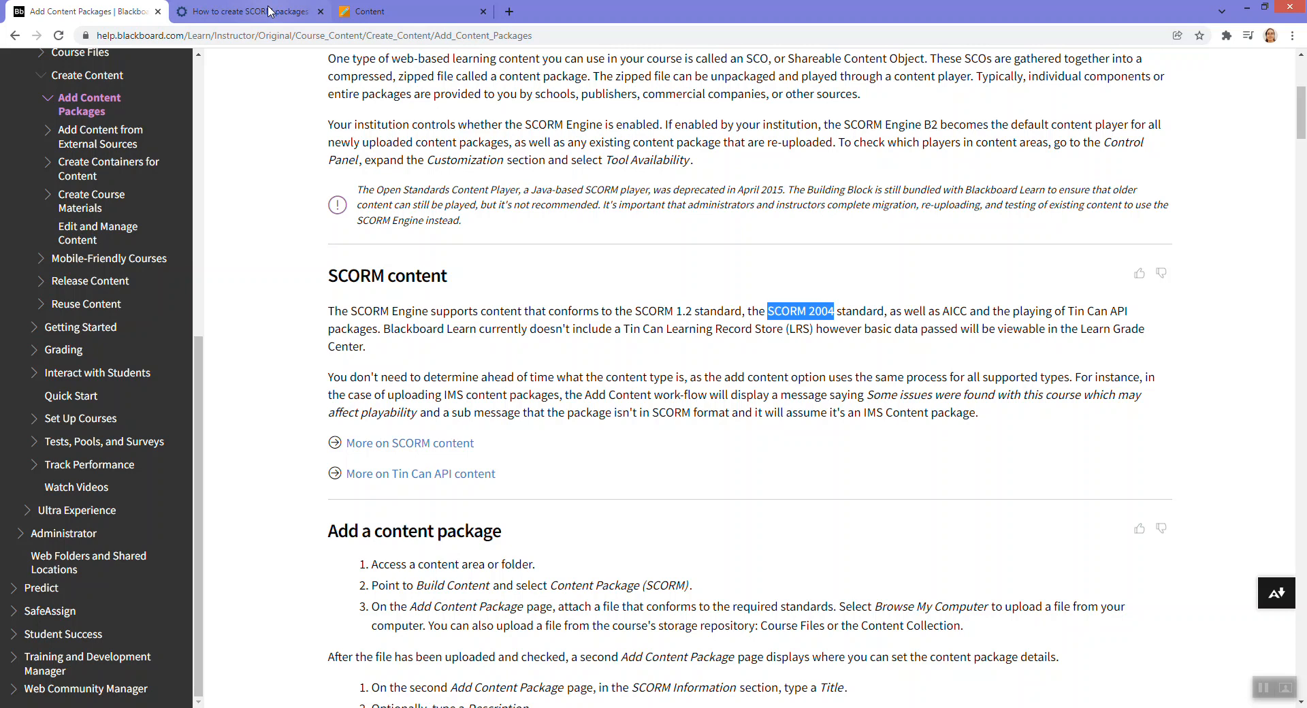
- Switch to the Rustici SCORM guide and read through Choose SCORM settings and reporting criteria
{"action": "left_click", "coordinate": [246, 11]}
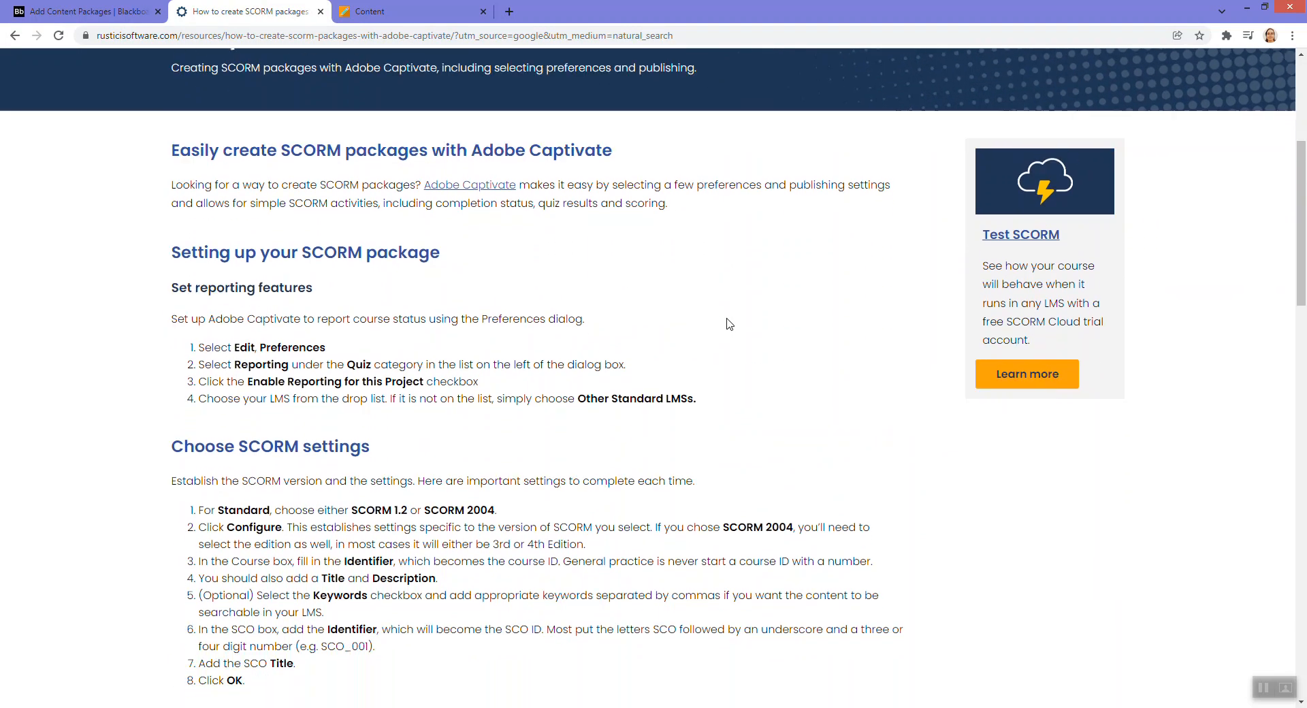
{"action": "scroll", "scroll_direction": "down", "scroll_amount": 3}
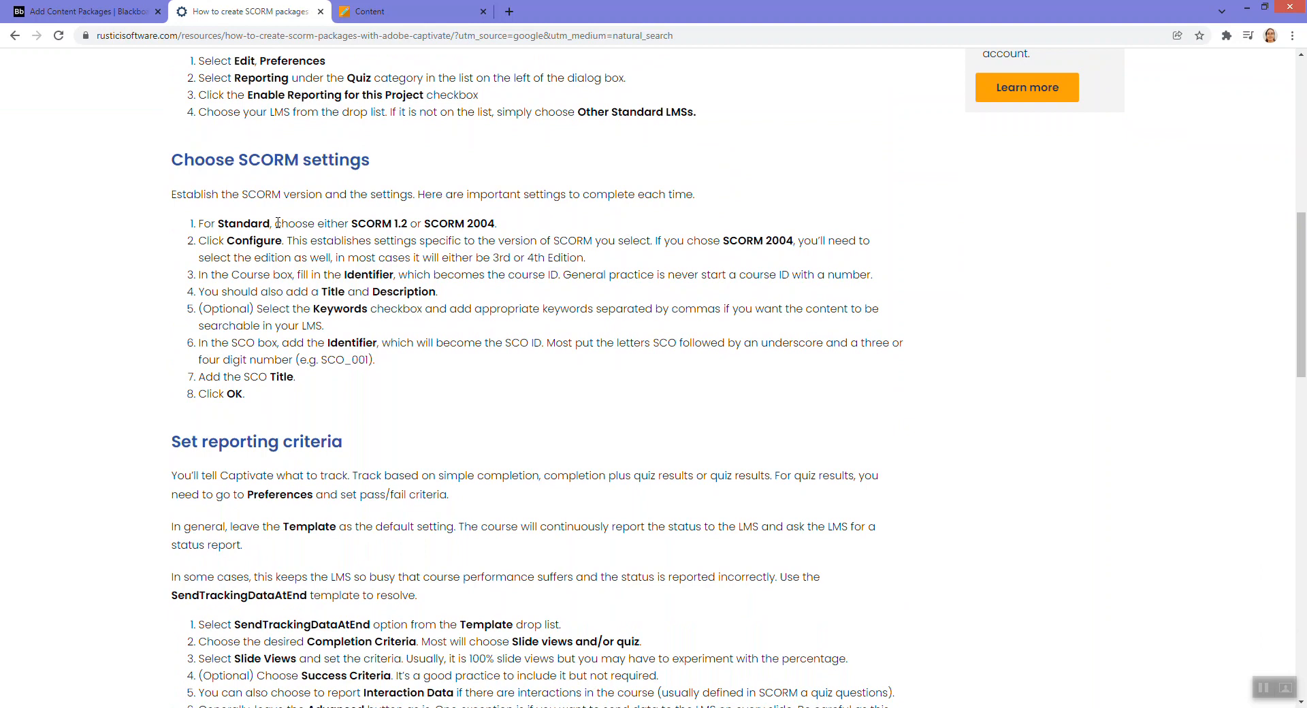
{"action": "mouse_move", "coordinate": [550, 129]}
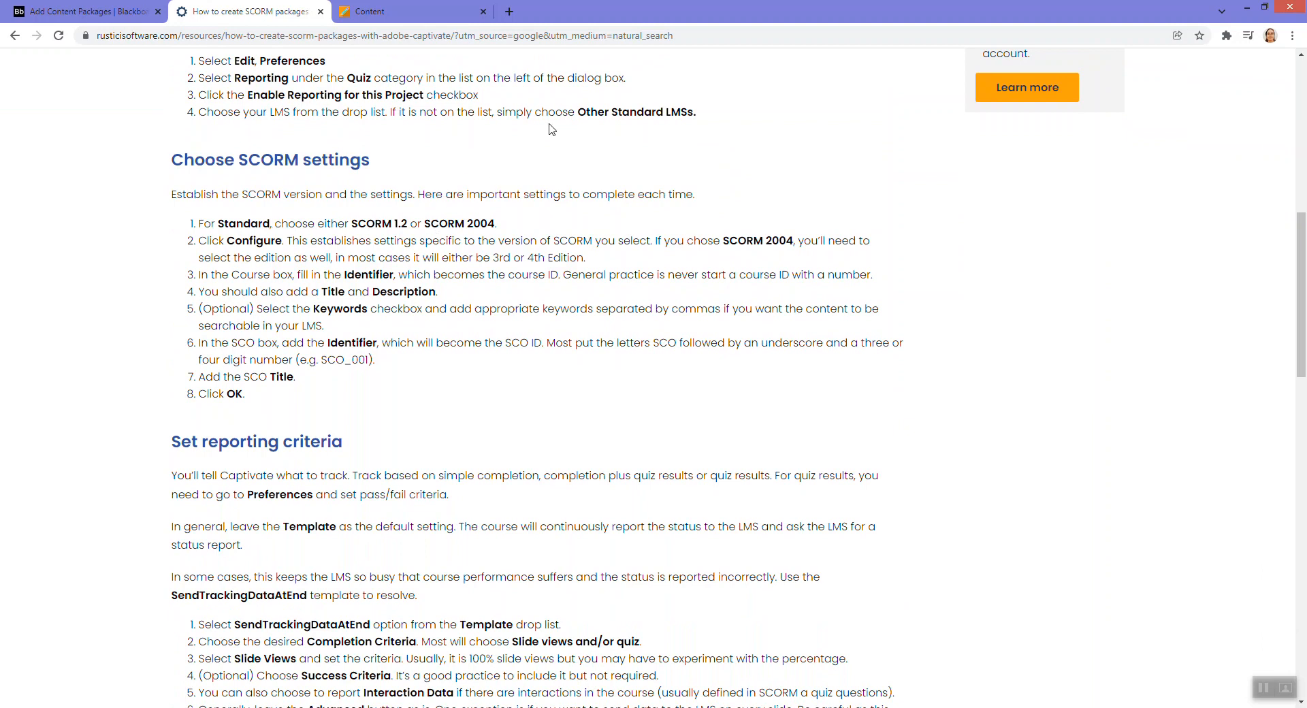
{"action": "mouse_move", "coordinate": [413, 262]}
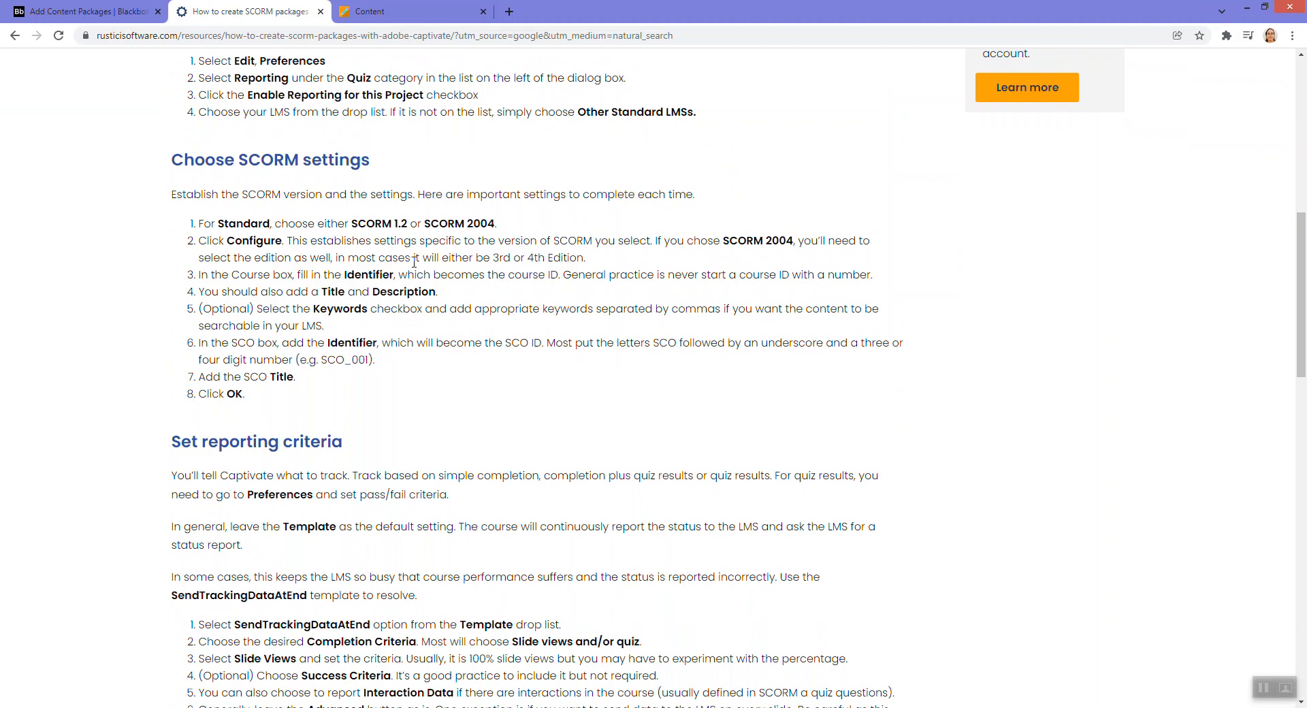
{"action": "mouse_move", "coordinate": [317, 385]}
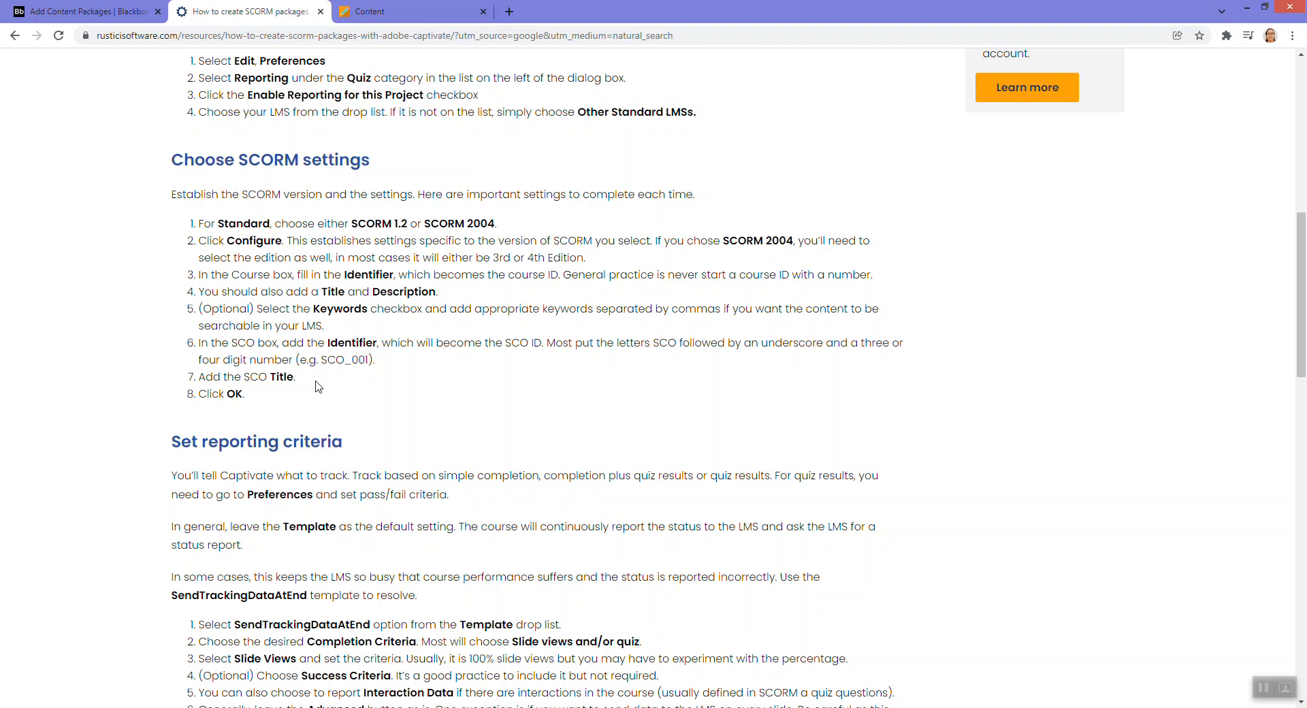
{"action": "mouse_move", "coordinate": [356, 325]}
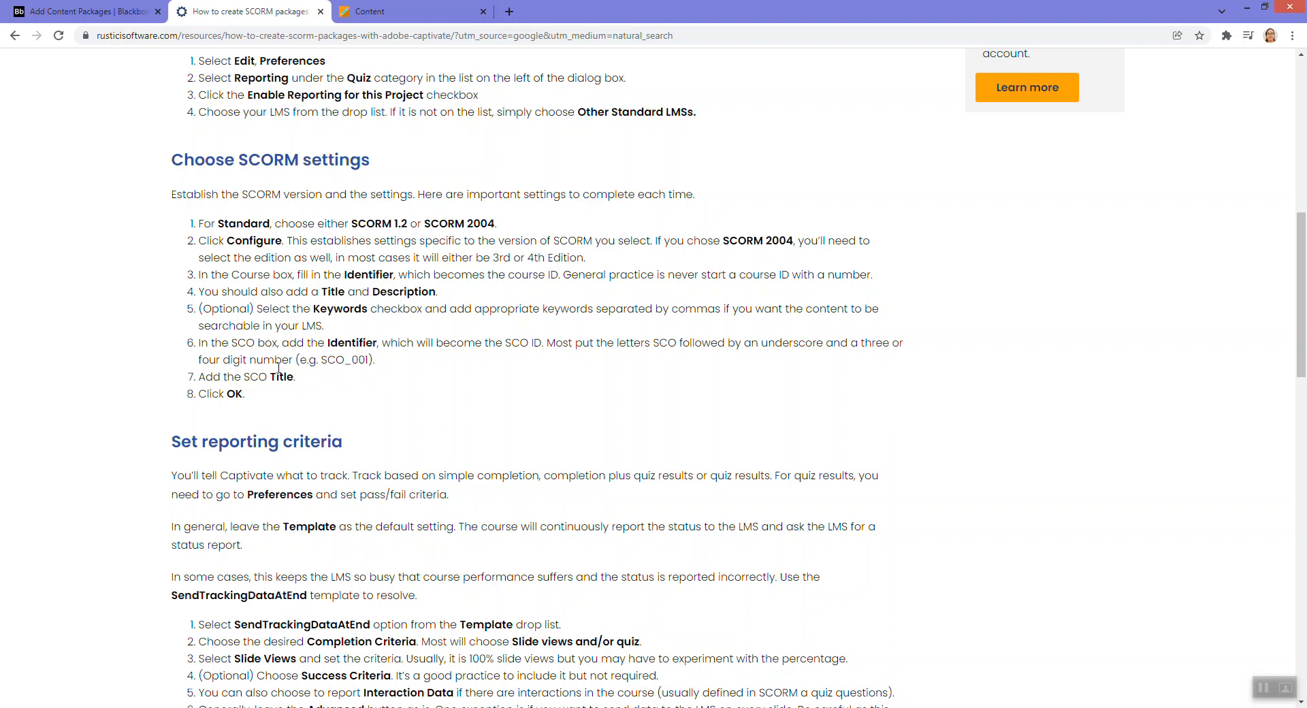
{"action": "scroll", "scroll_direction": "down", "scroll_amount": 3}
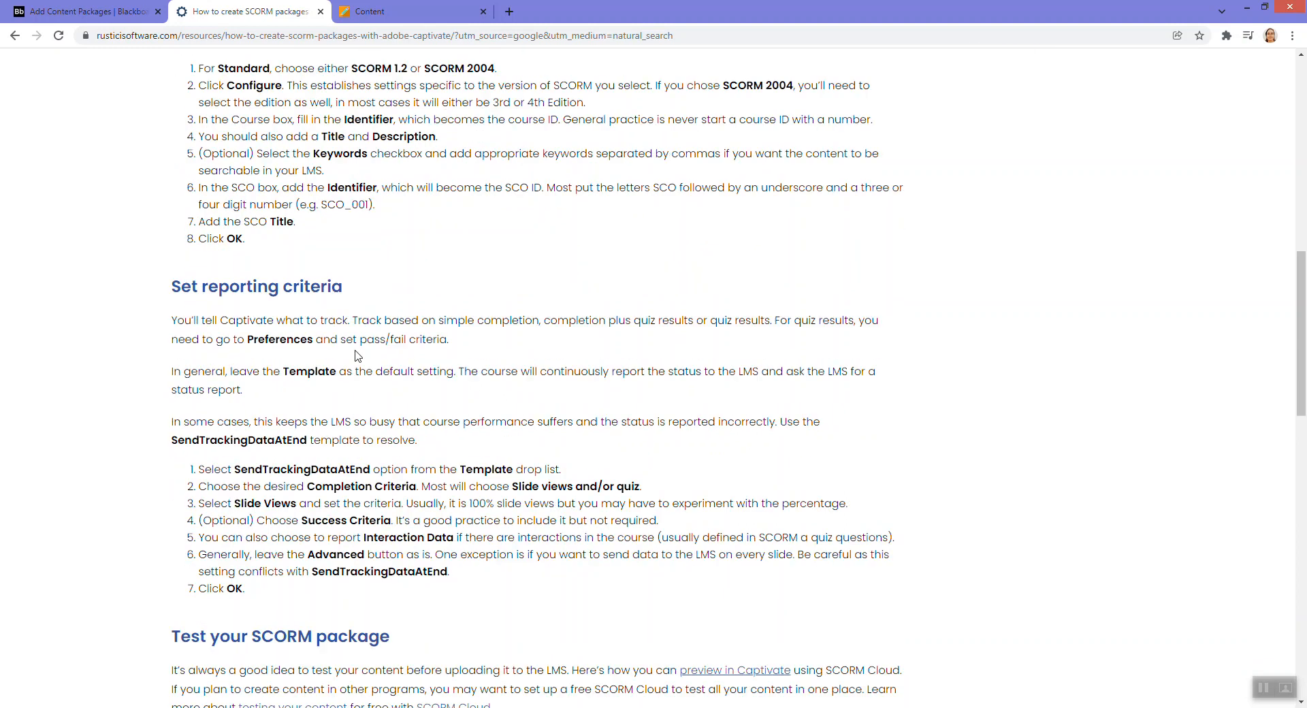
{"action": "scroll", "scroll_direction": "down", "scroll_amount": 3}
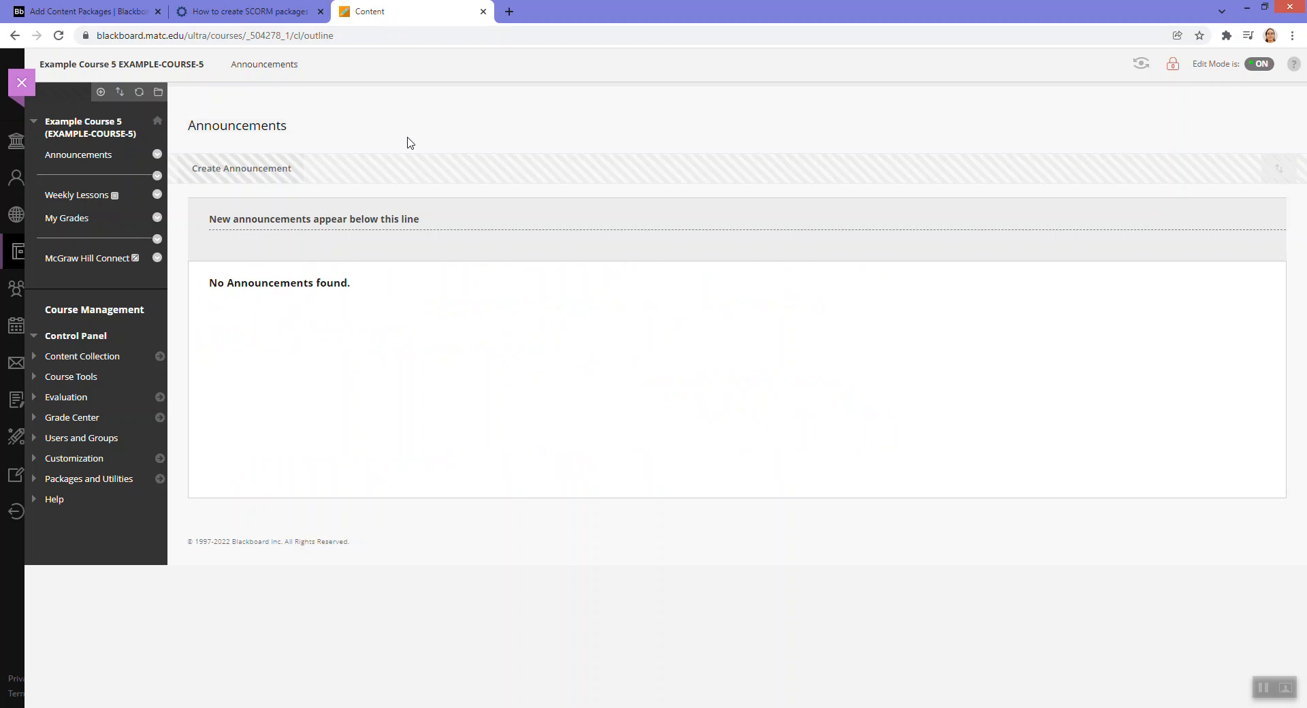
{"action": "mouse_move", "coordinate": [412, 154]}
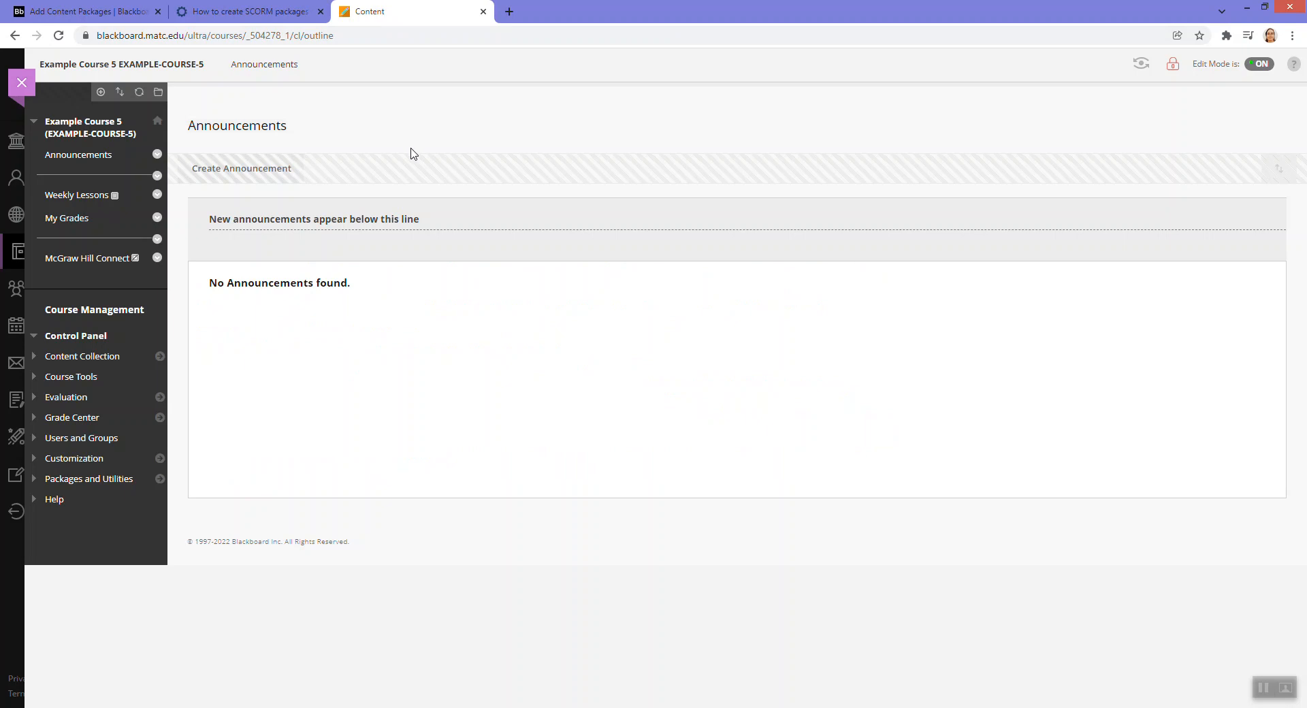
{"action": "mouse_move", "coordinate": [83, 200]}
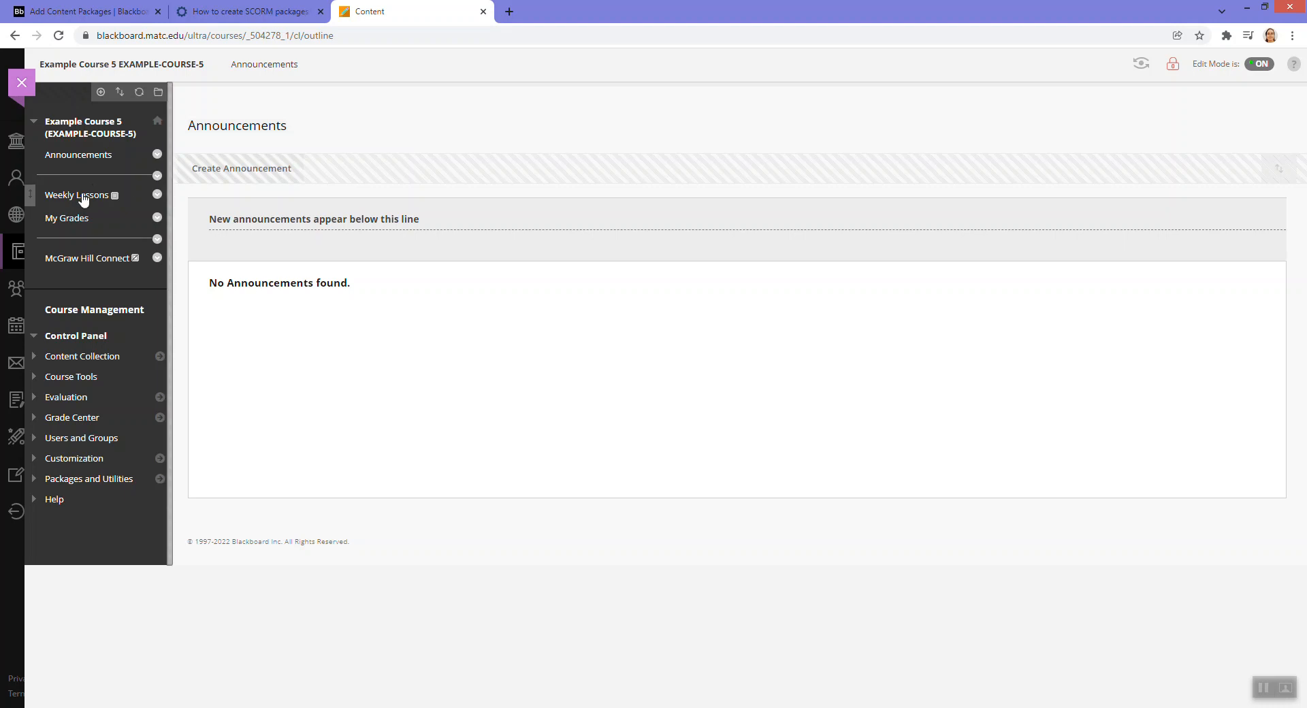
- From Weekly Lessons, start adding a Content Package (SCORM) via Build Content
{"action": "left_click", "coordinate": [76, 195]}
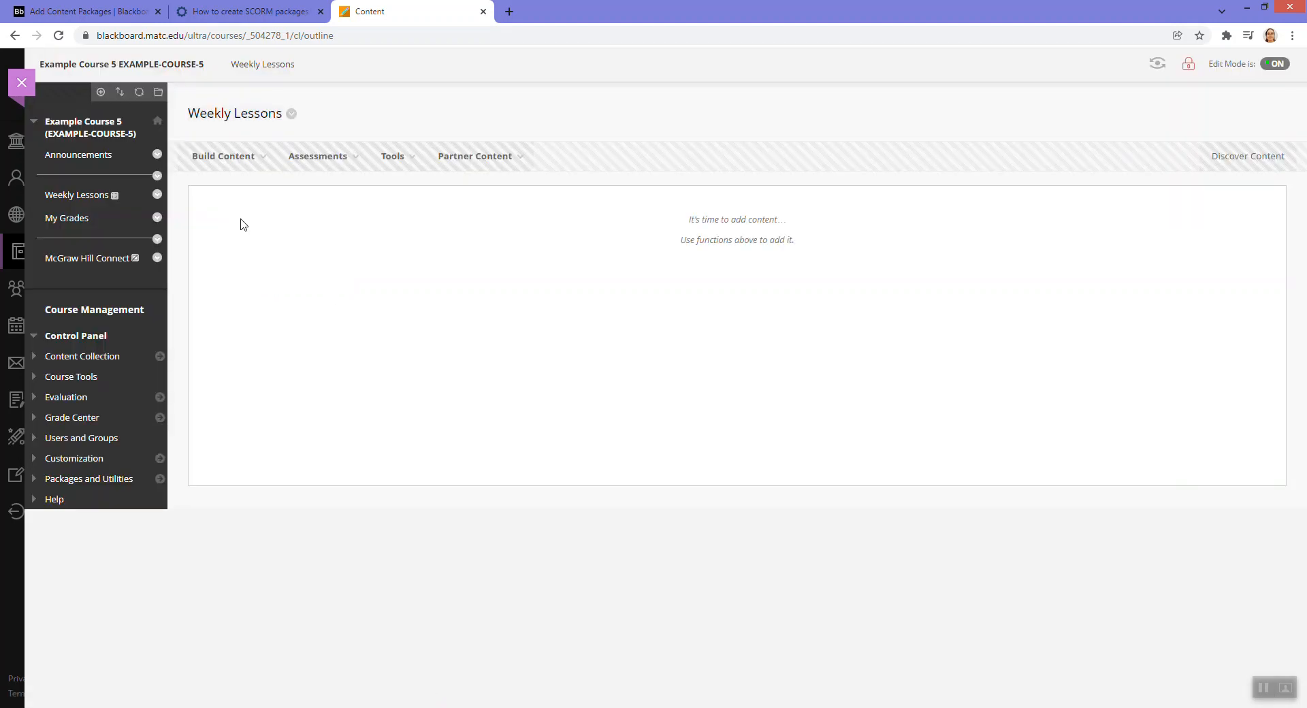
{"action": "left_click", "coordinate": [222, 157]}
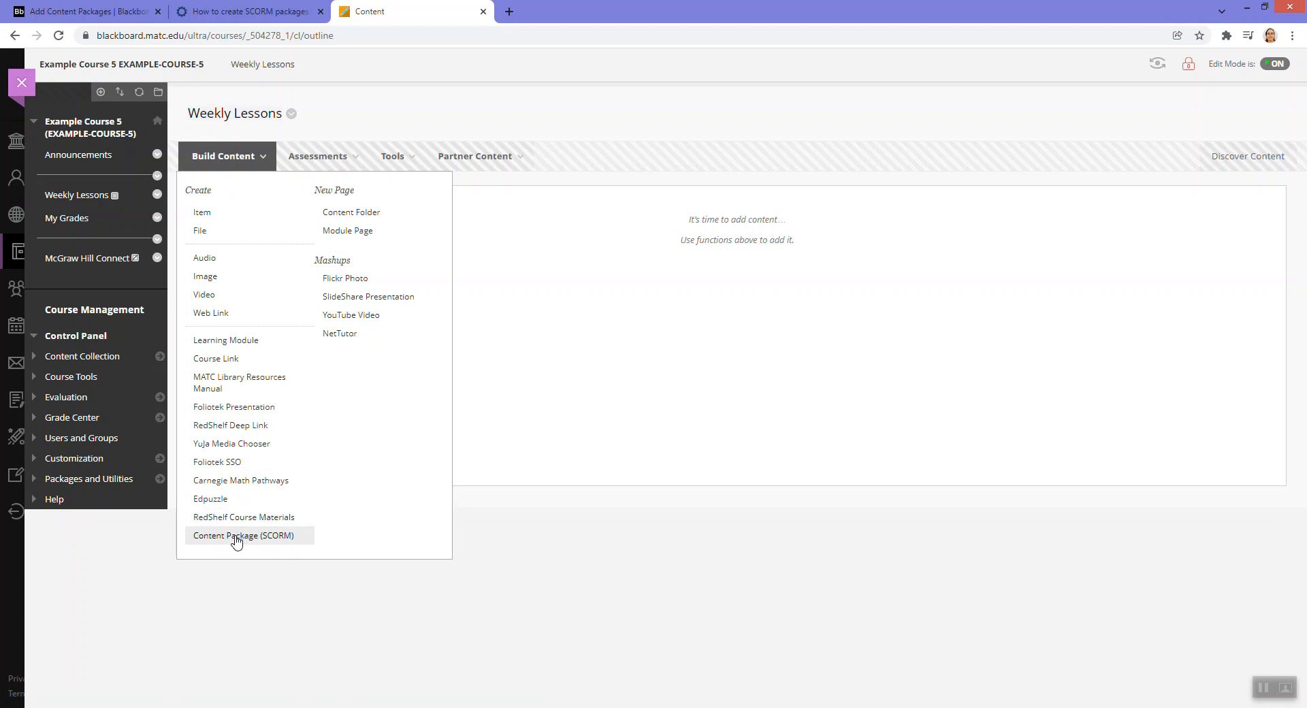
{"action": "left_click", "coordinate": [243, 535]}
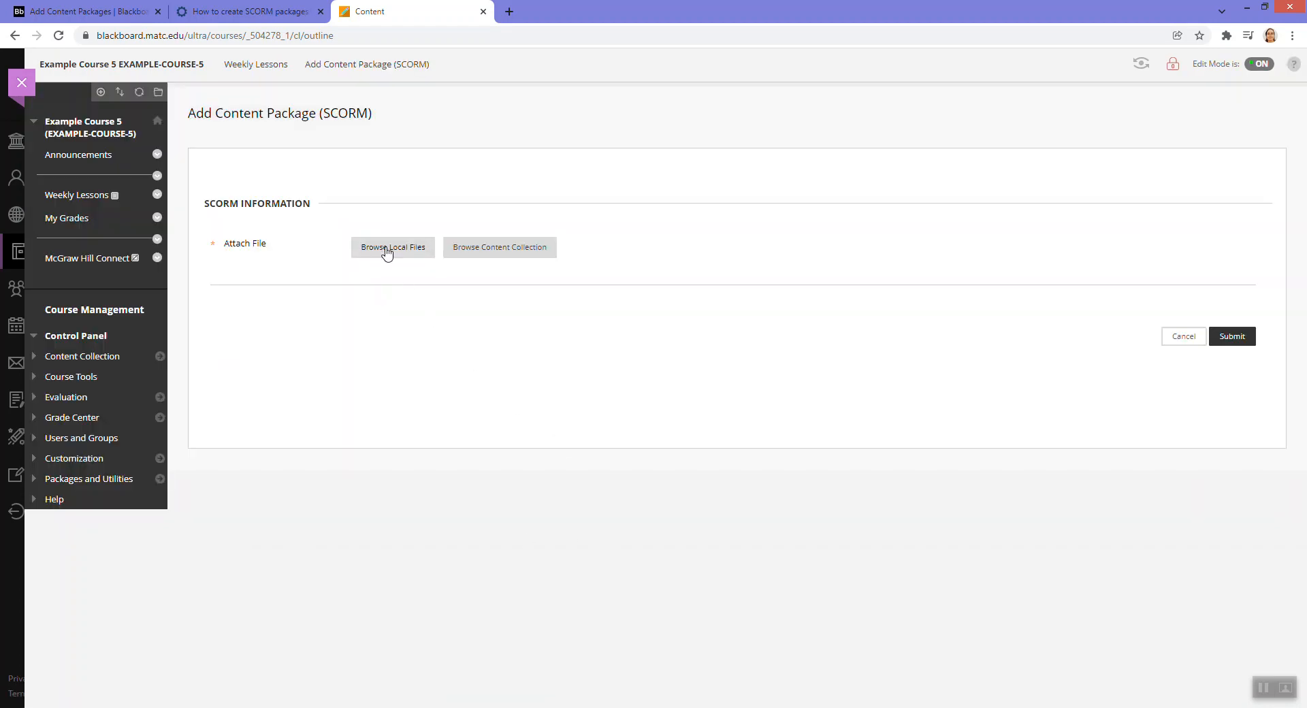
- Attach applied-practice-test-taking-7-9-18-SCORM.zip from the Desktop via Browse Local Files
{"action": "left_click", "coordinate": [392, 247]}
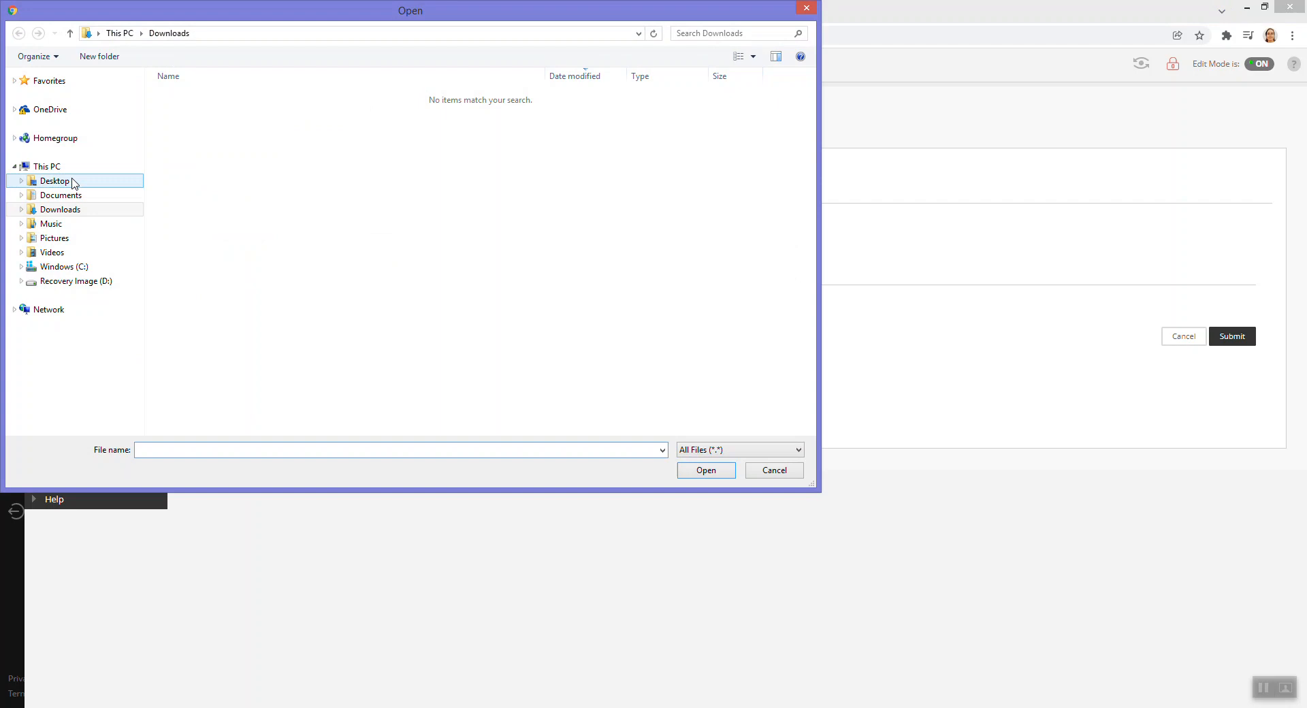
{"action": "left_click", "coordinate": [54, 181]}
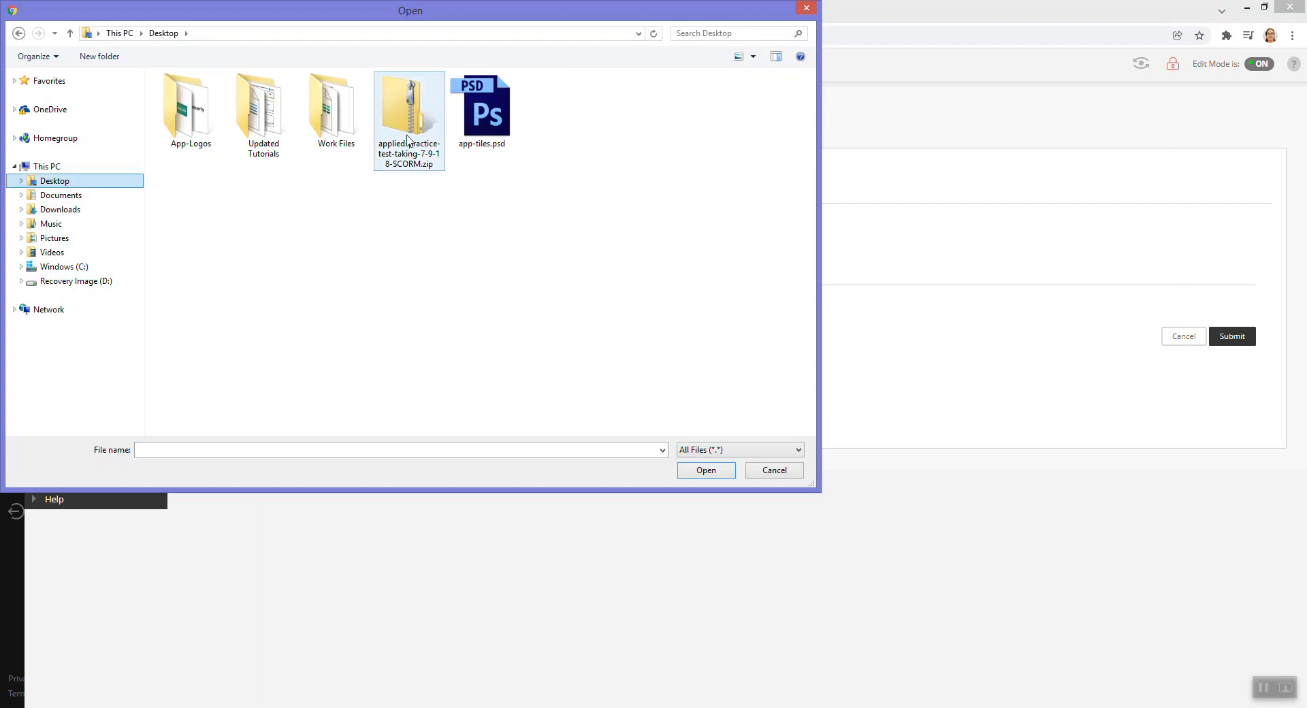
{"action": "mouse_move", "coordinate": [404, 166]}
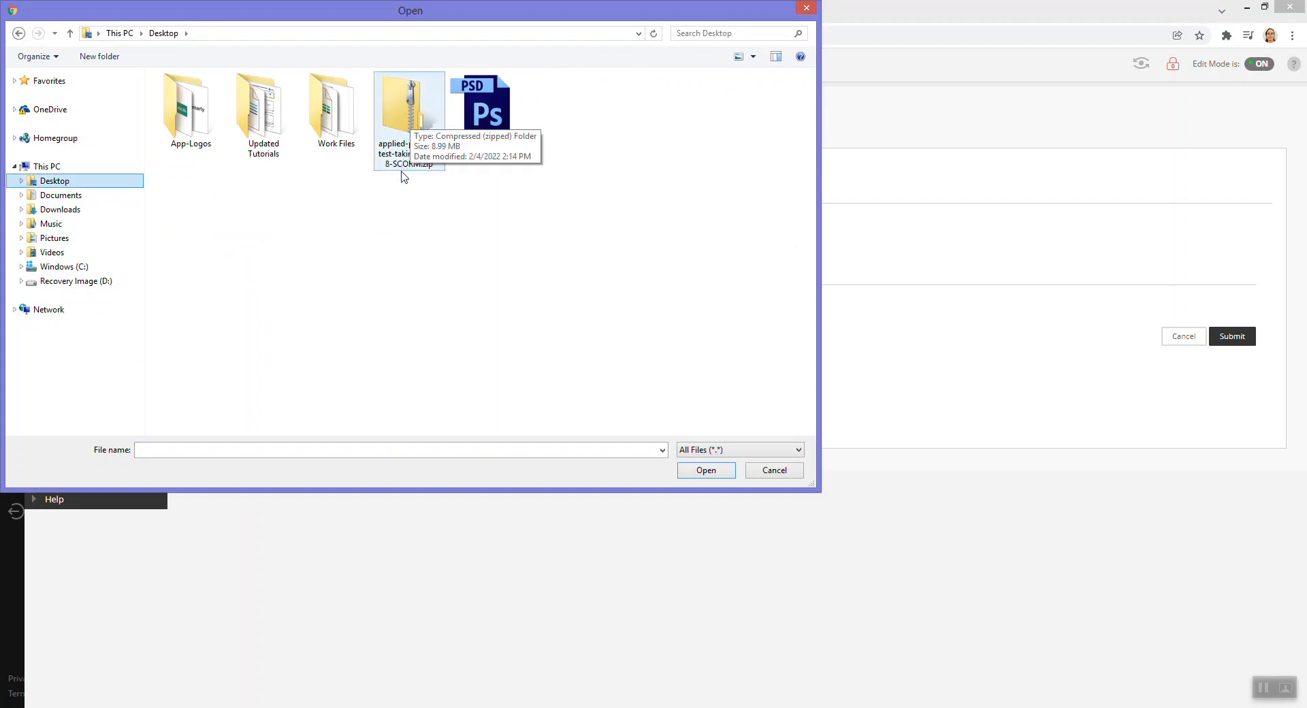
{"action": "mouse_move", "coordinate": [458, 284]}
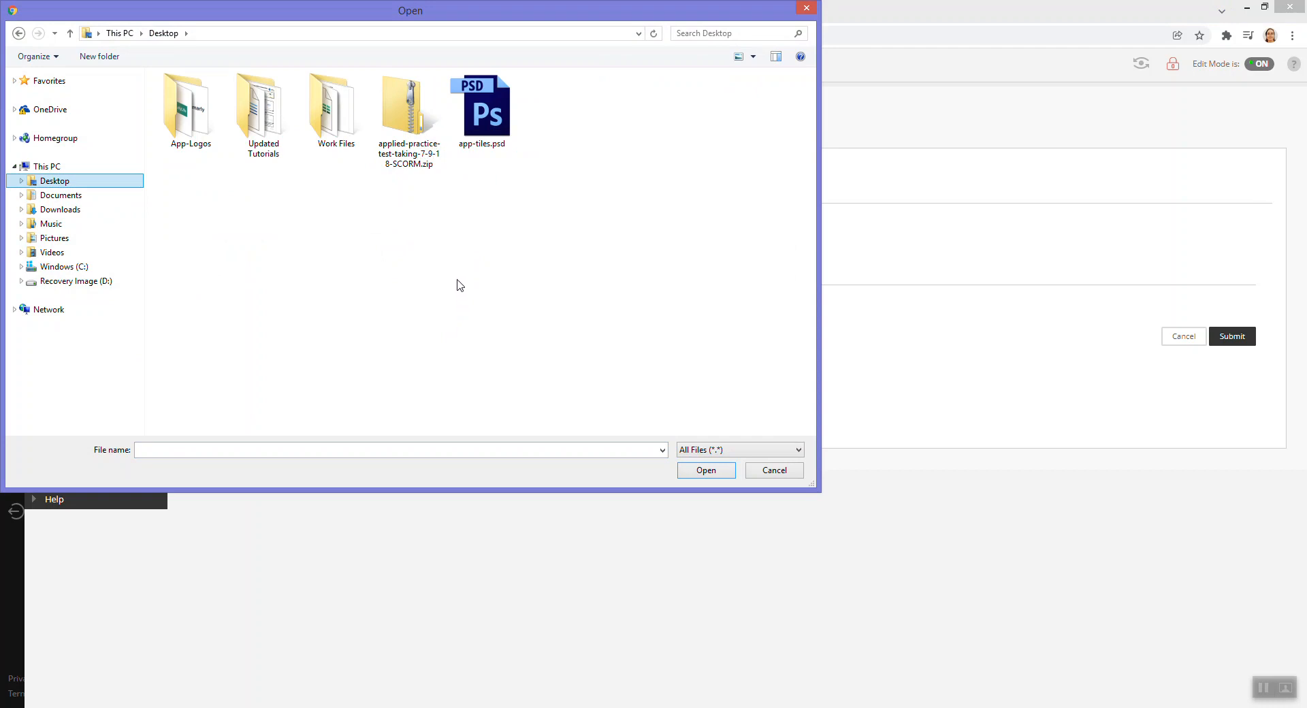
{"action": "mouse_move", "coordinate": [427, 234]}
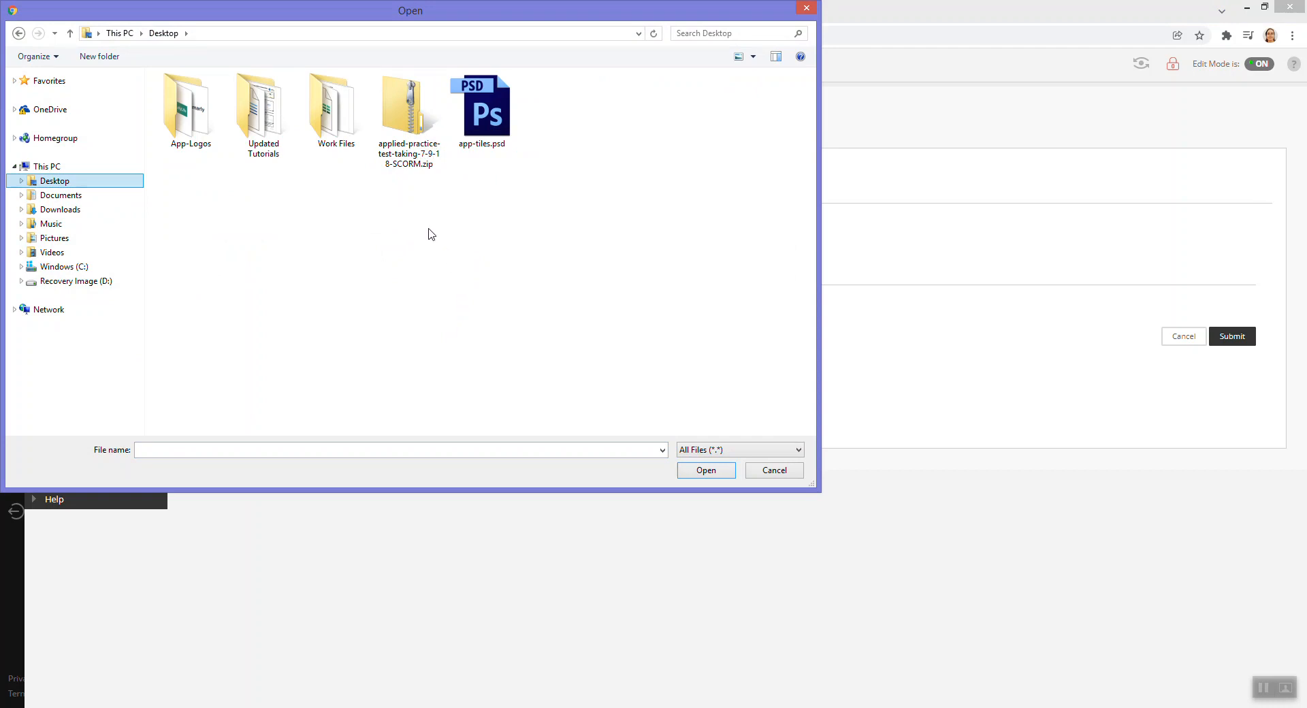
{"action": "mouse_move", "coordinate": [408, 199]}
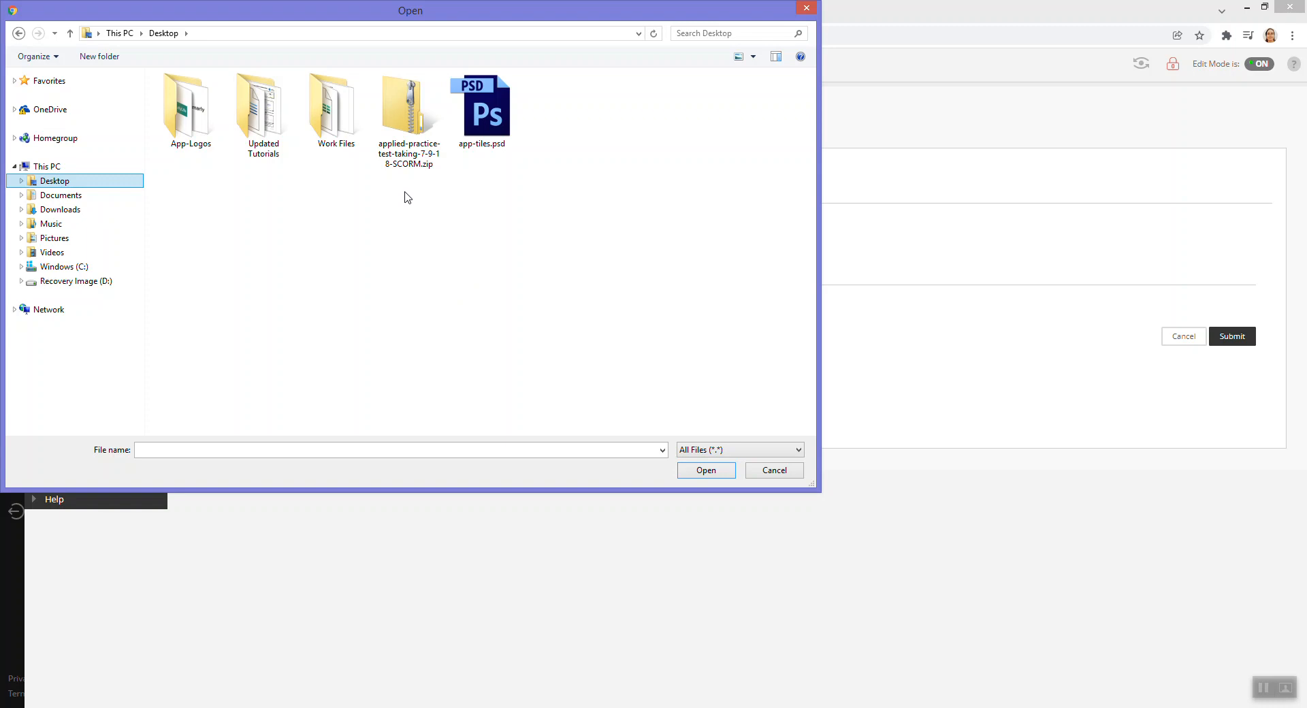
{"action": "left_click", "coordinate": [409, 108]}
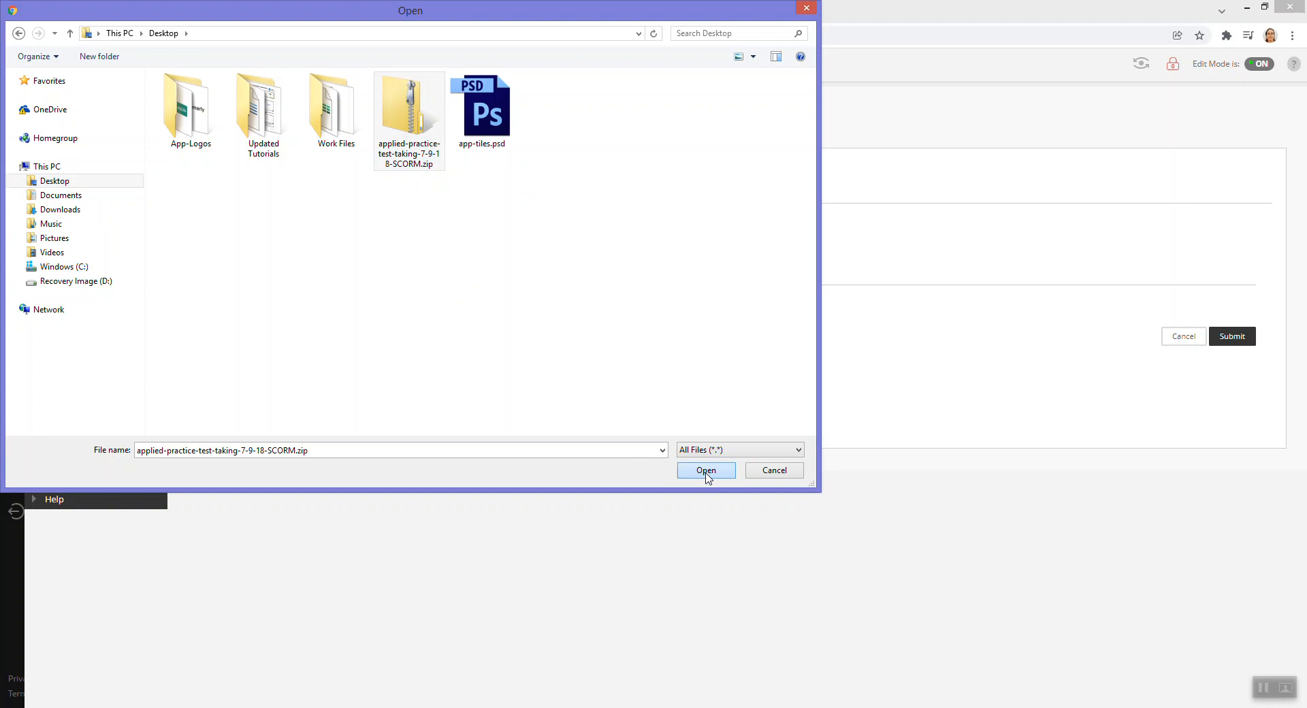
{"action": "left_click", "coordinate": [705, 470]}
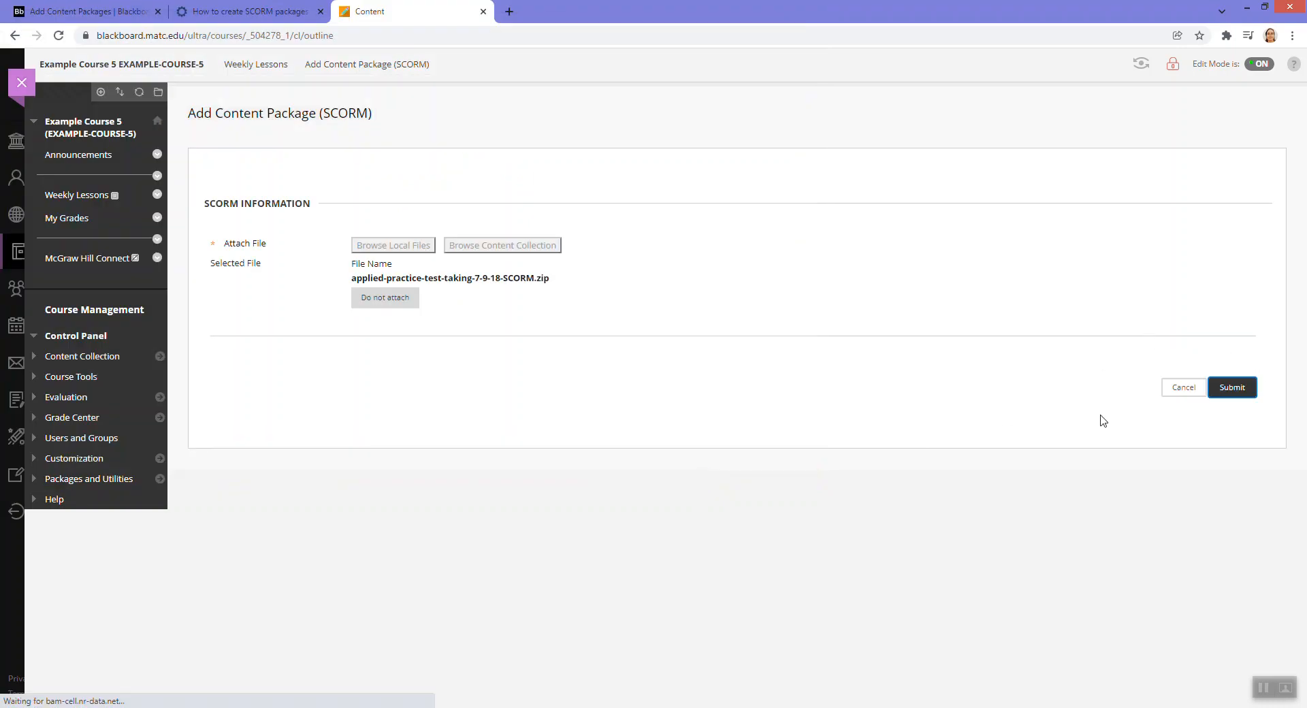
{"action": "mouse_move", "coordinate": [781, 449]}
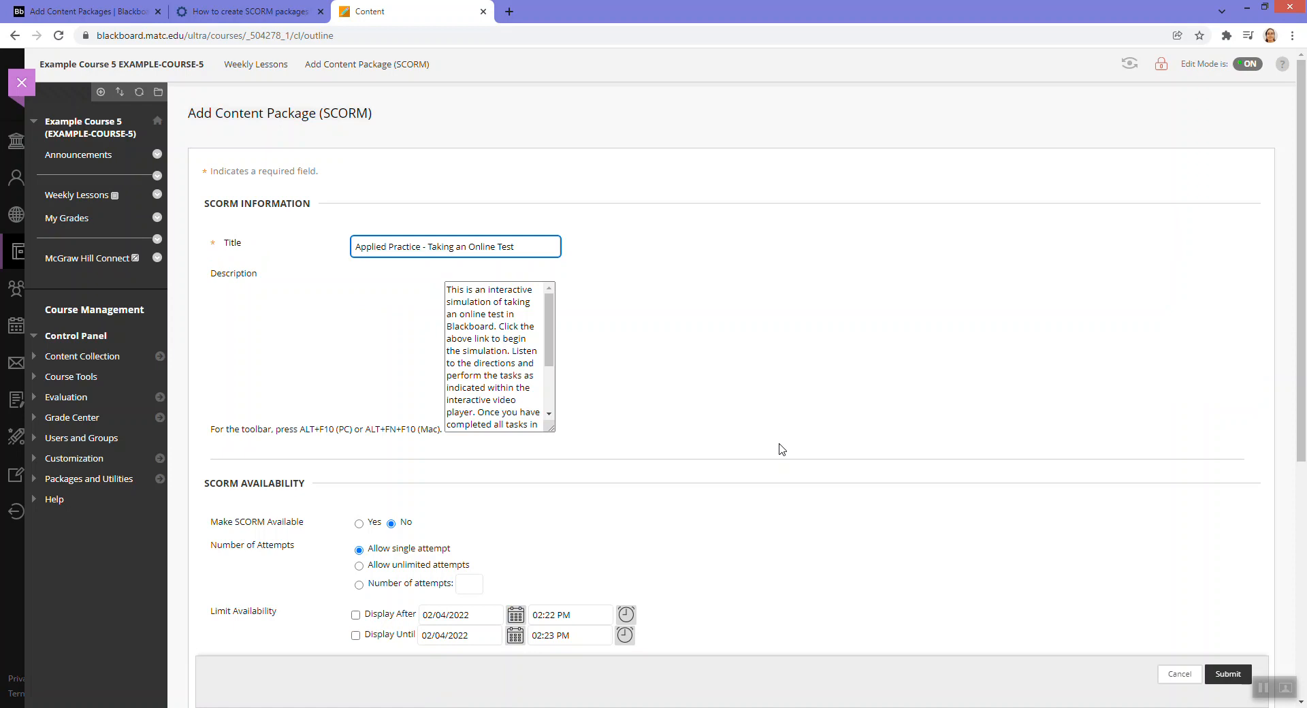
- Make the package available with unlimited attempts and tracking of number of views turned on
{"action": "left_click", "coordinate": [498, 354]}
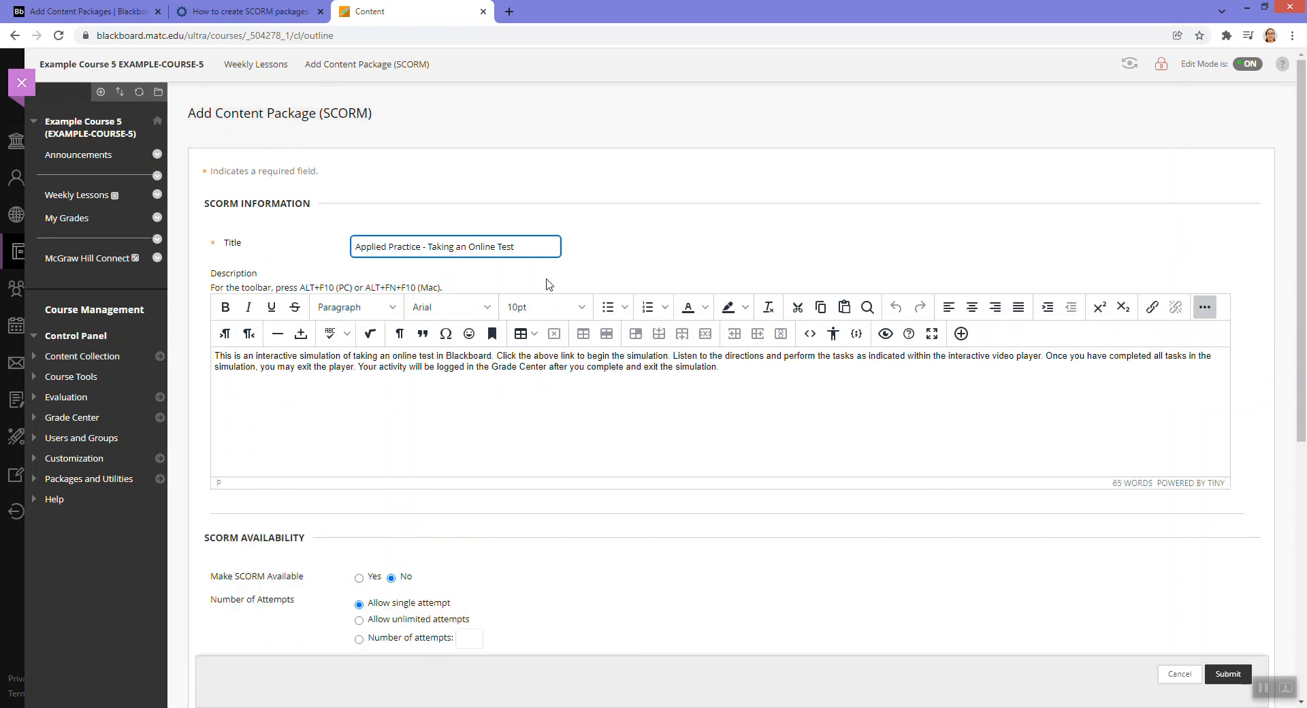
{"action": "mouse_move", "coordinate": [530, 410]}
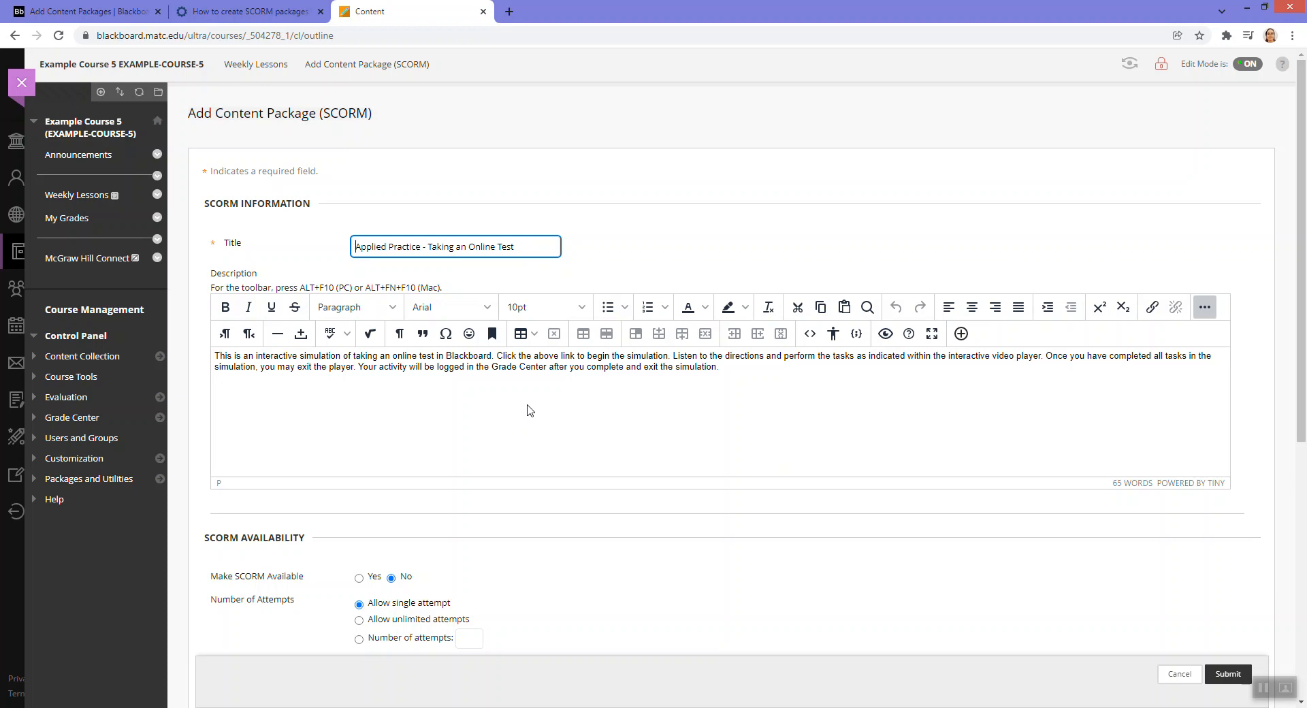
{"action": "scroll", "scroll_direction": "down", "scroll_amount": 3}
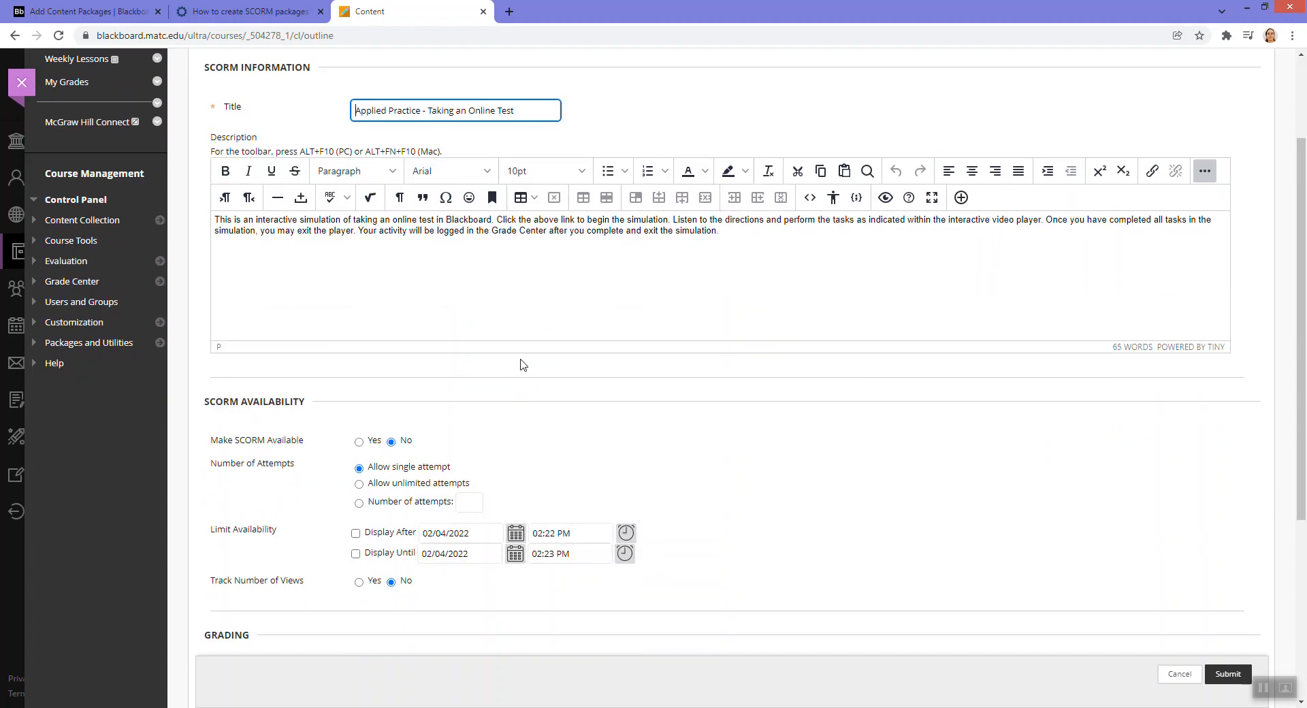
{"action": "scroll", "scroll_direction": "down", "scroll_amount": 3}
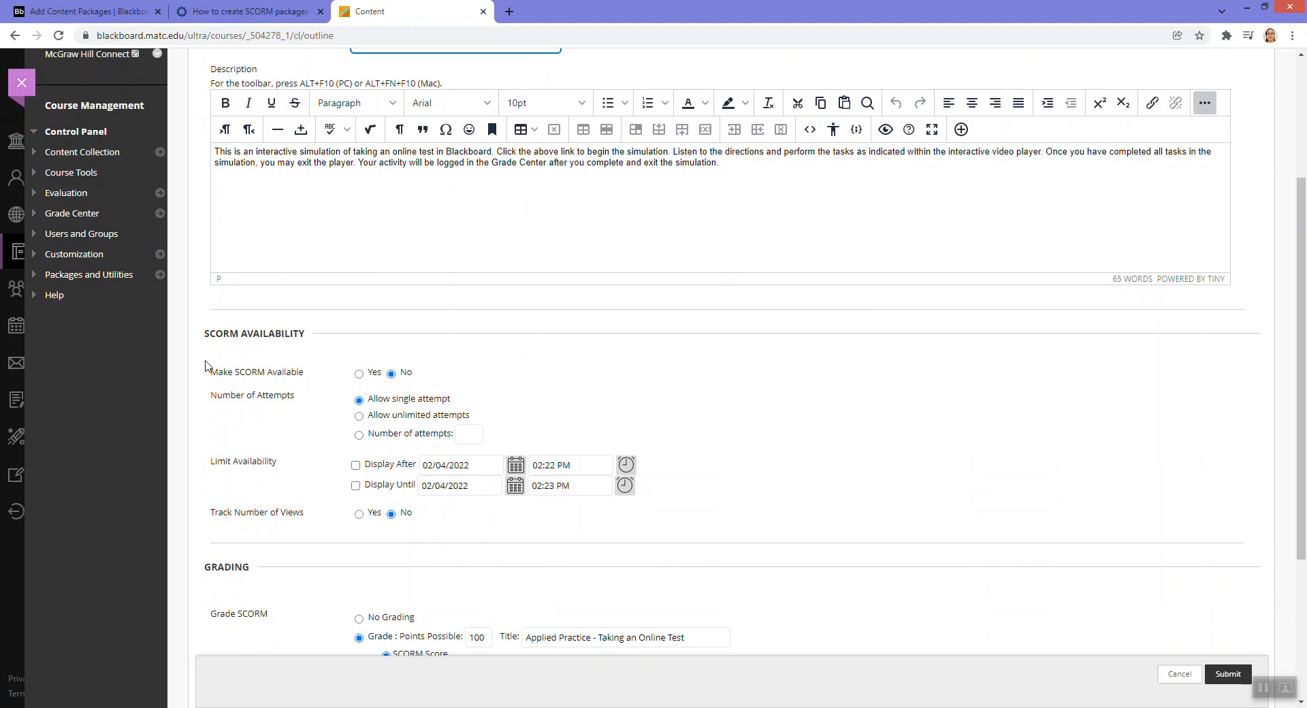
{"action": "mouse_move", "coordinate": [358, 382]}
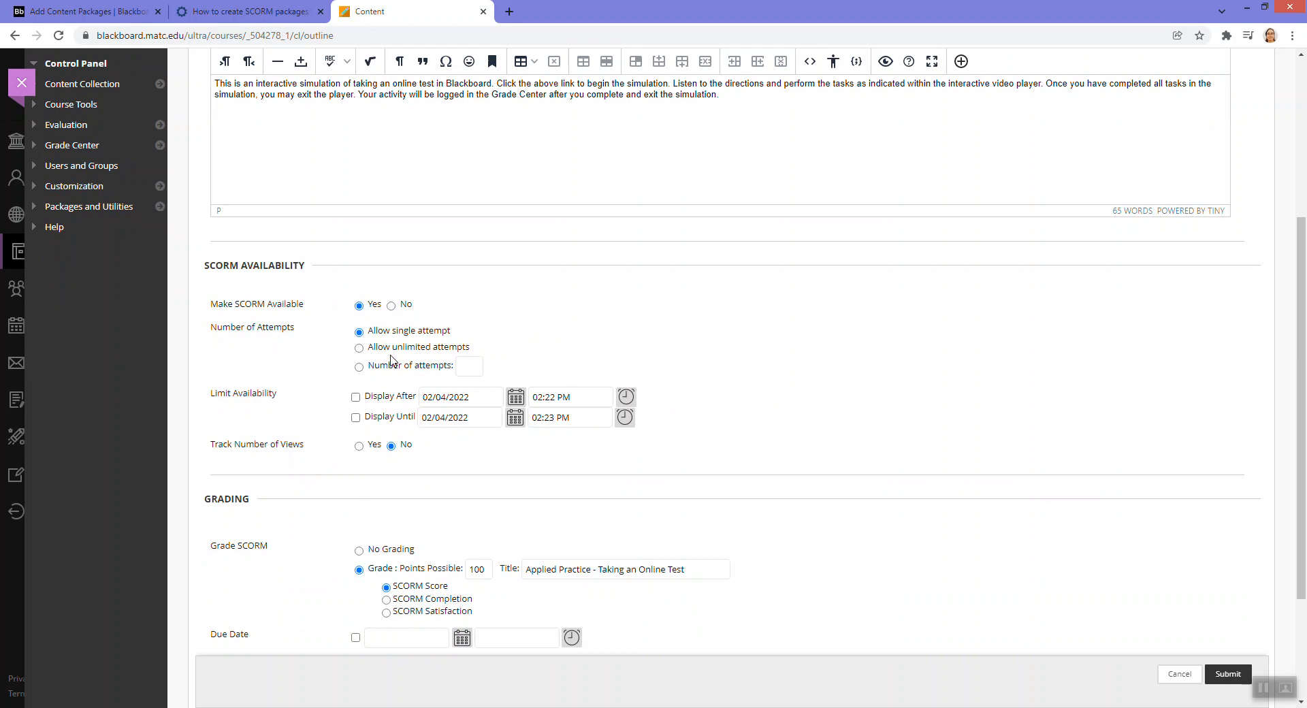
{"action": "mouse_move", "coordinate": [549, 342]}
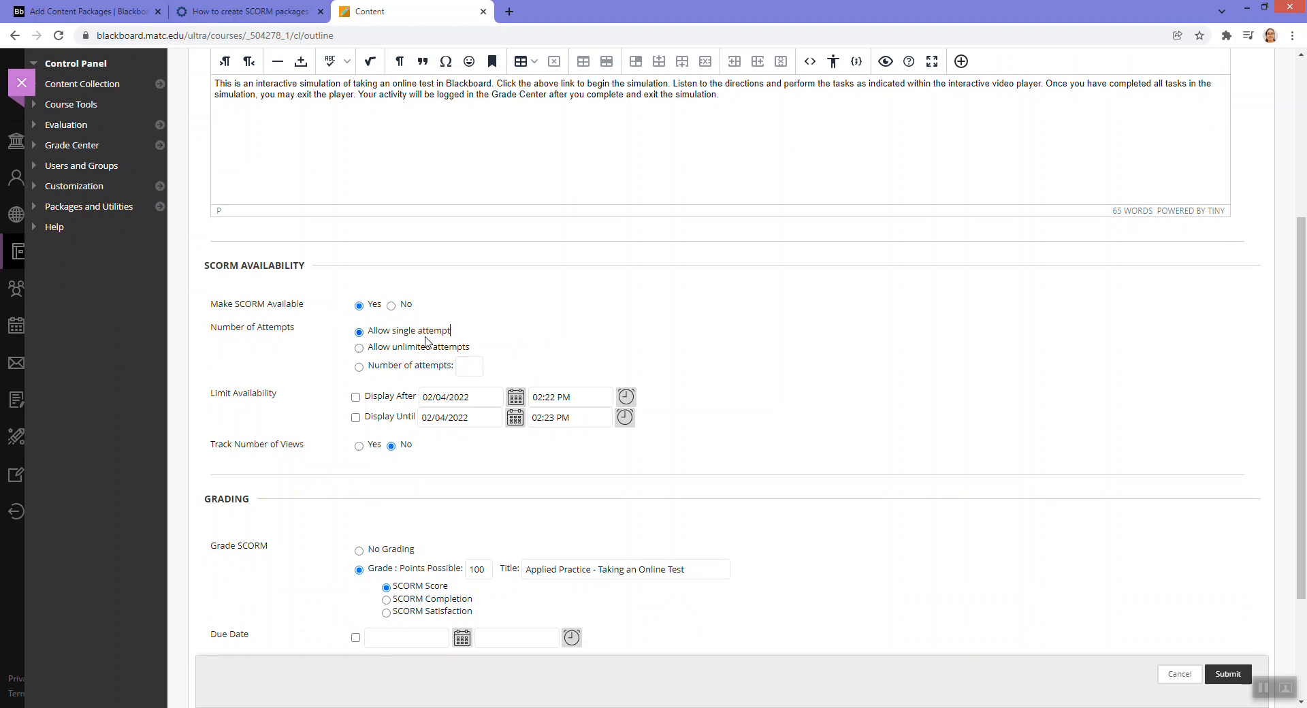
{"action": "mouse_move", "coordinate": [392, 333]}
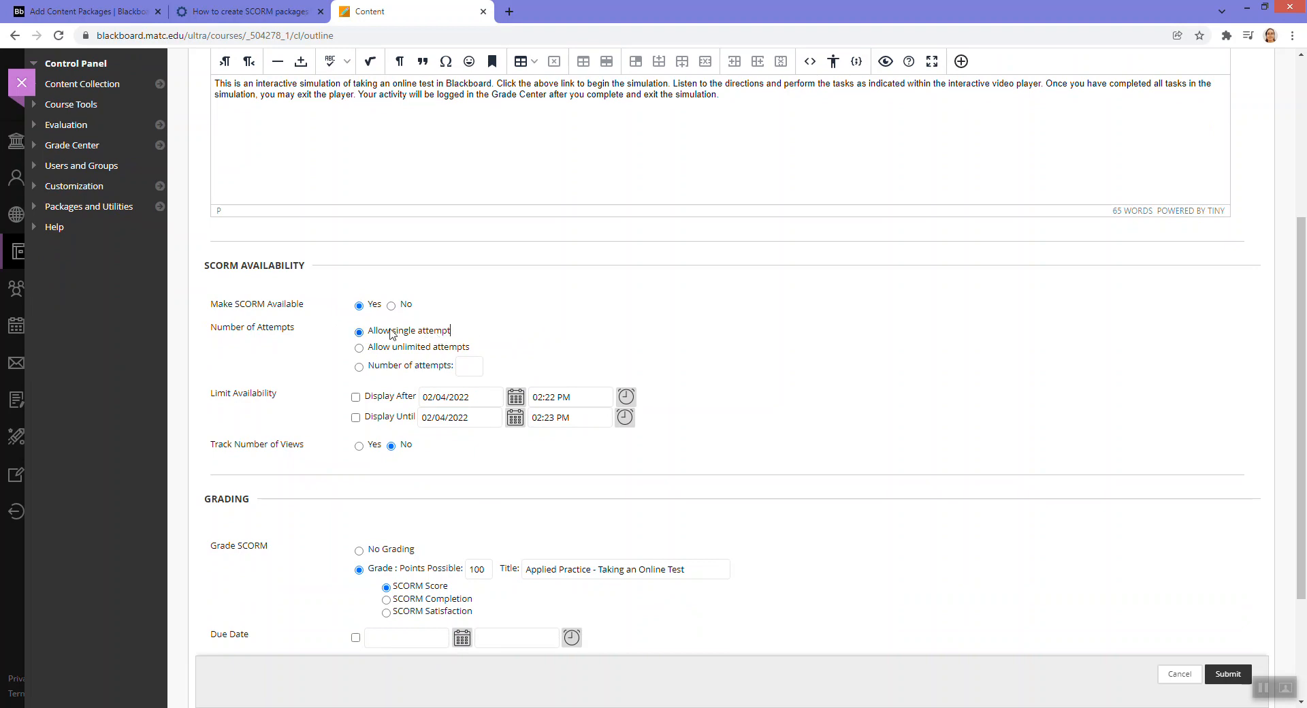
{"action": "mouse_move", "coordinate": [332, 358]}
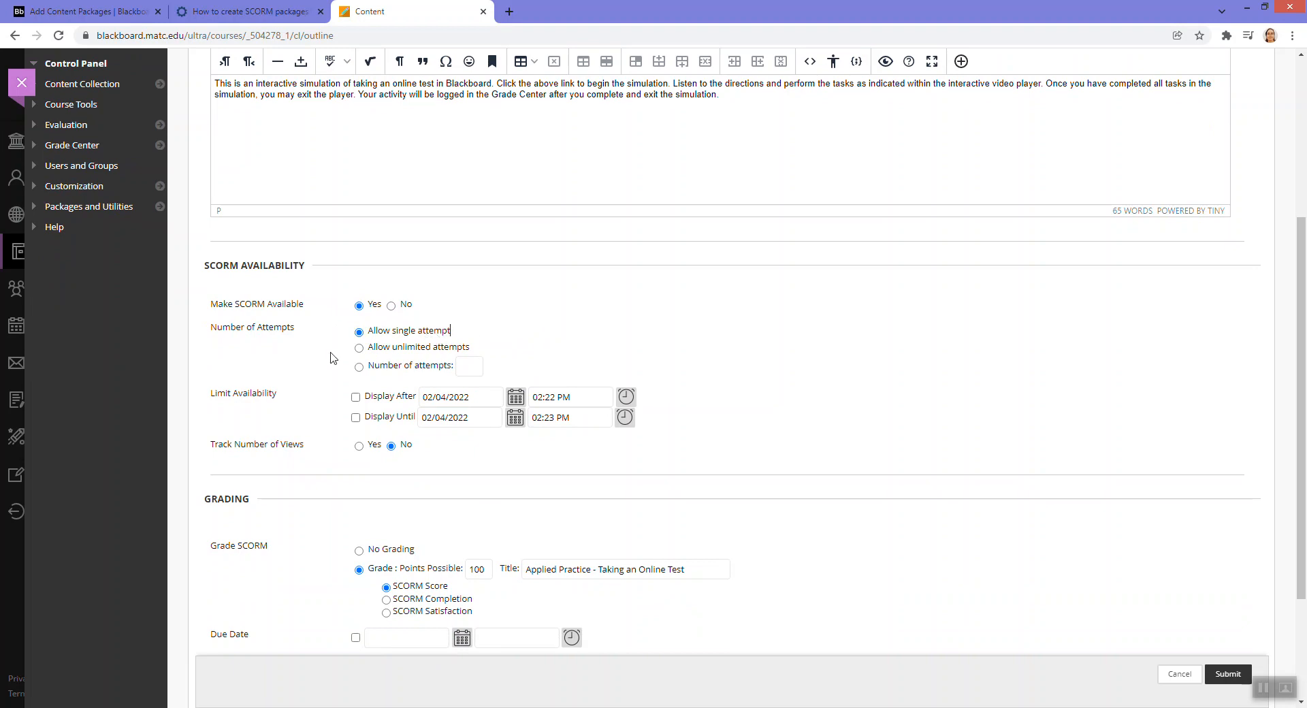
{"action": "mouse_move", "coordinate": [359, 348]}
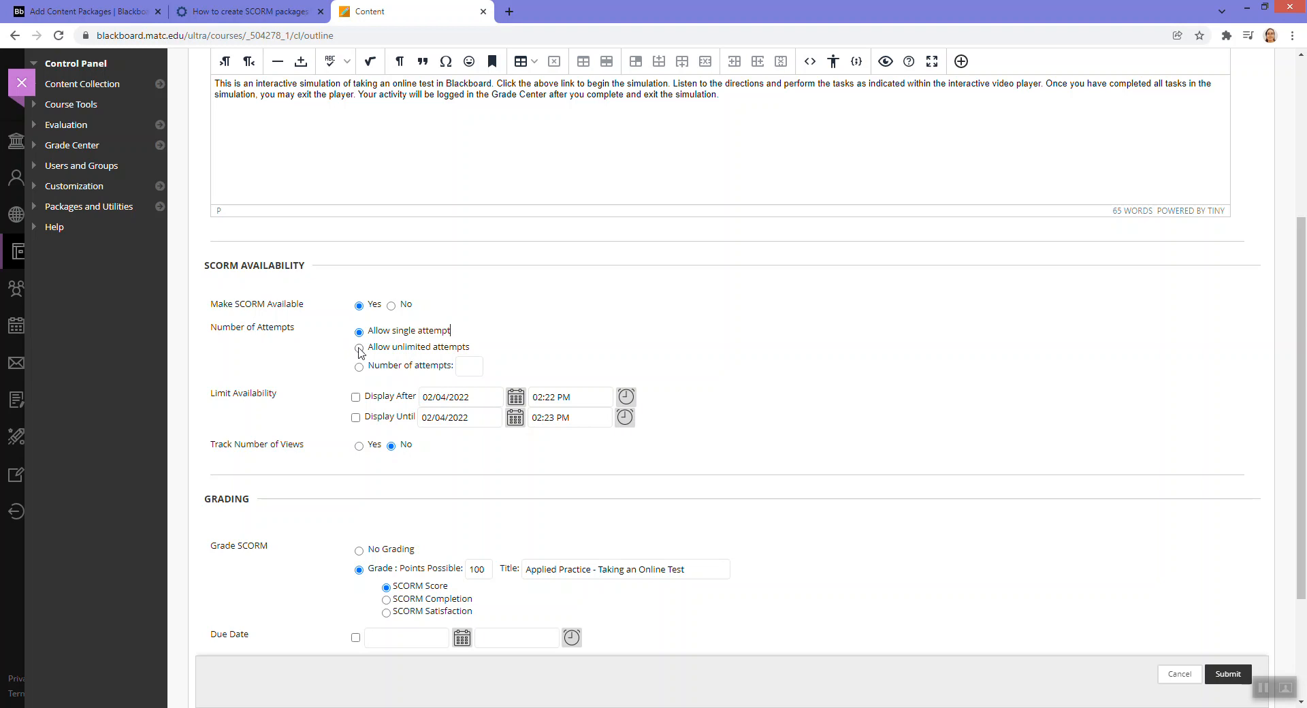
{"action": "left_click", "coordinate": [358, 347]}
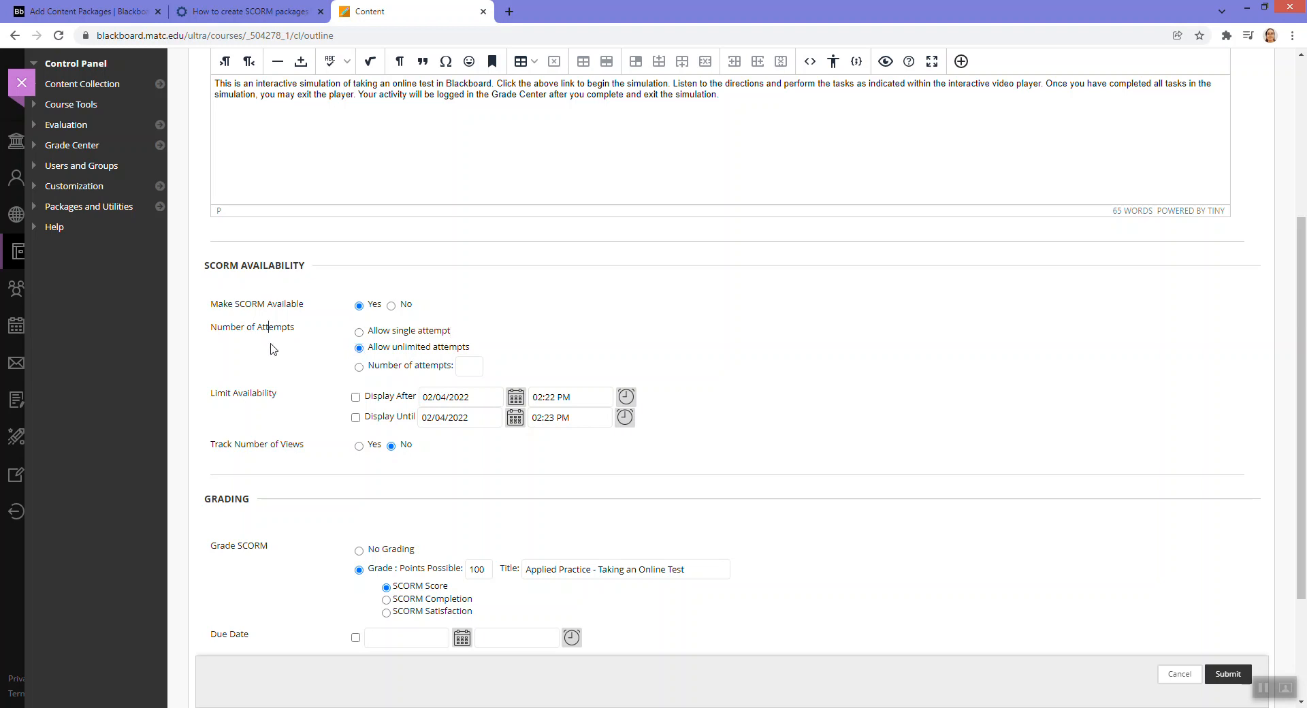
{"action": "scroll", "scroll_direction": "down", "scroll_amount": 3}
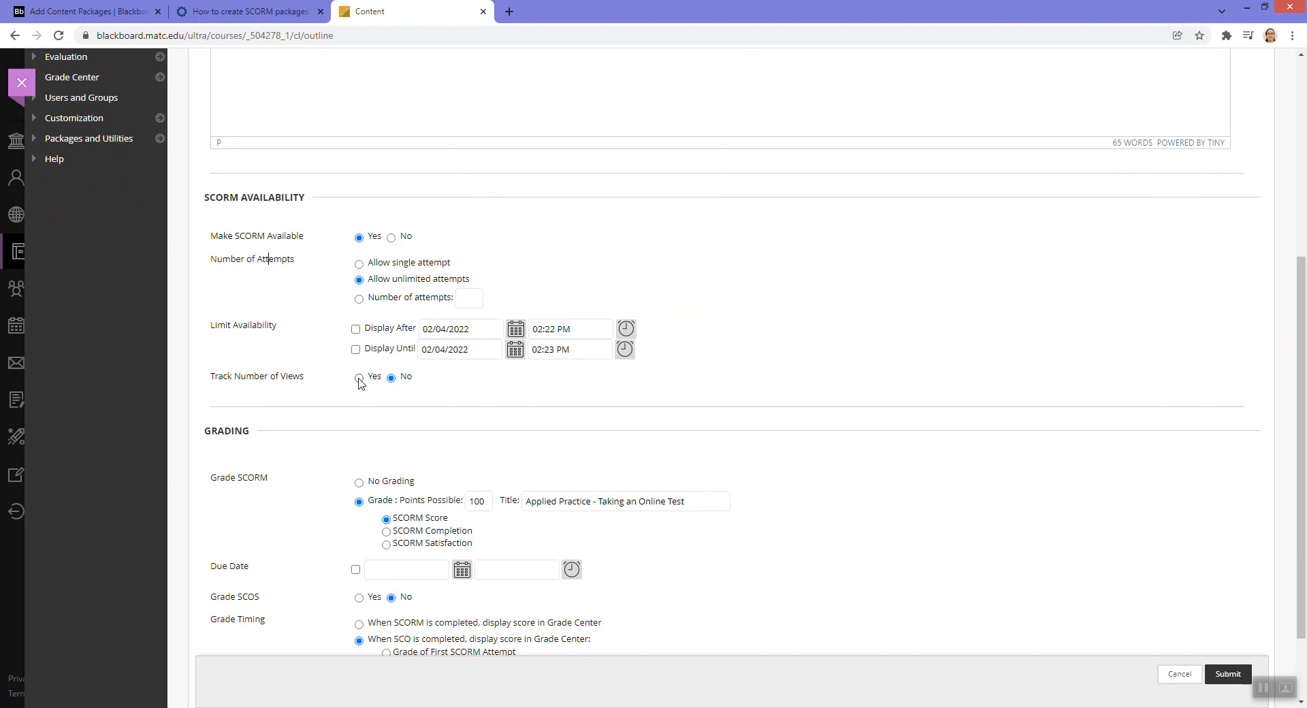
{"action": "left_click", "coordinate": [359, 377]}
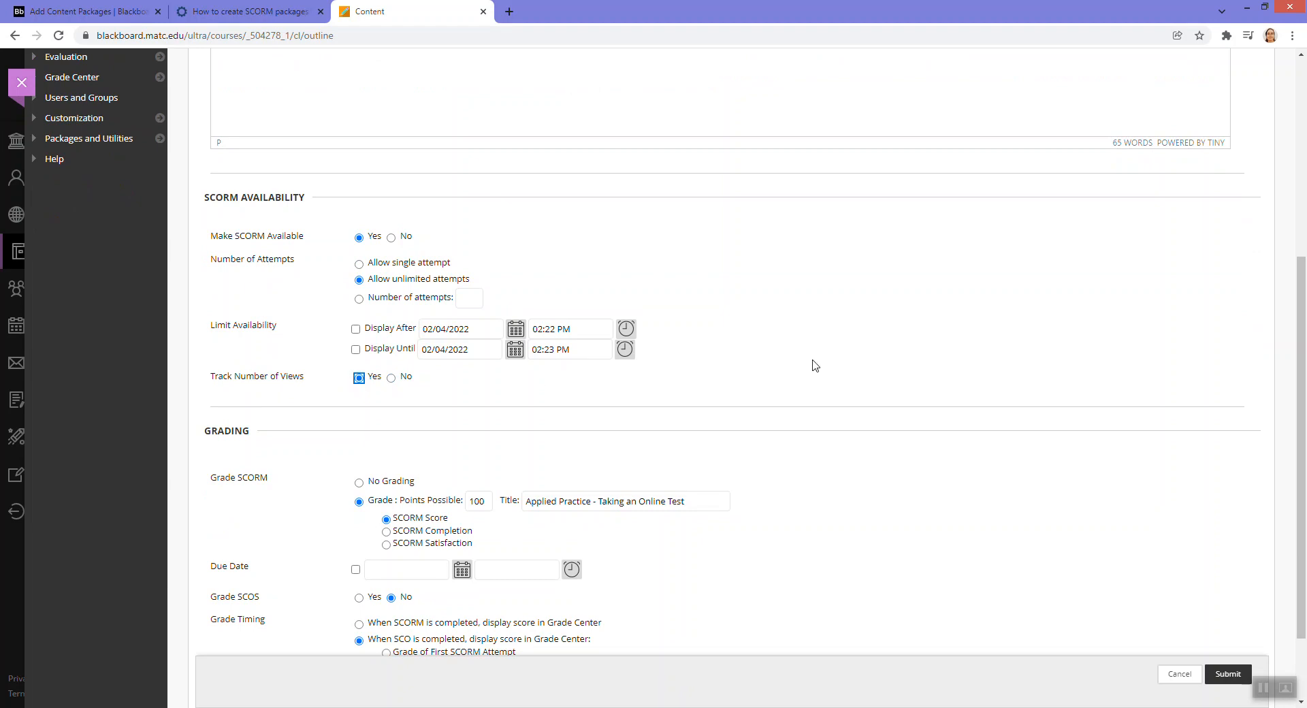
- Keep the 100-point grade setting and submit the SCORM package to Weekly Lessons
{"action": "scroll", "scroll_direction": "down", "scroll_amount": 3}
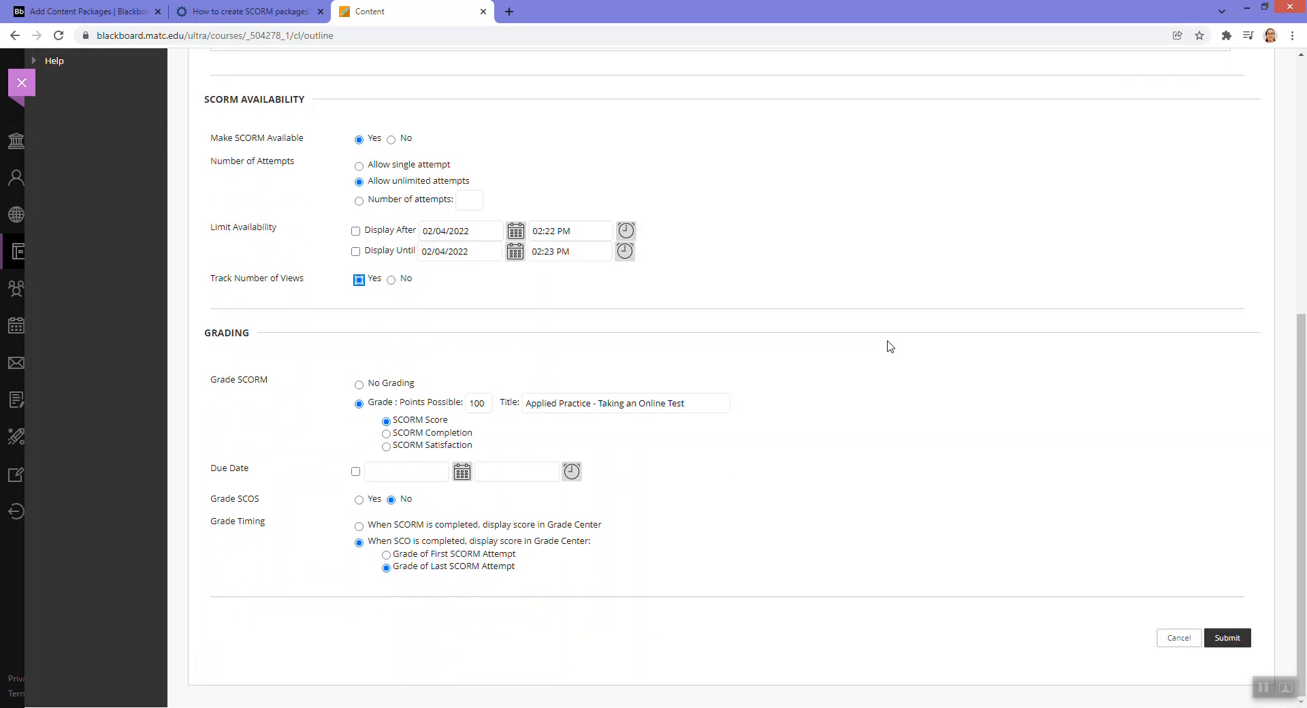
{"action": "mouse_move", "coordinate": [222, 352]}
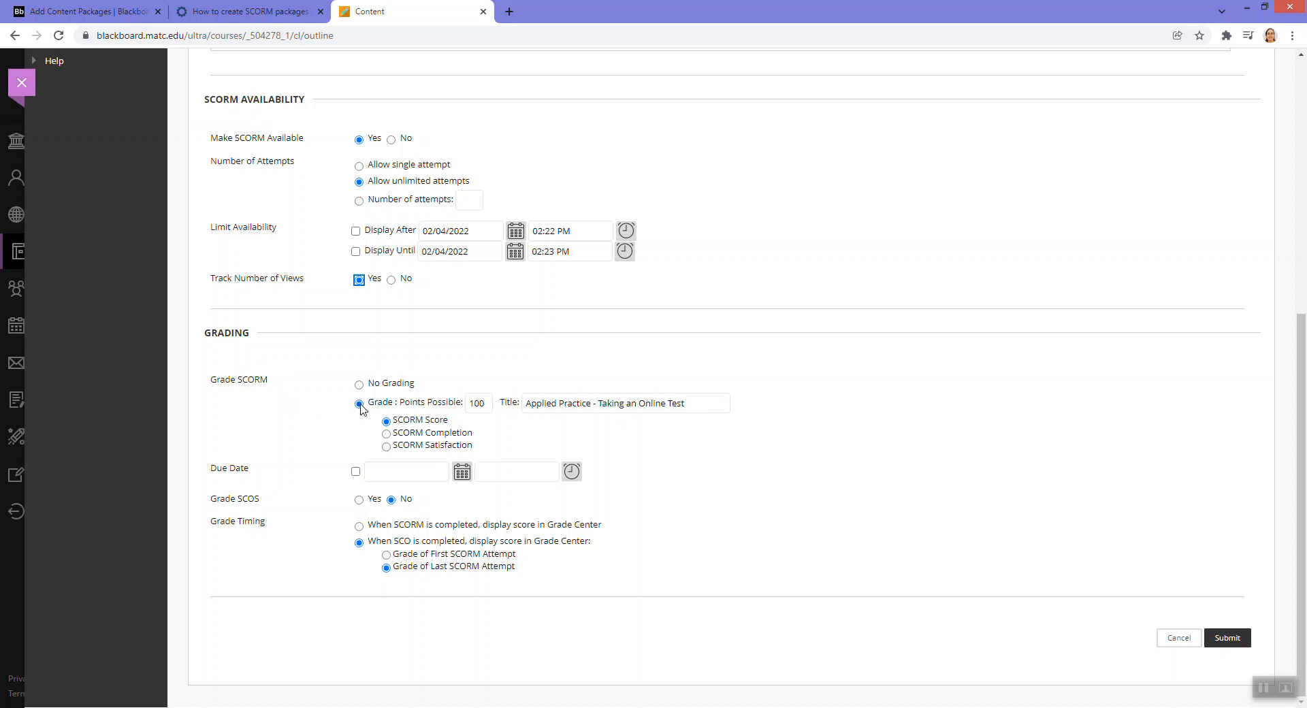
{"action": "mouse_move", "coordinate": [294, 413]}
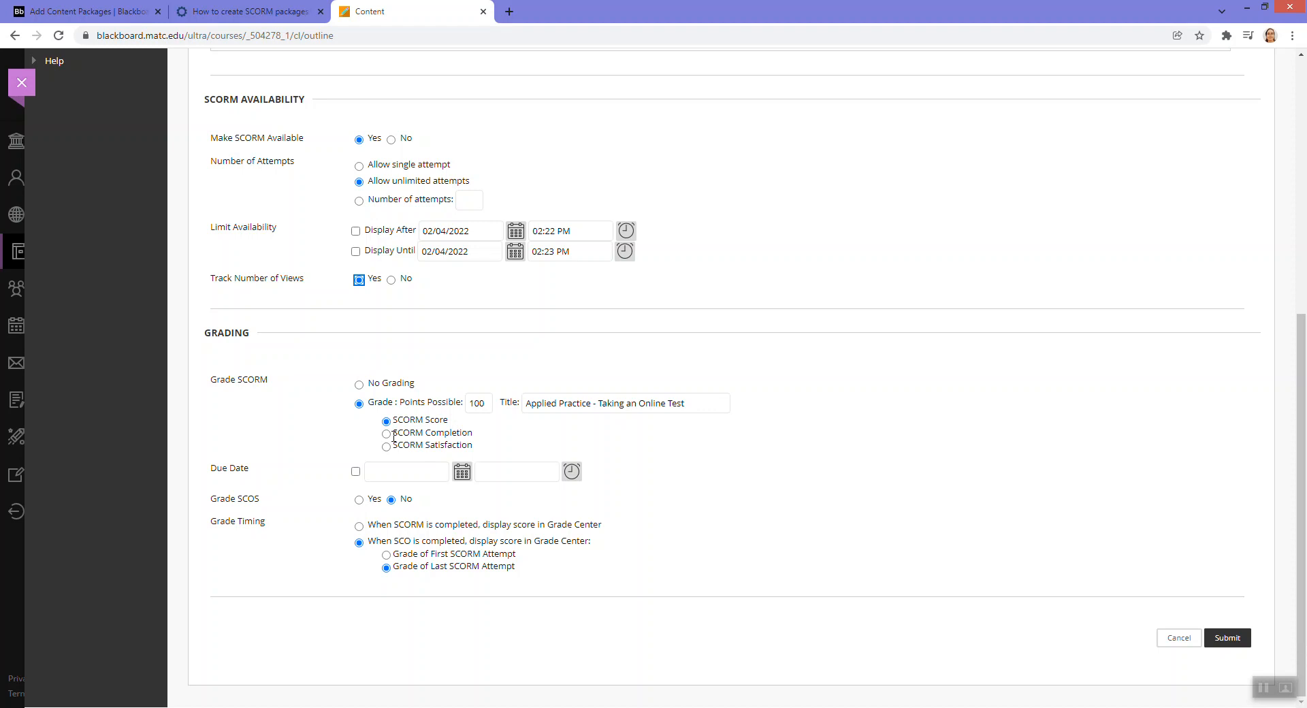
{"action": "mouse_move", "coordinate": [388, 438]}
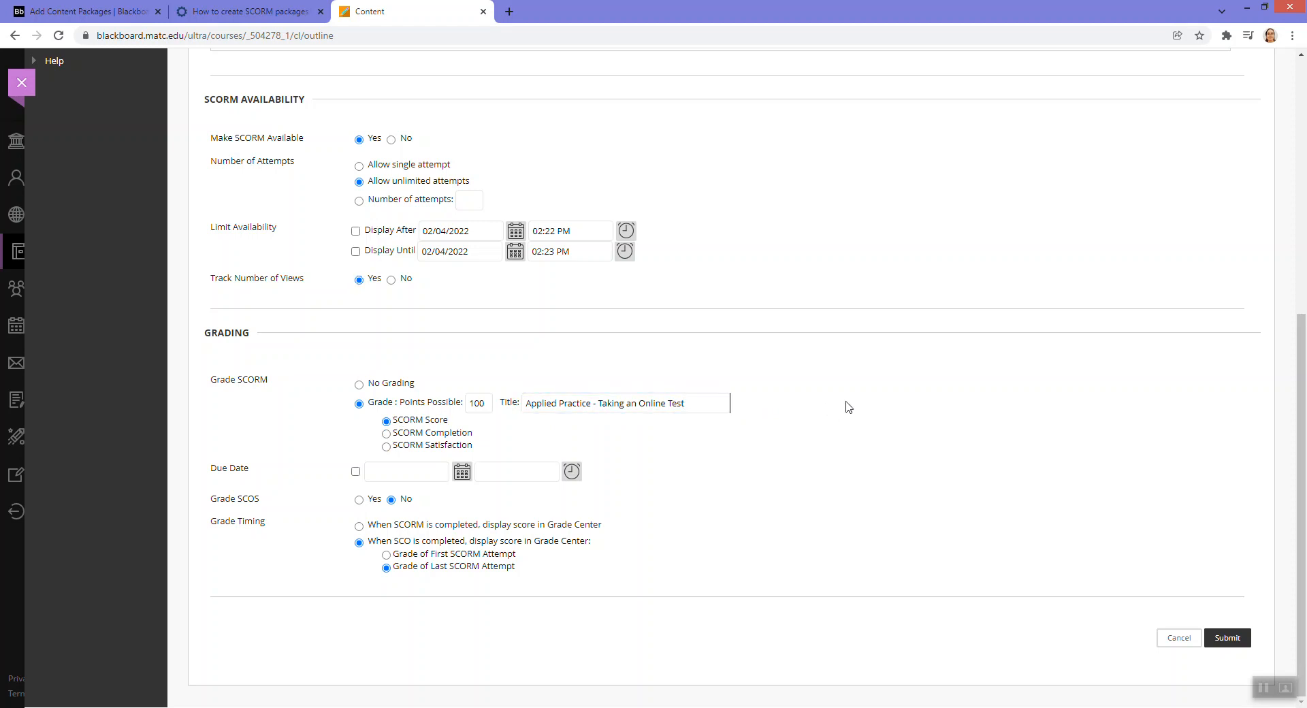
{"action": "mouse_move", "coordinate": [822, 408]}
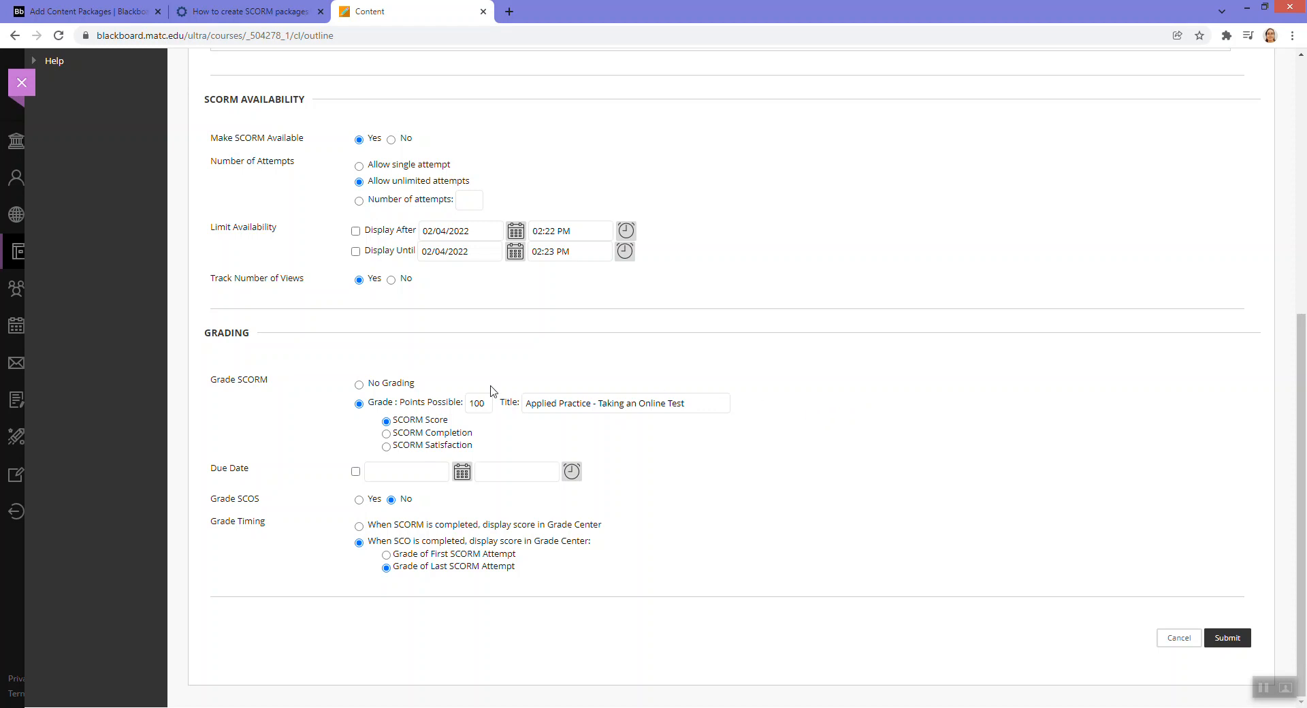
{"action": "mouse_move", "coordinate": [440, 624]}
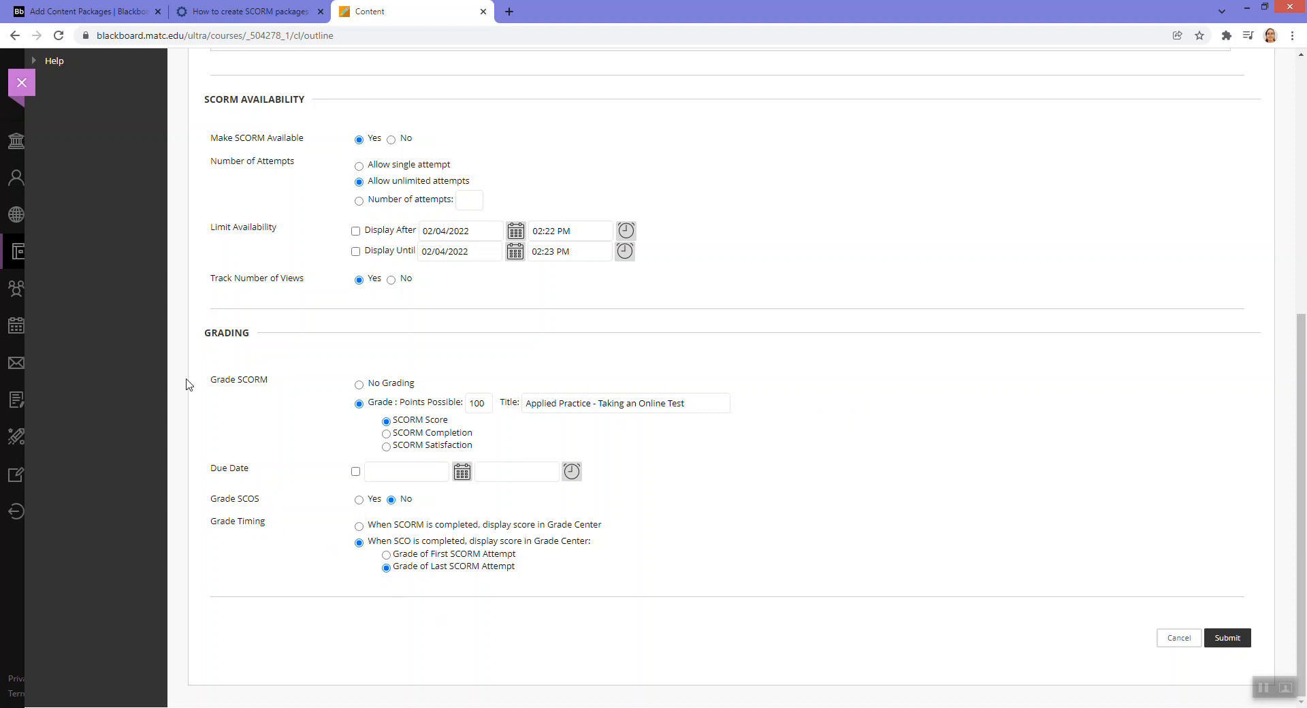
{"action": "left_click", "coordinate": [624, 403]}
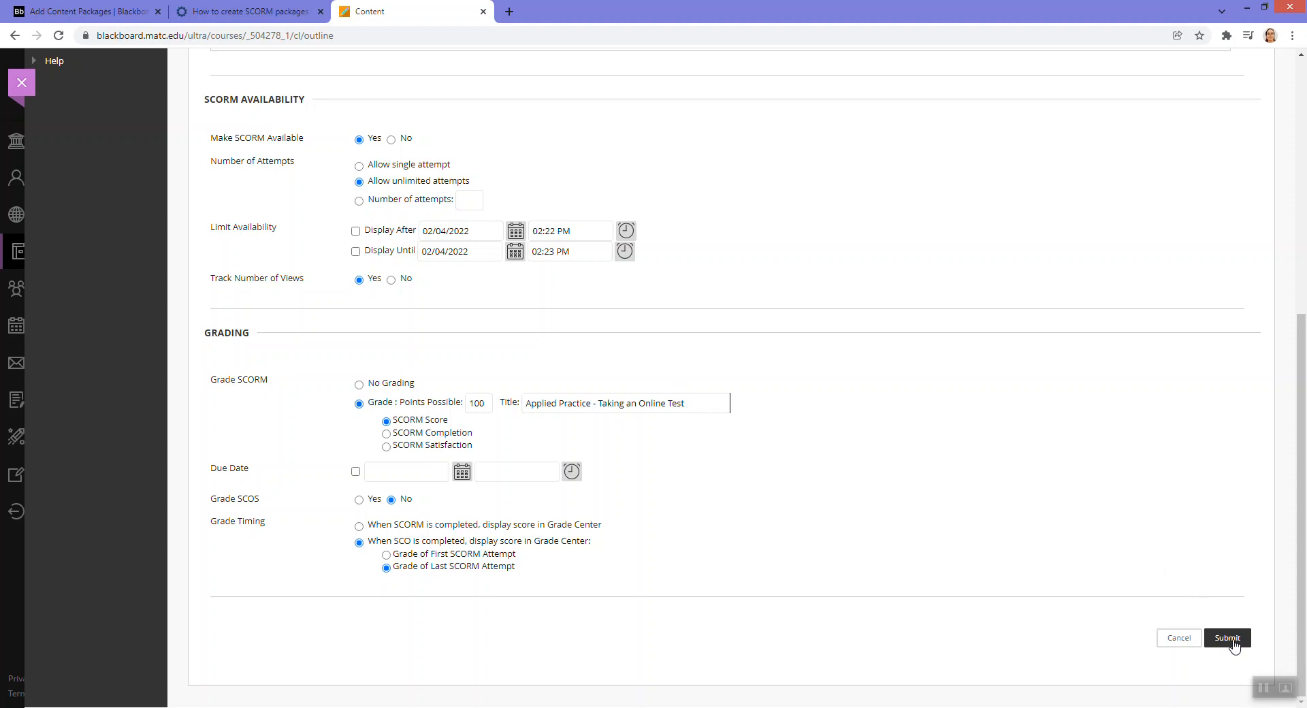
{"action": "left_click", "coordinate": [1227, 638]}
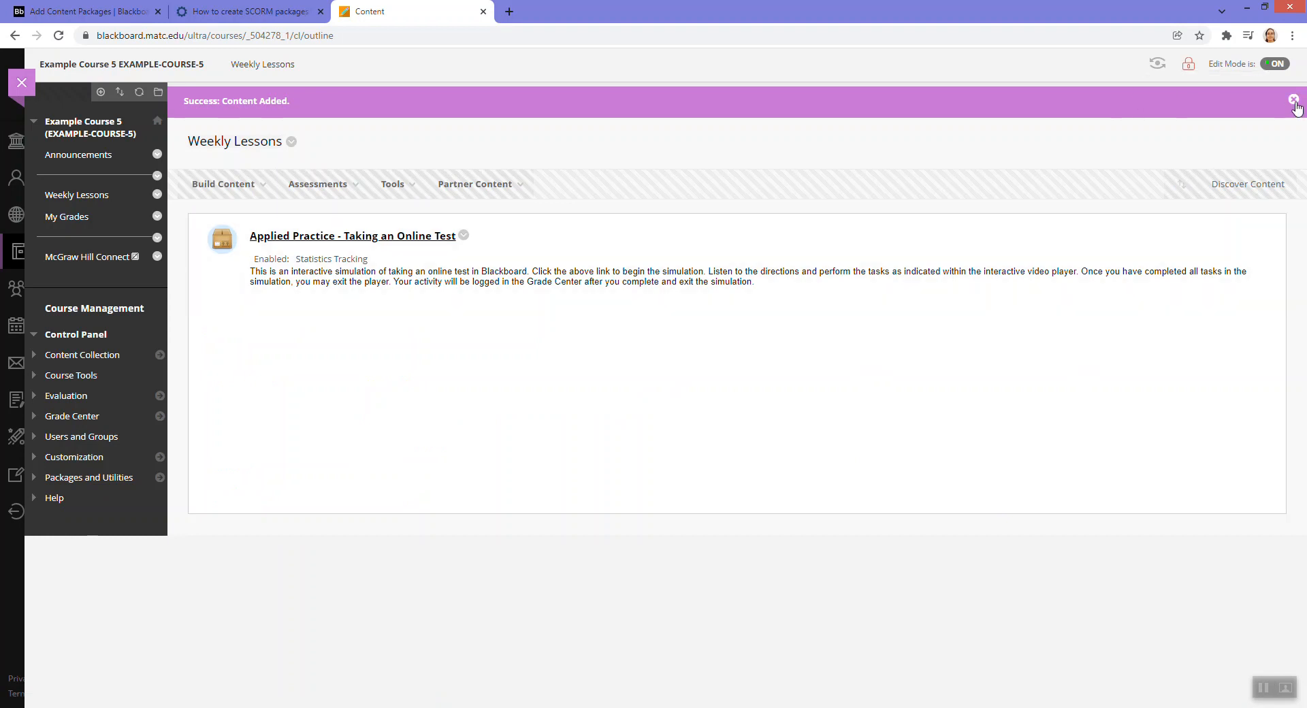
- Dismiss the success banner and enter Student Preview of the course
{"action": "left_click", "coordinate": [1297, 106]}
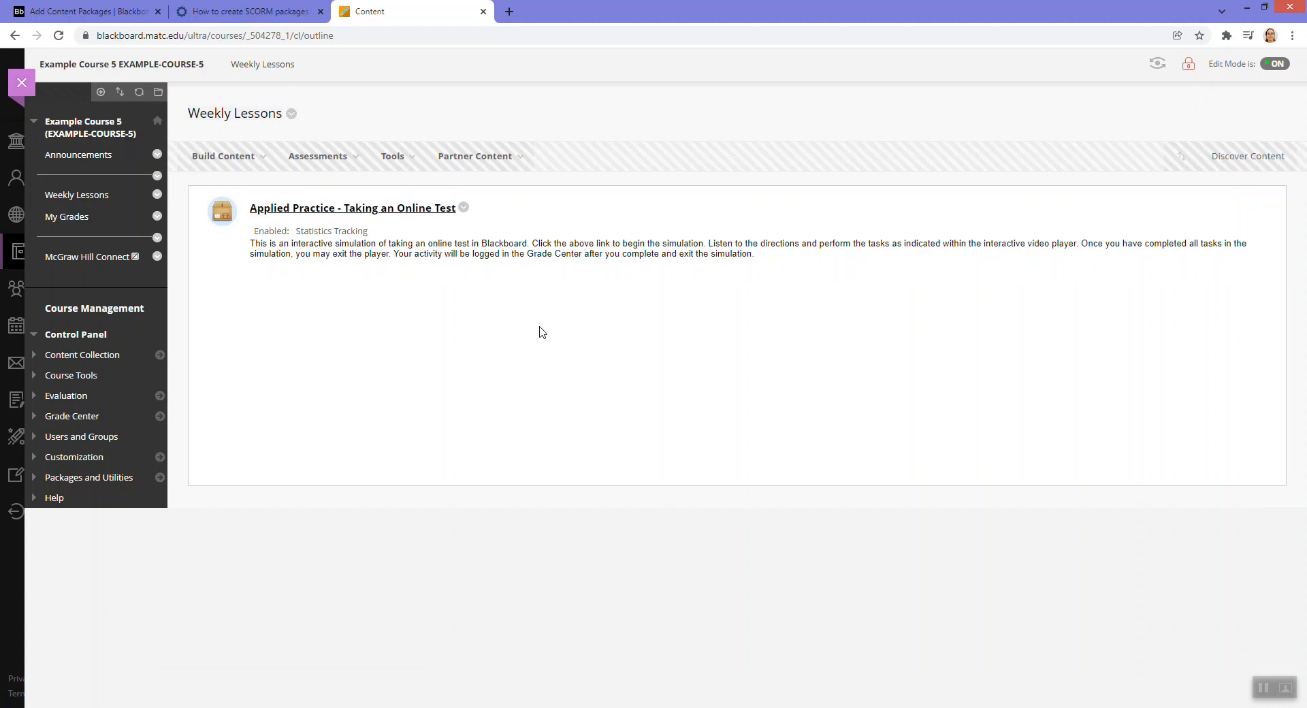
{"action": "mouse_move", "coordinate": [384, 219]}
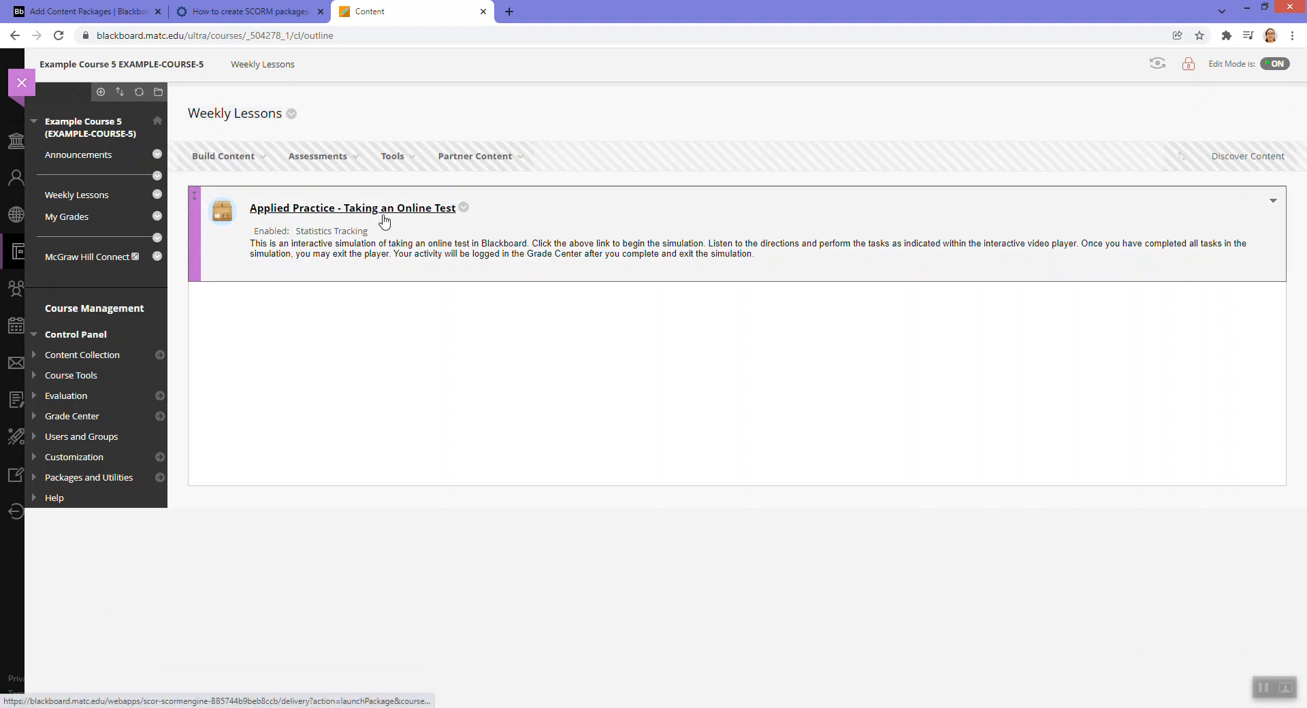
{"action": "mouse_move", "coordinate": [1115, 105]}
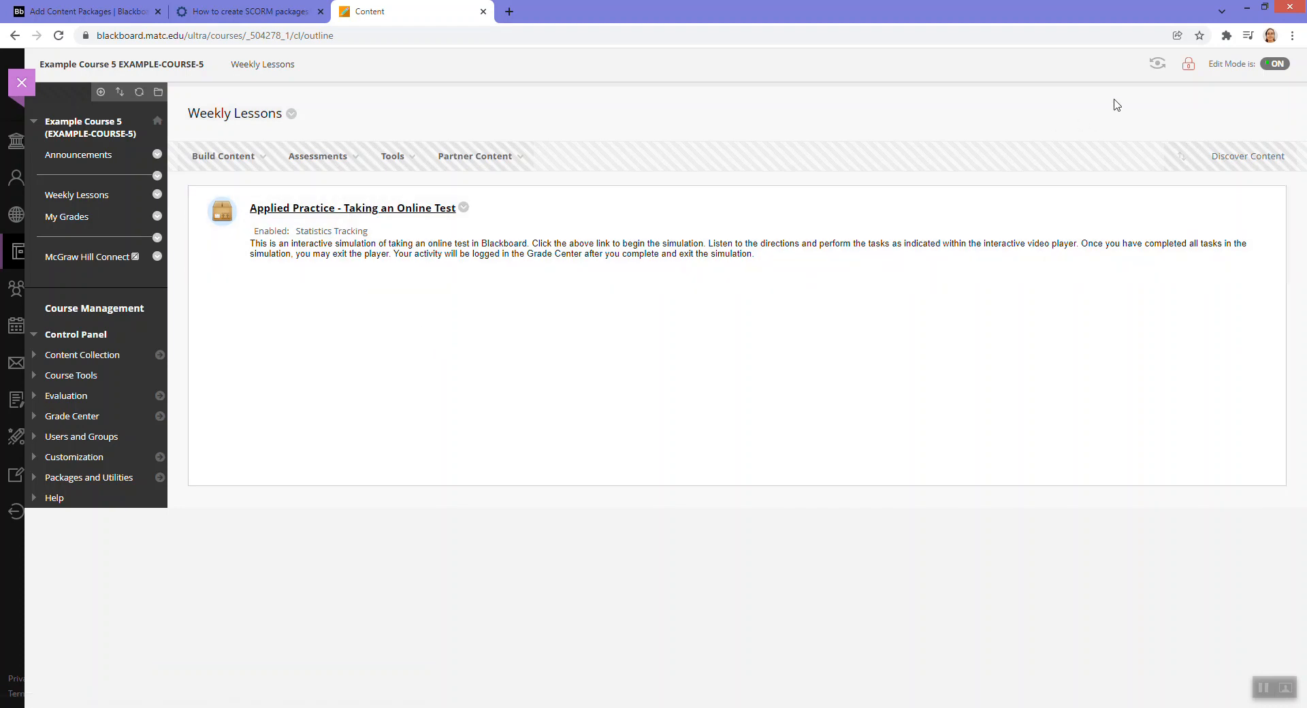
{"action": "left_click", "coordinate": [1157, 64]}
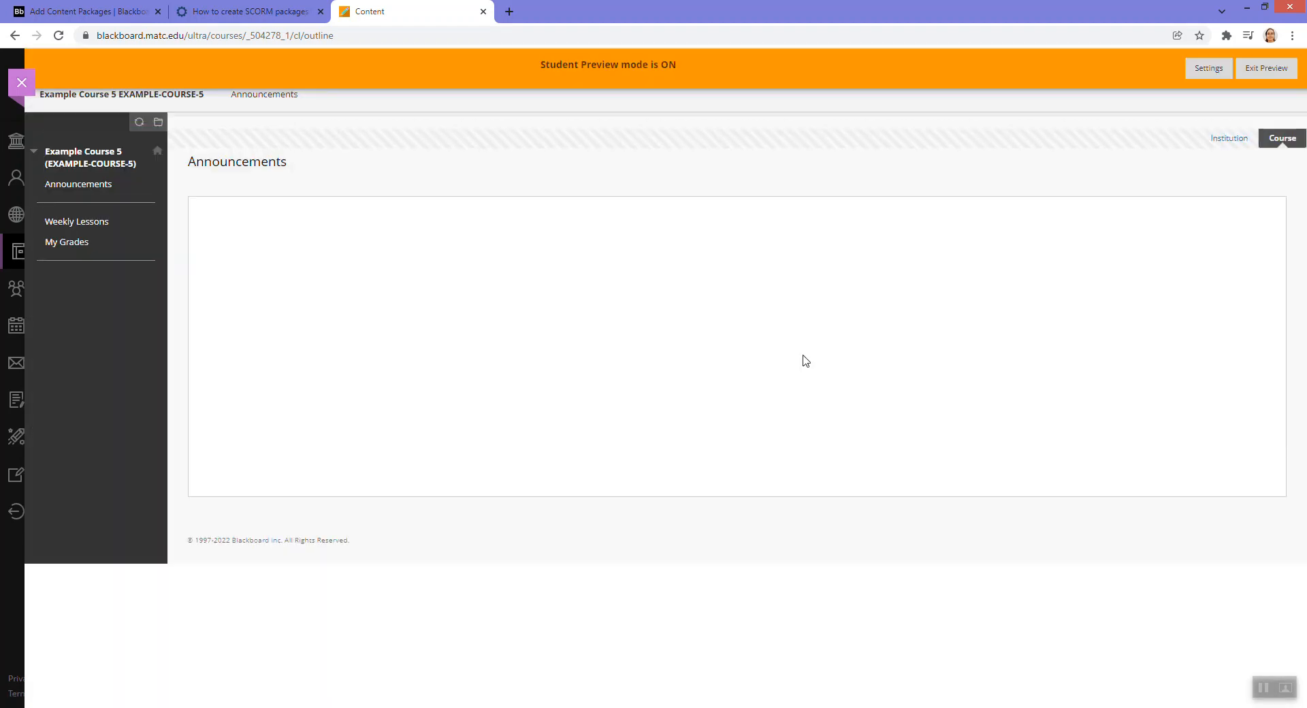
{"action": "mouse_move", "coordinate": [87, 232]}
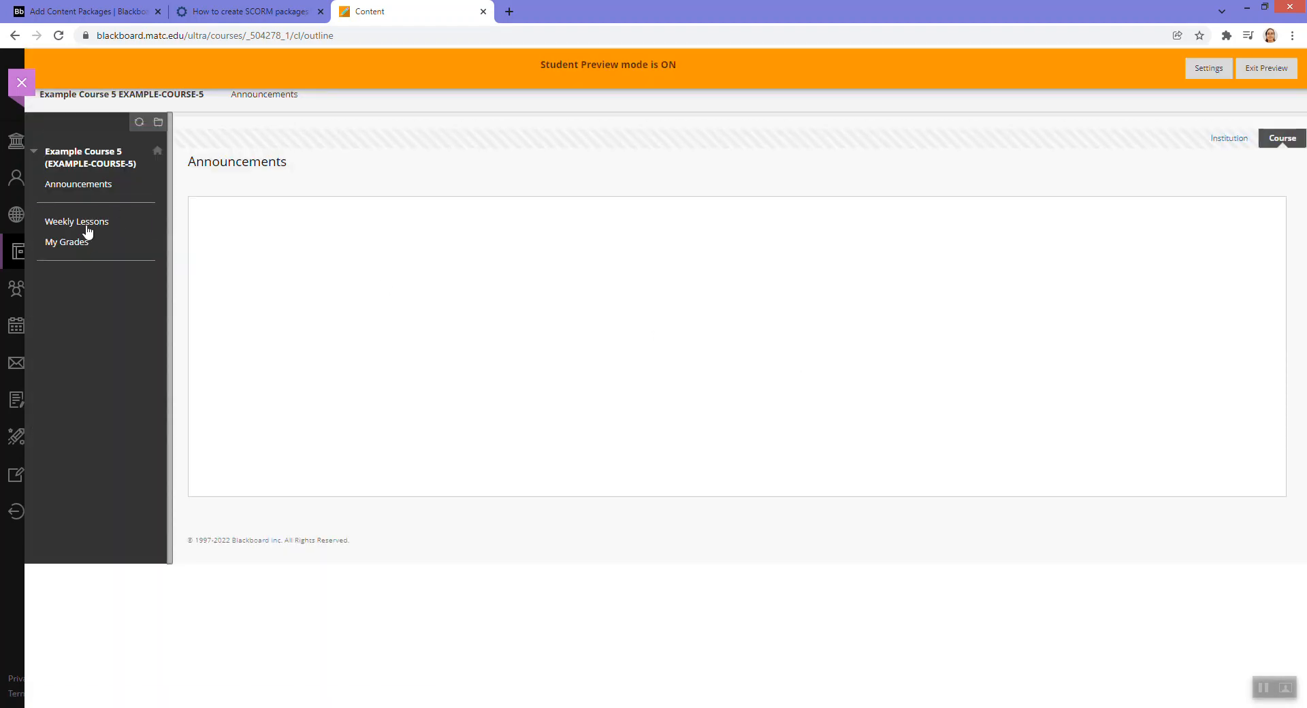
- Launch Applied Practice - Taking an Online Test from Weekly Lessons as a student
{"action": "left_click", "coordinate": [77, 221]}
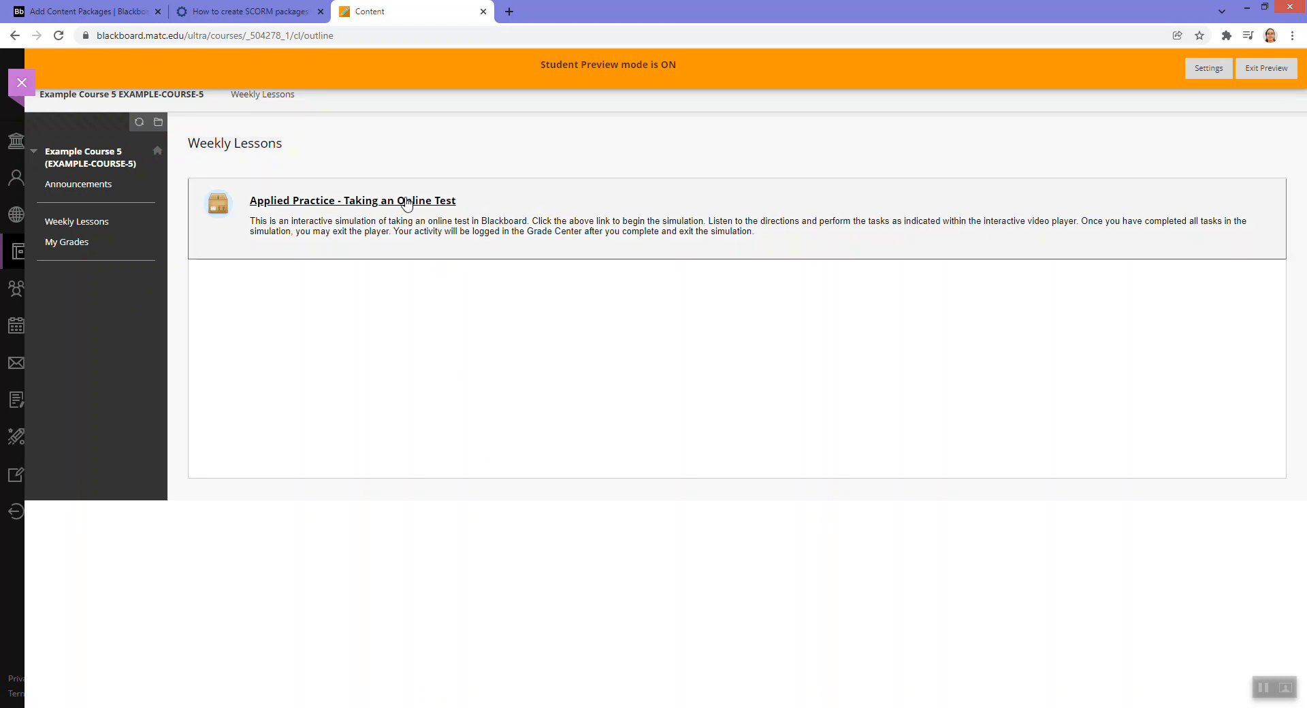
{"action": "left_click", "coordinate": [353, 200]}
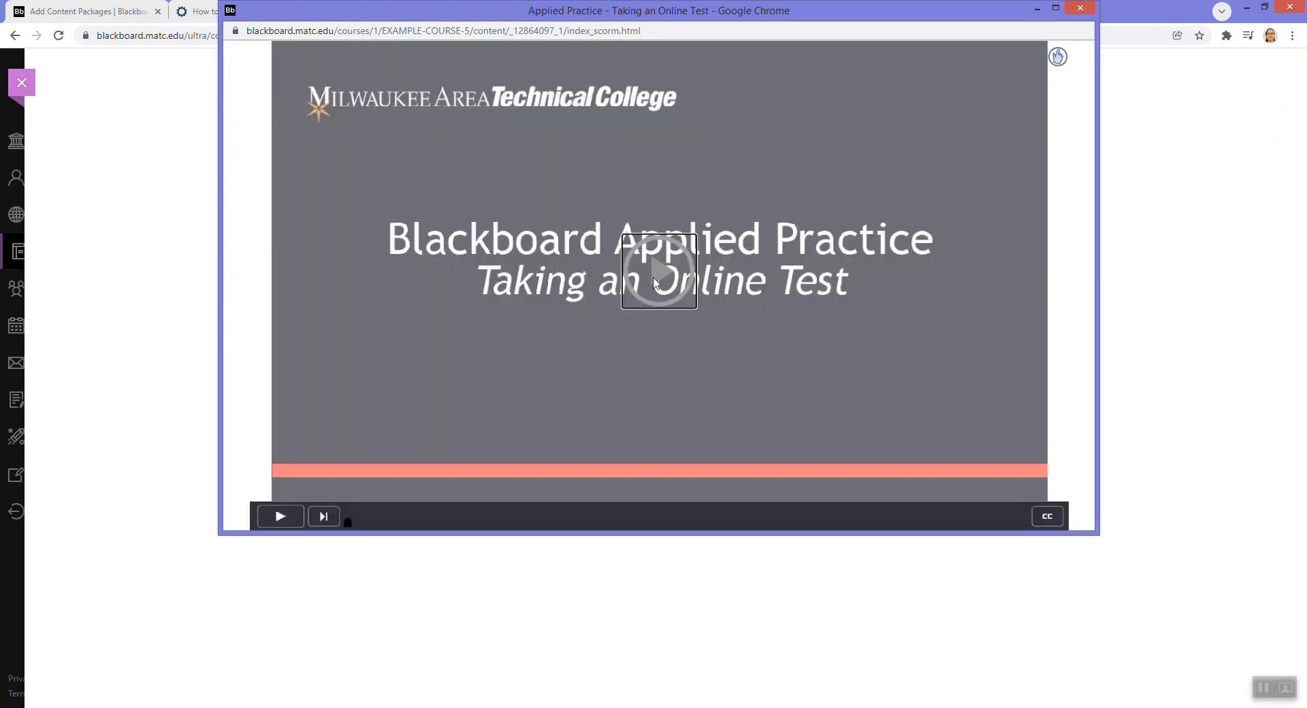
- Start the simulation playing, pausing and resuming playback
{"action": "left_click", "coordinate": [280, 515]}
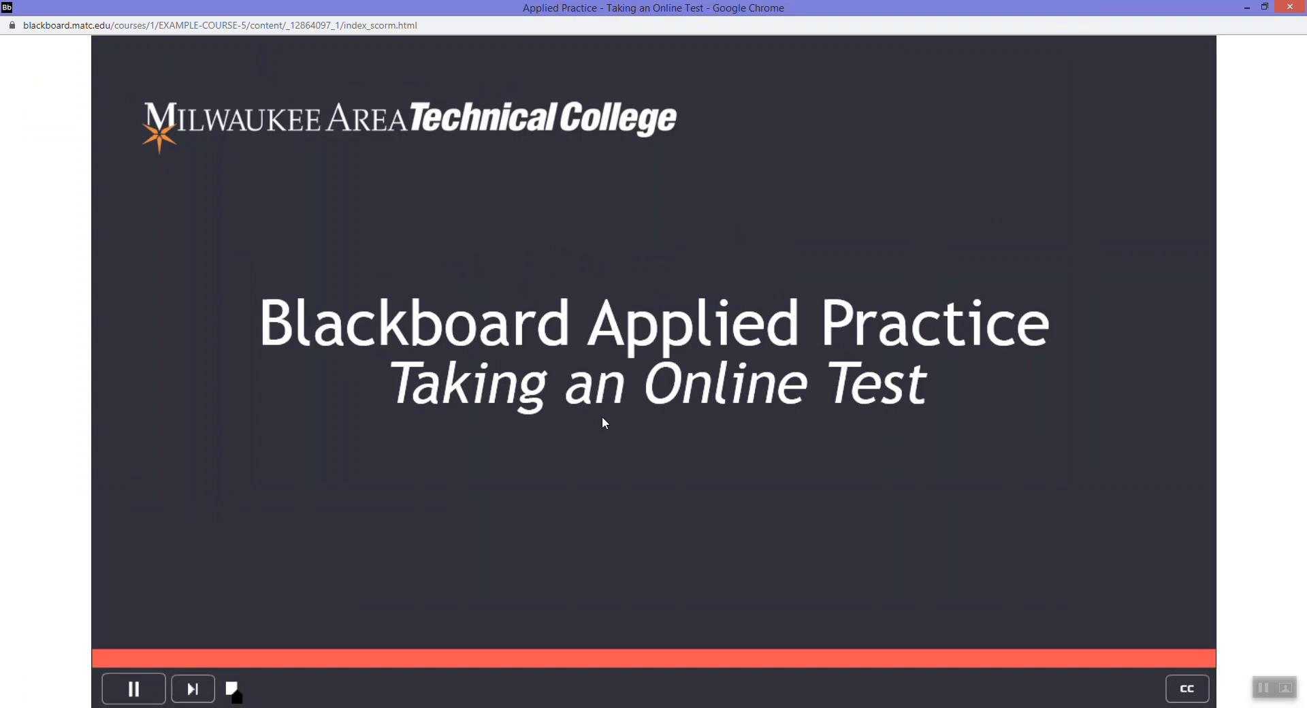
{"action": "mouse_move", "coordinate": [817, 564]}
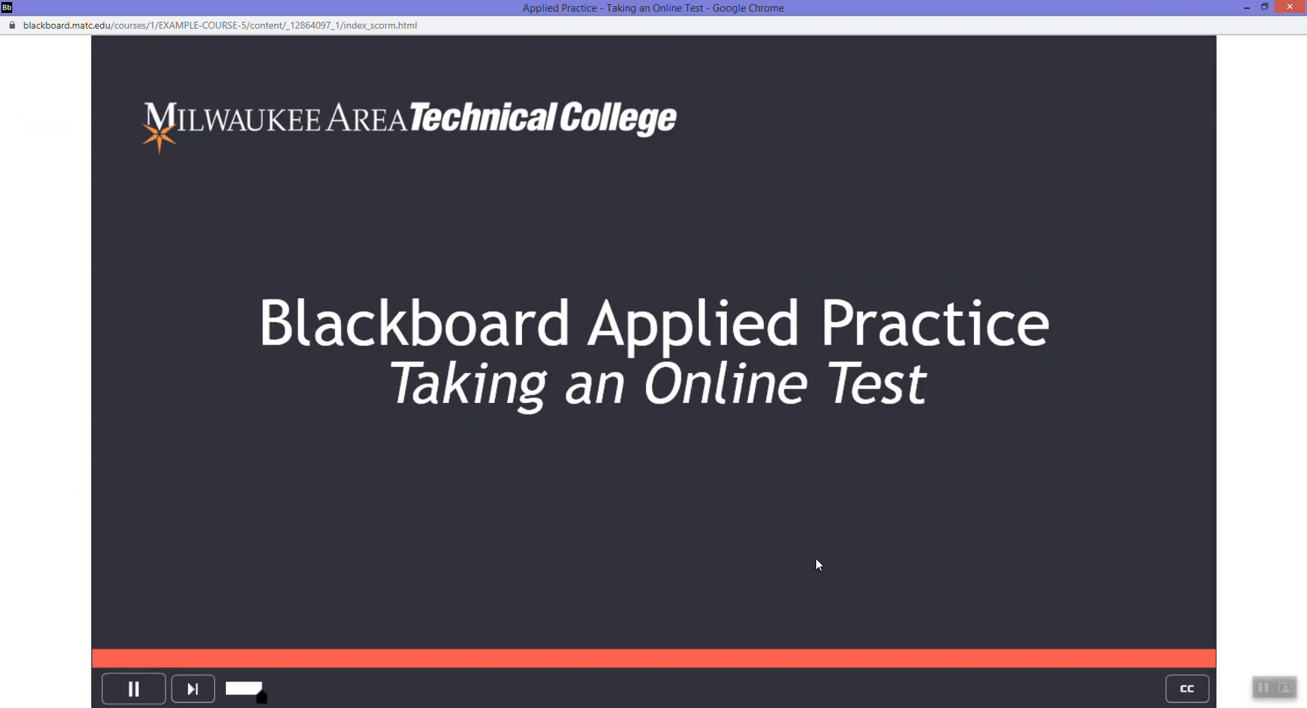
{"action": "left_click", "coordinate": [132, 688]}
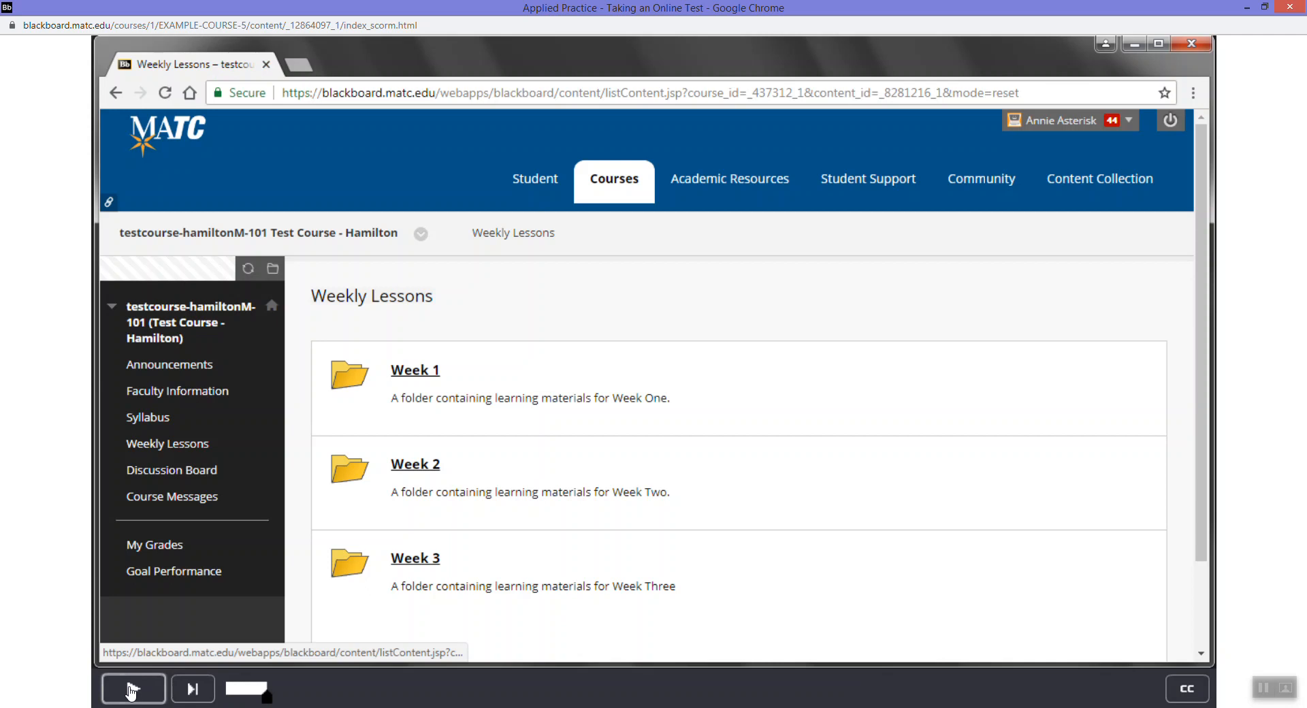
{"action": "left_click", "coordinate": [132, 687]}
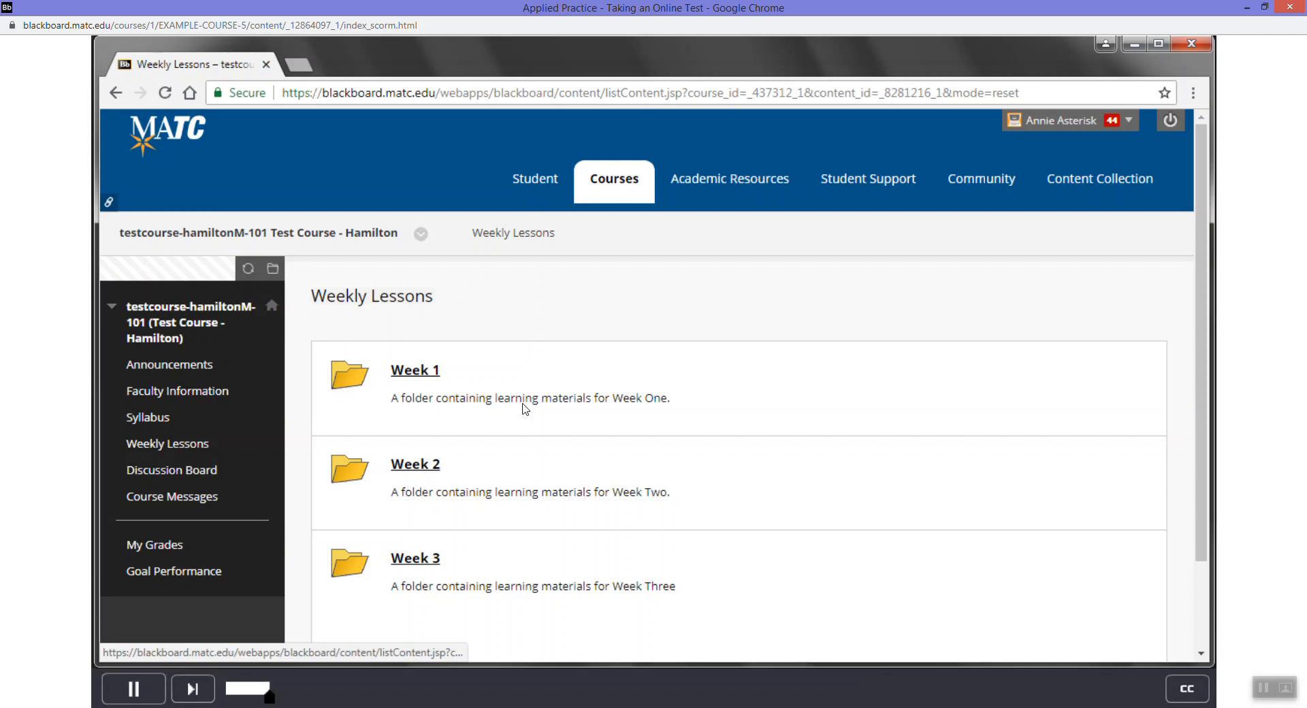
{"action": "mouse_move", "coordinate": [588, 352]}
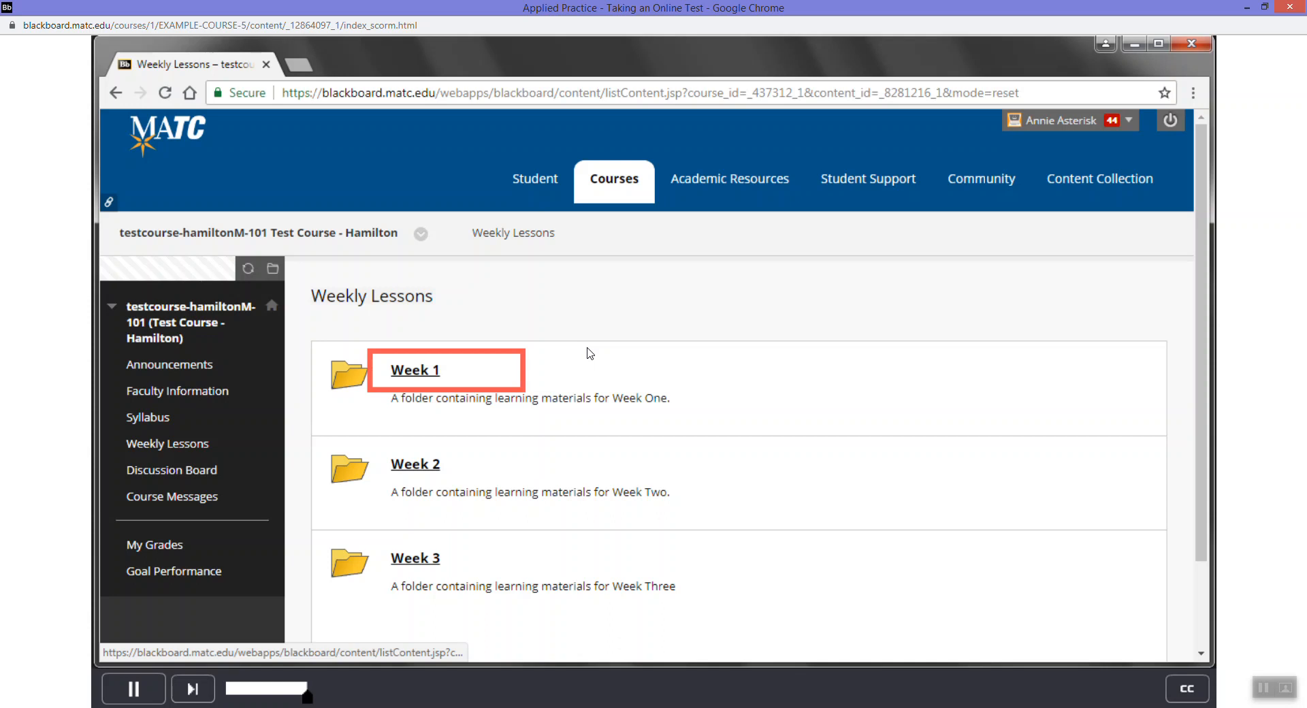
{"action": "mouse_move", "coordinate": [432, 366]}
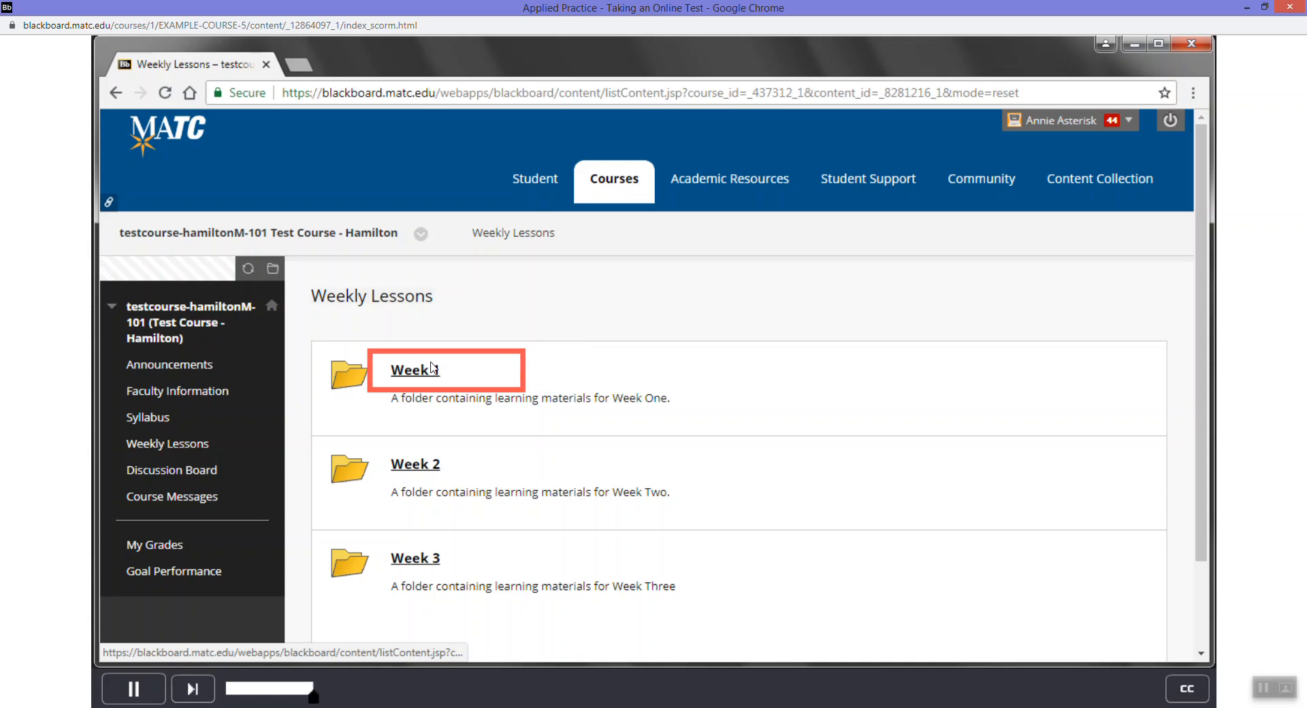
- Within the simulated course, enter the Week 1 folder and select Test 1
{"action": "left_click", "coordinate": [413, 369]}
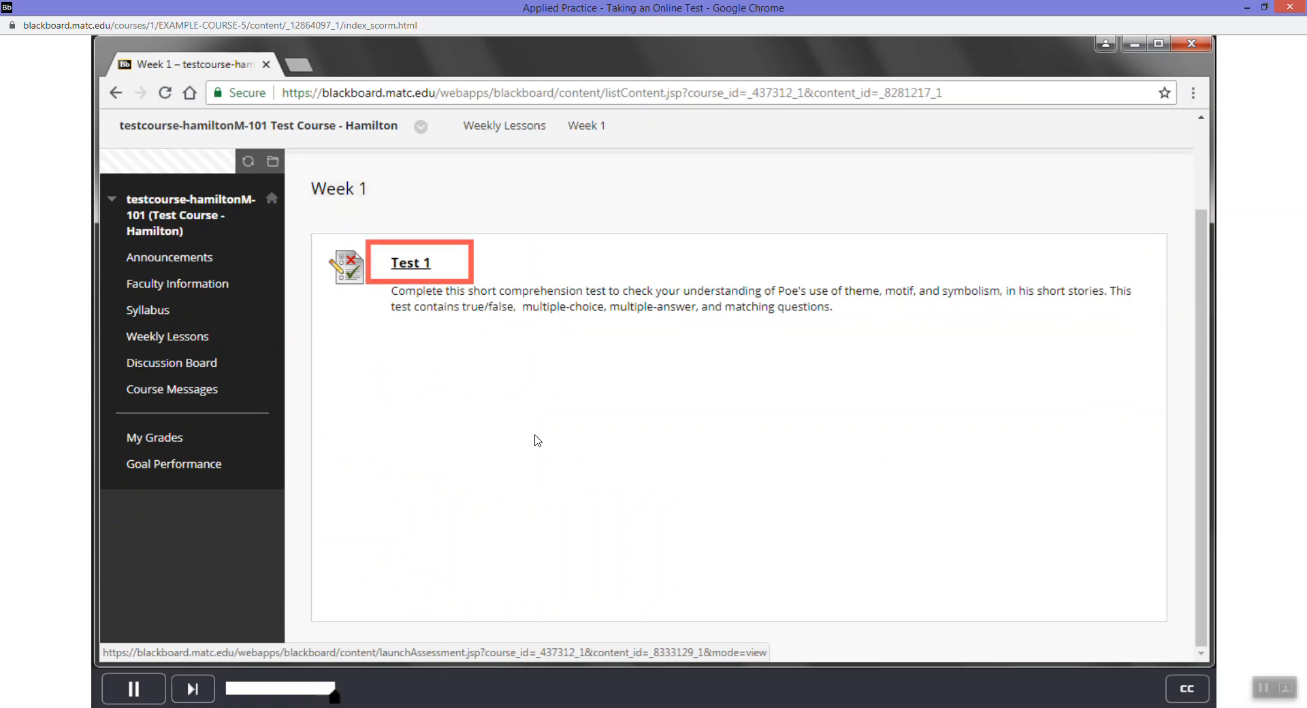
{"action": "mouse_move", "coordinate": [422, 325]}
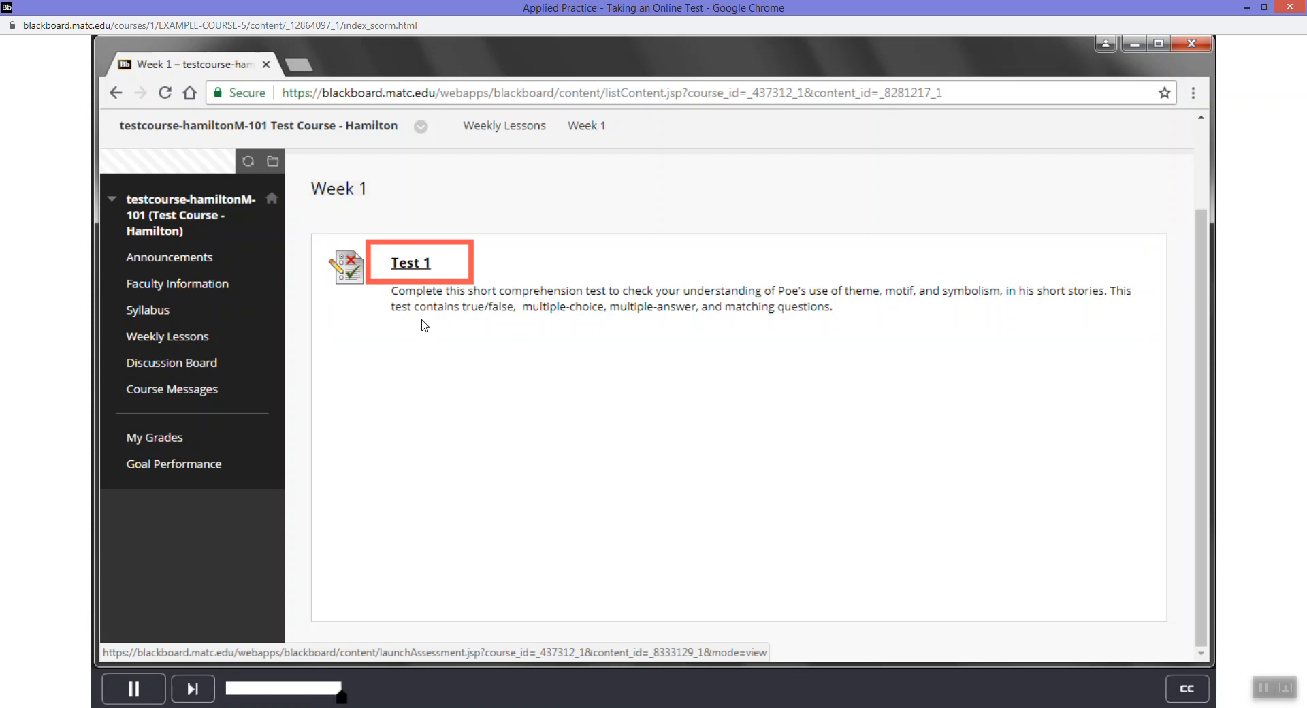
{"action": "left_click", "coordinate": [409, 261]}
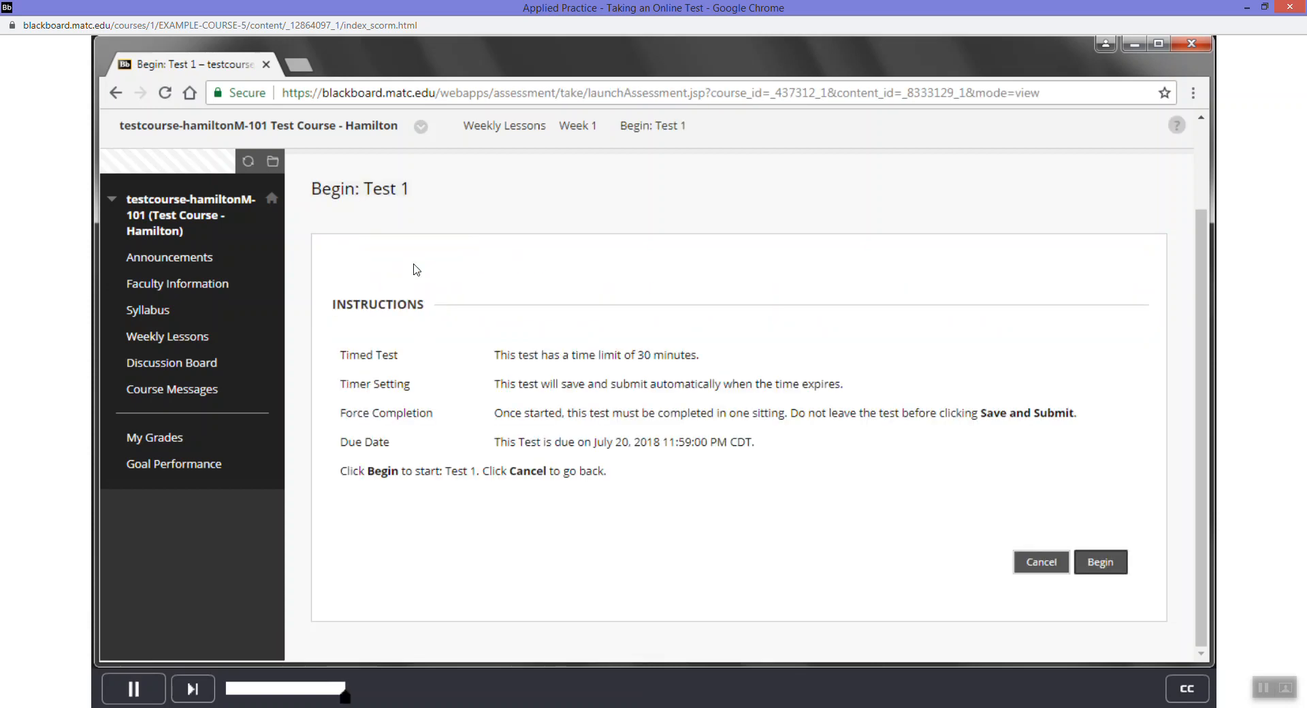
{"action": "mouse_move", "coordinate": [664, 514]}
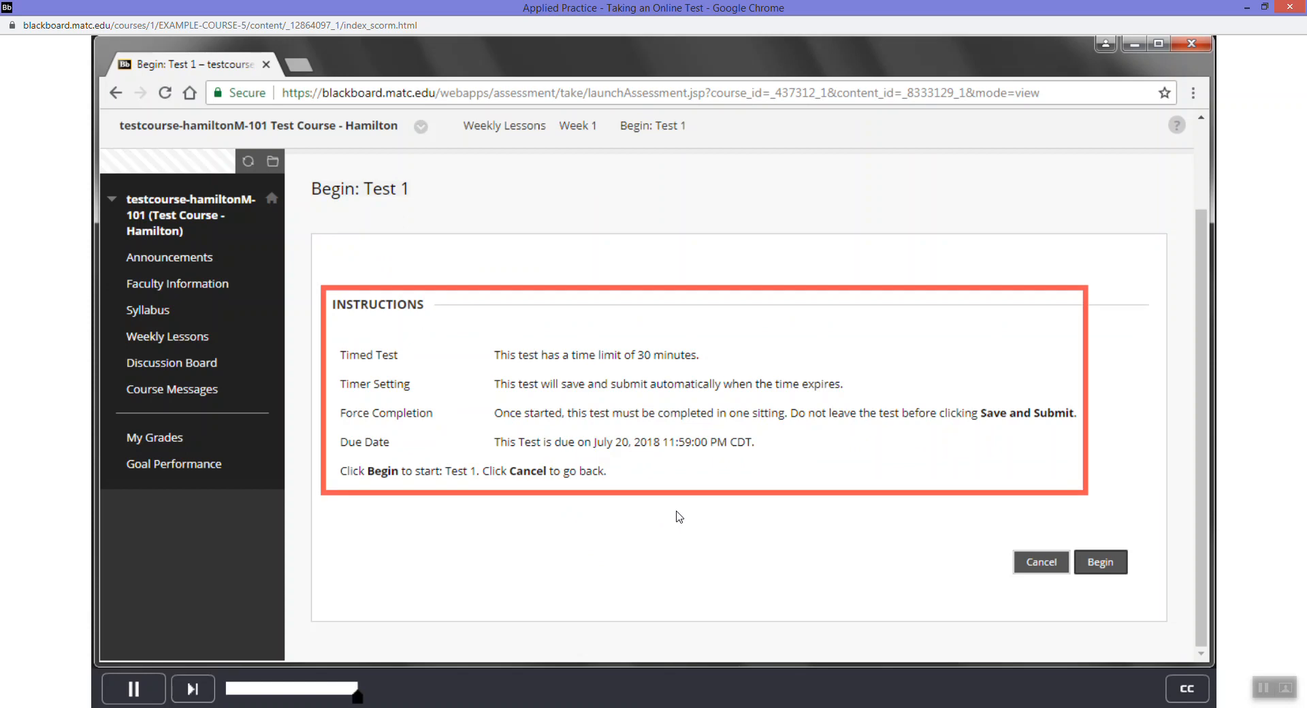
{"action": "mouse_move", "coordinate": [820, 535]}
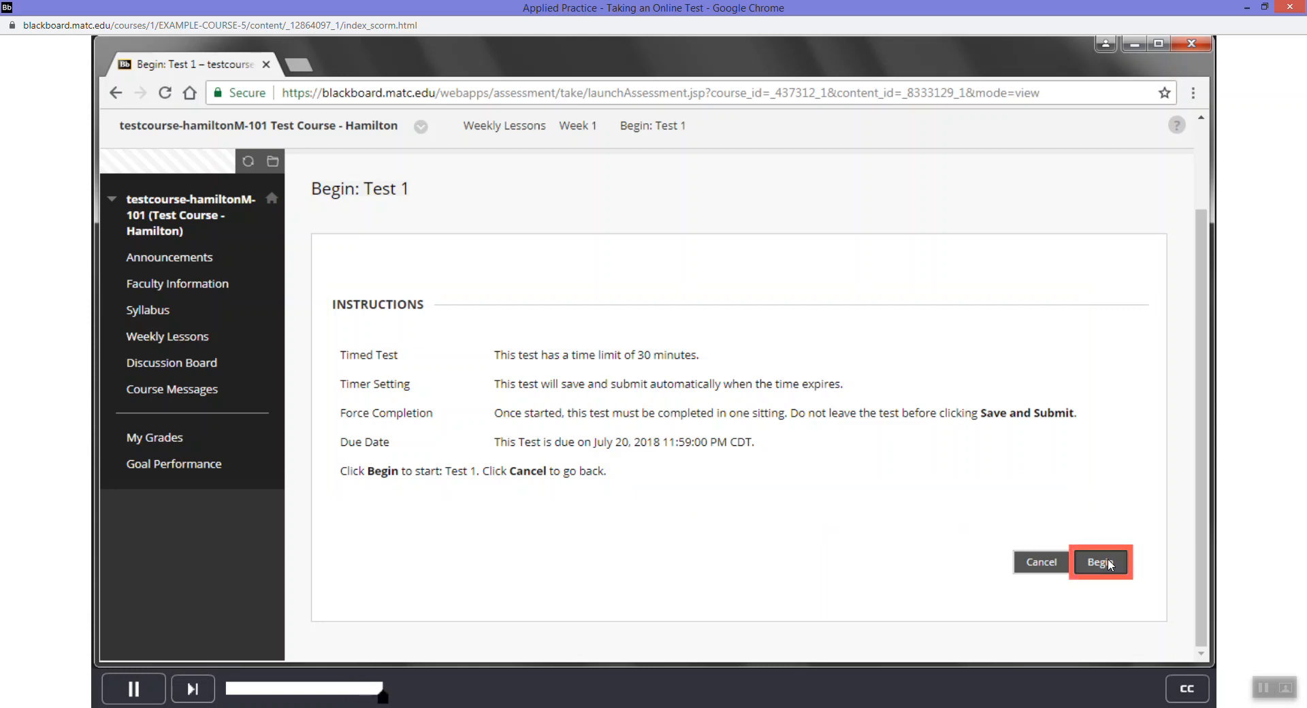
- Begin the timed Test 1 so its countdown and four questions appear
{"action": "left_click", "coordinate": [1099, 561]}
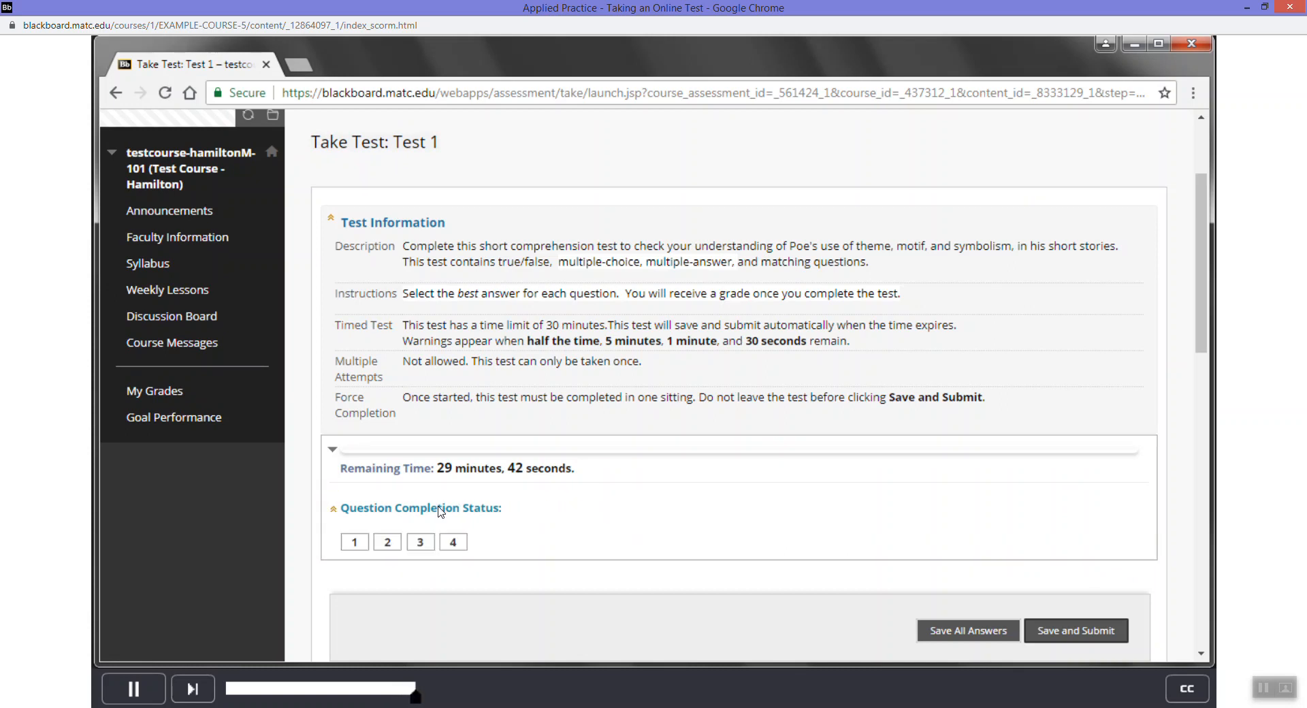
{"action": "mouse_move", "coordinate": [573, 520]}
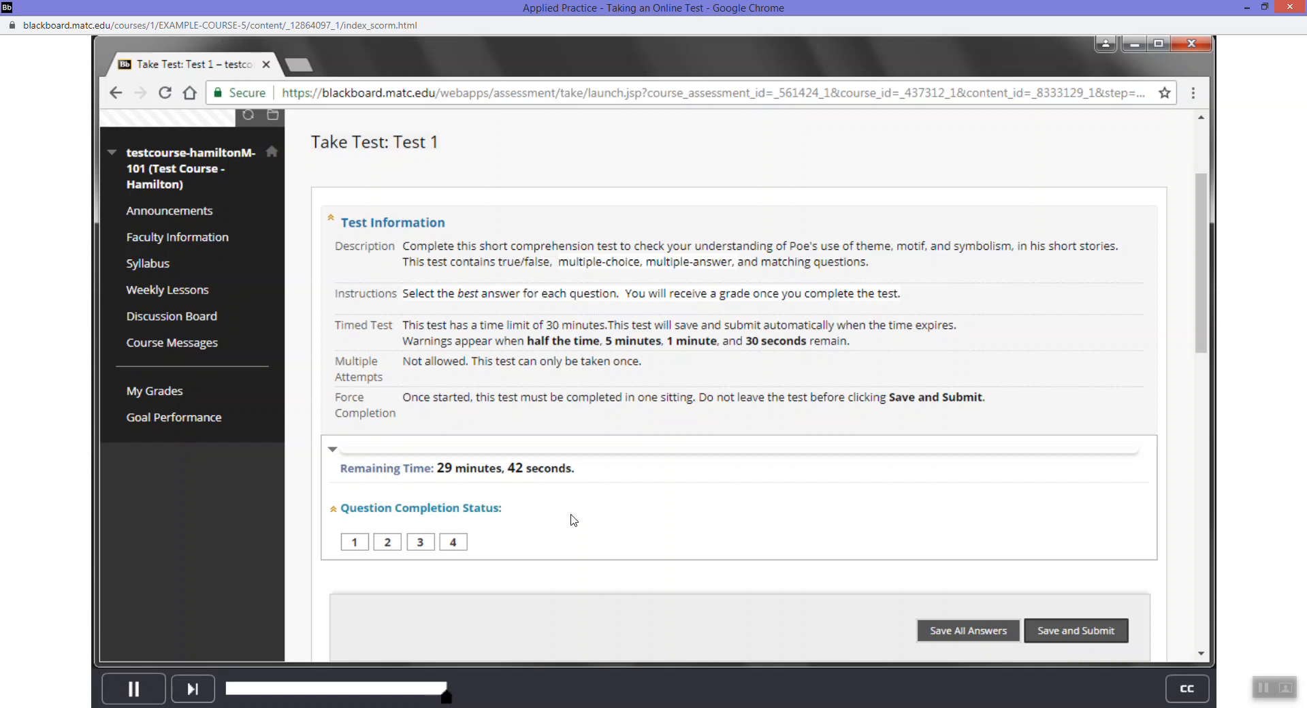
{"action": "scroll", "scroll_direction": "down", "scroll_amount": 3}
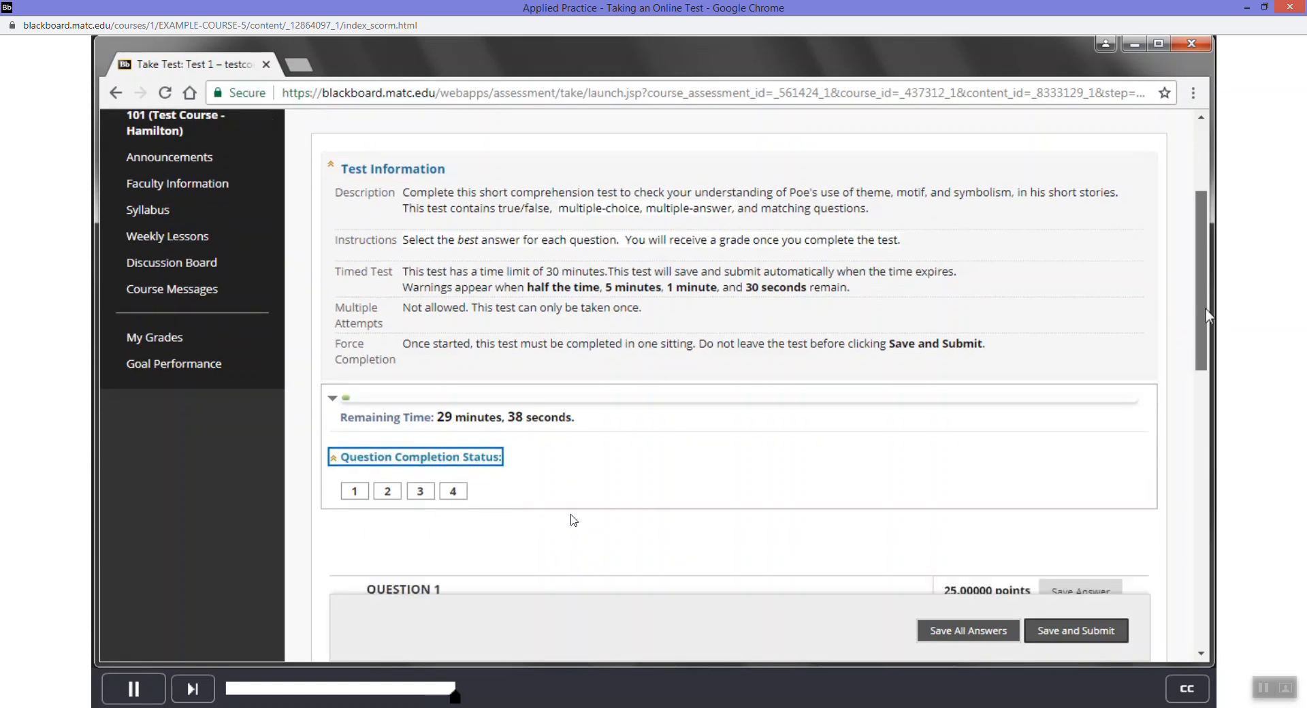
- Answer True for question 1 and William Wilson for question 2
{"action": "scroll", "scroll_direction": "down", "scroll_amount": 3}
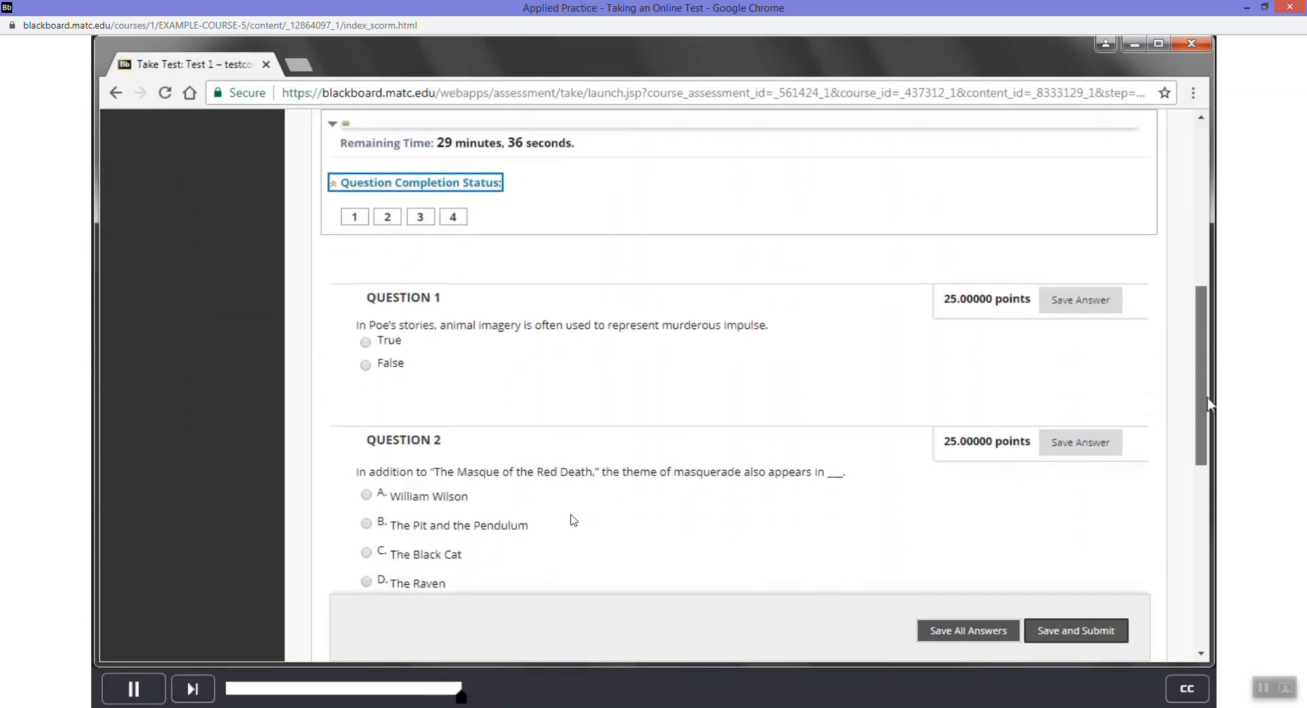
{"action": "scroll", "scroll_direction": "up", "scroll_amount": 3}
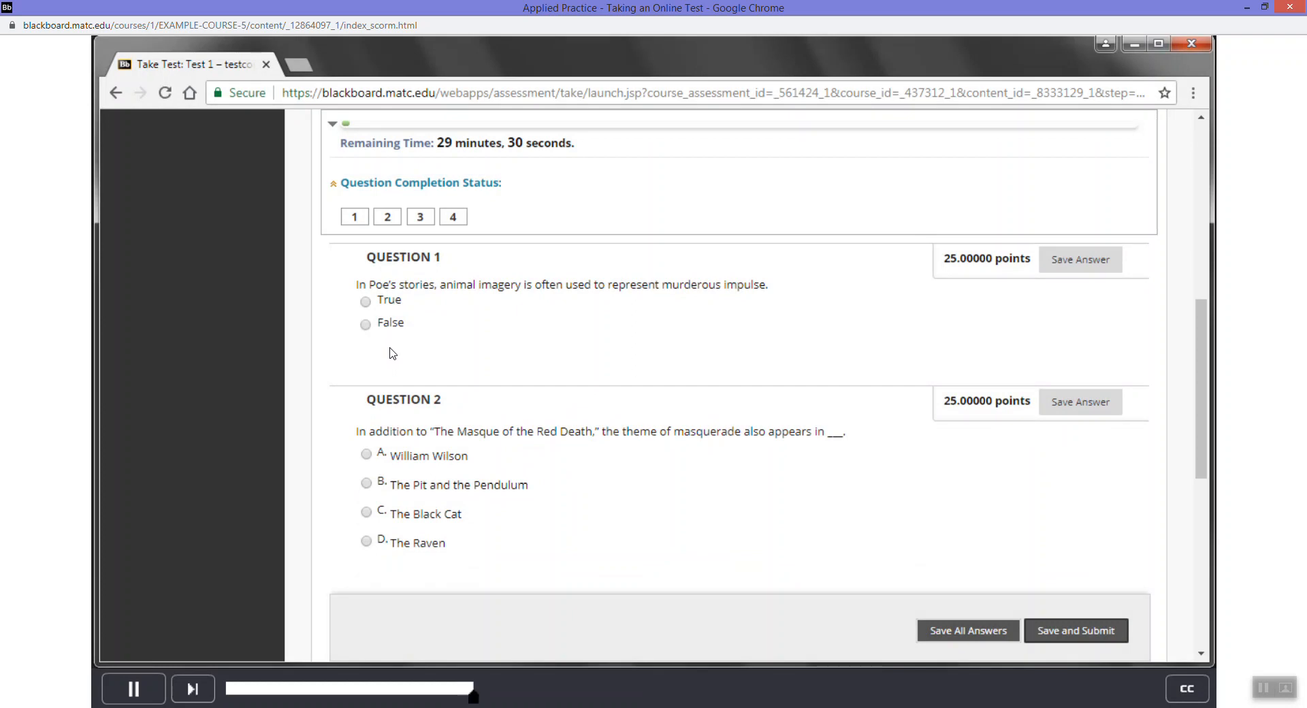
{"action": "mouse_move", "coordinate": [332, 319]}
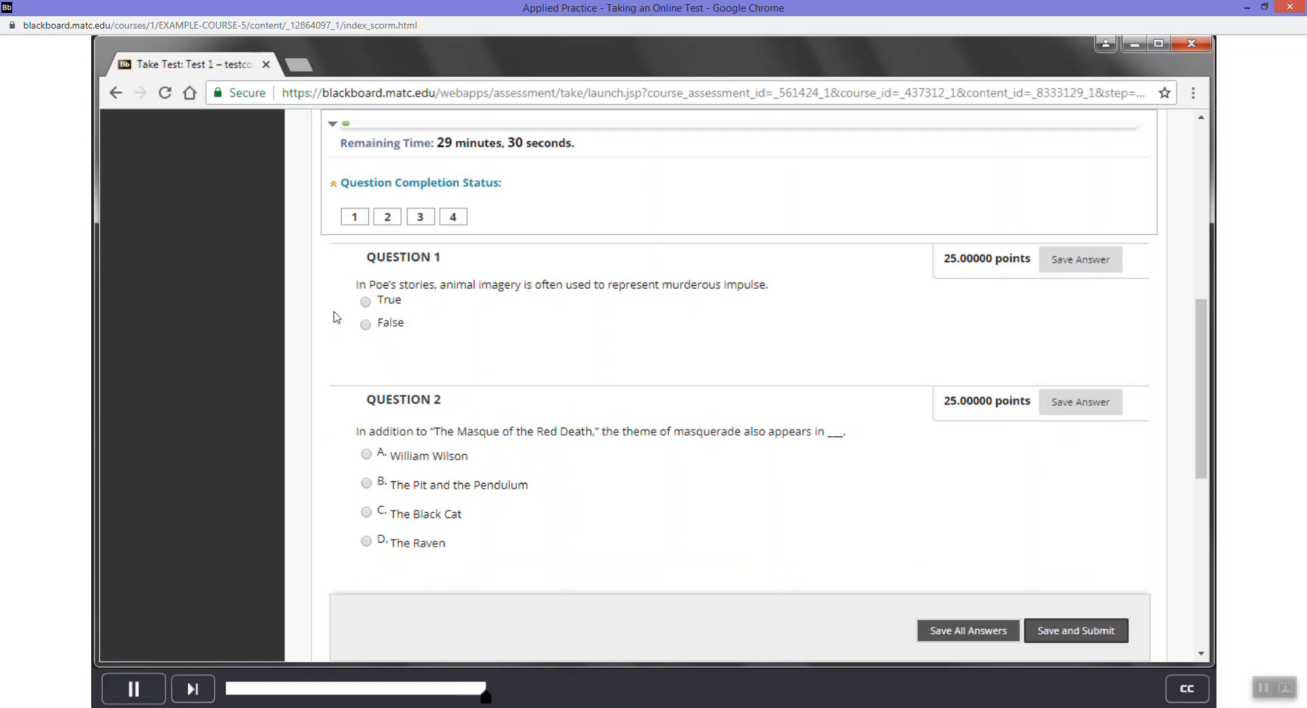
{"action": "mouse_move", "coordinate": [348, 314]}
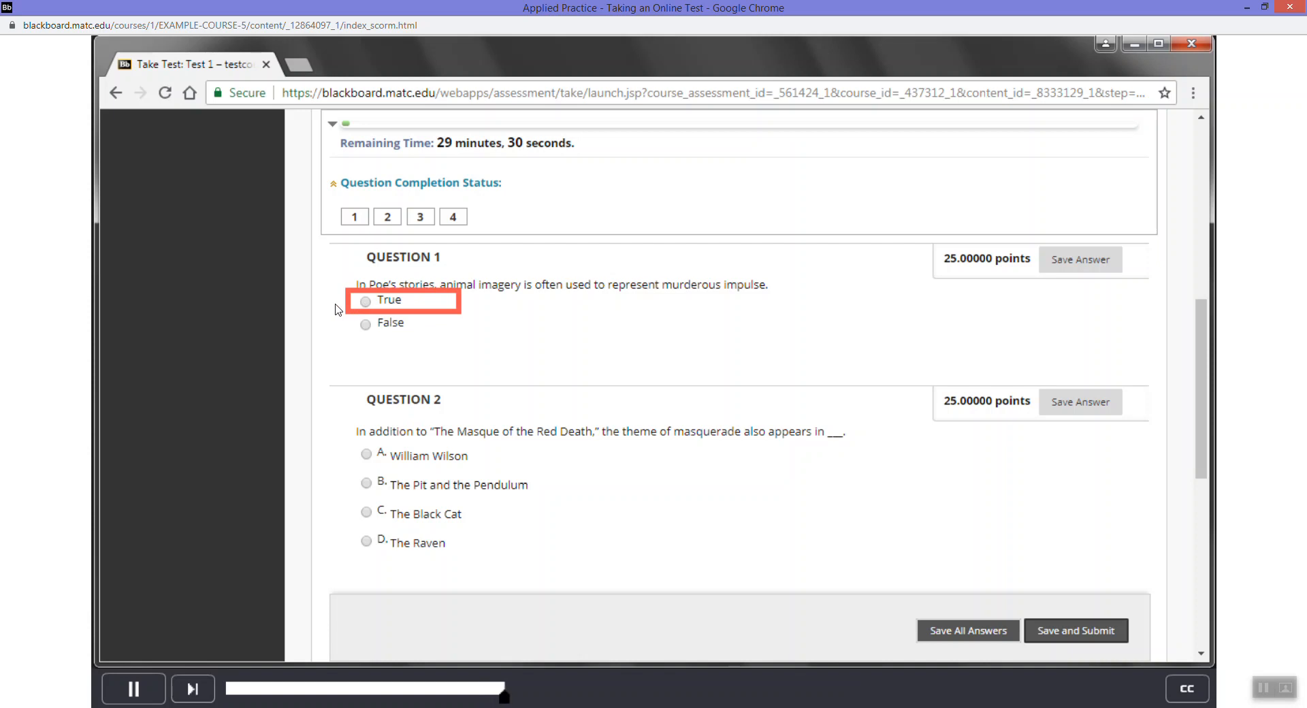
{"action": "left_click", "coordinate": [365, 301]}
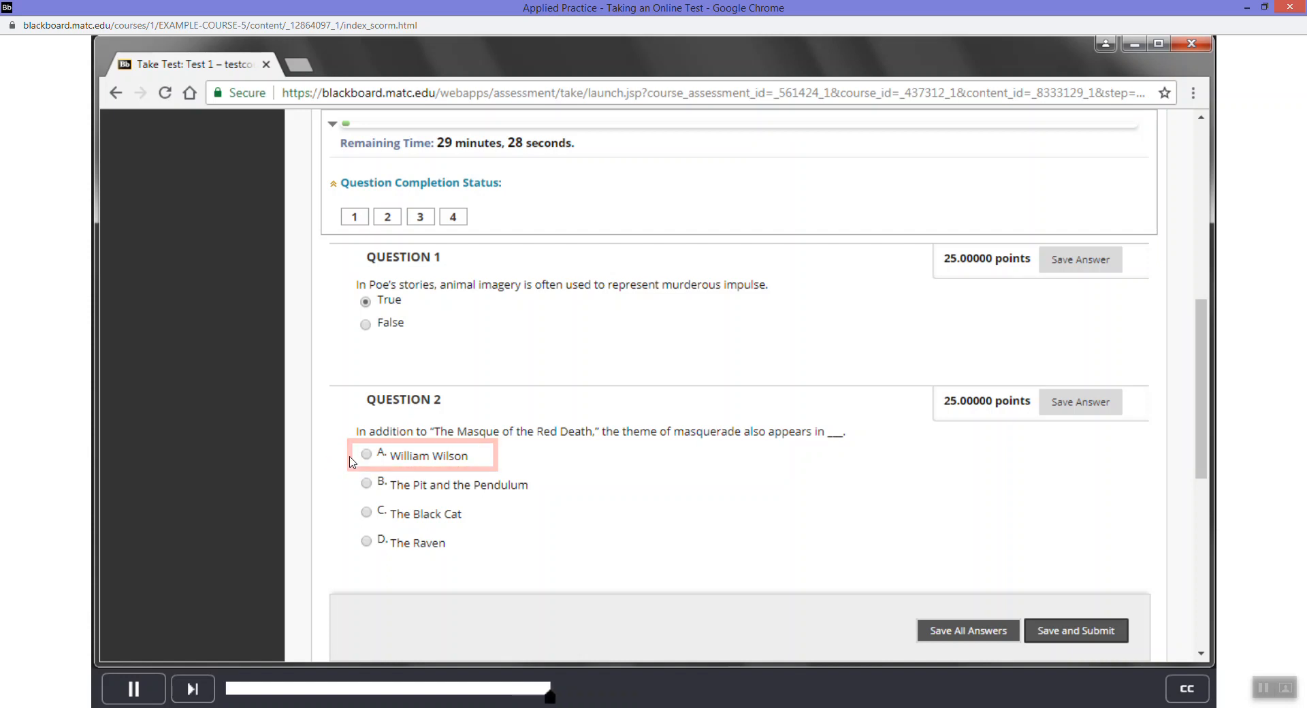
{"action": "left_click", "coordinate": [365, 454]}
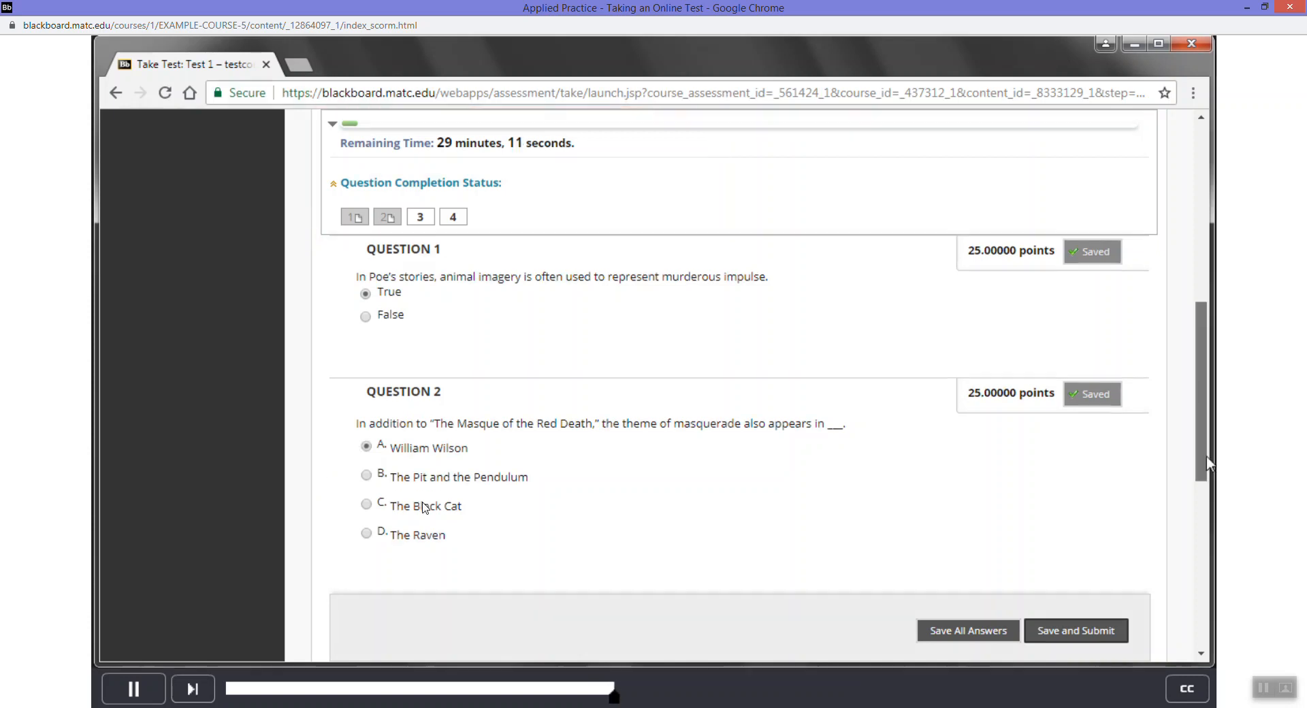
- Tick Detective story, Science fiction and Gothic fiction for question 3, then move on to question 4
{"action": "scroll", "scroll_direction": "down", "scroll_amount": 3}
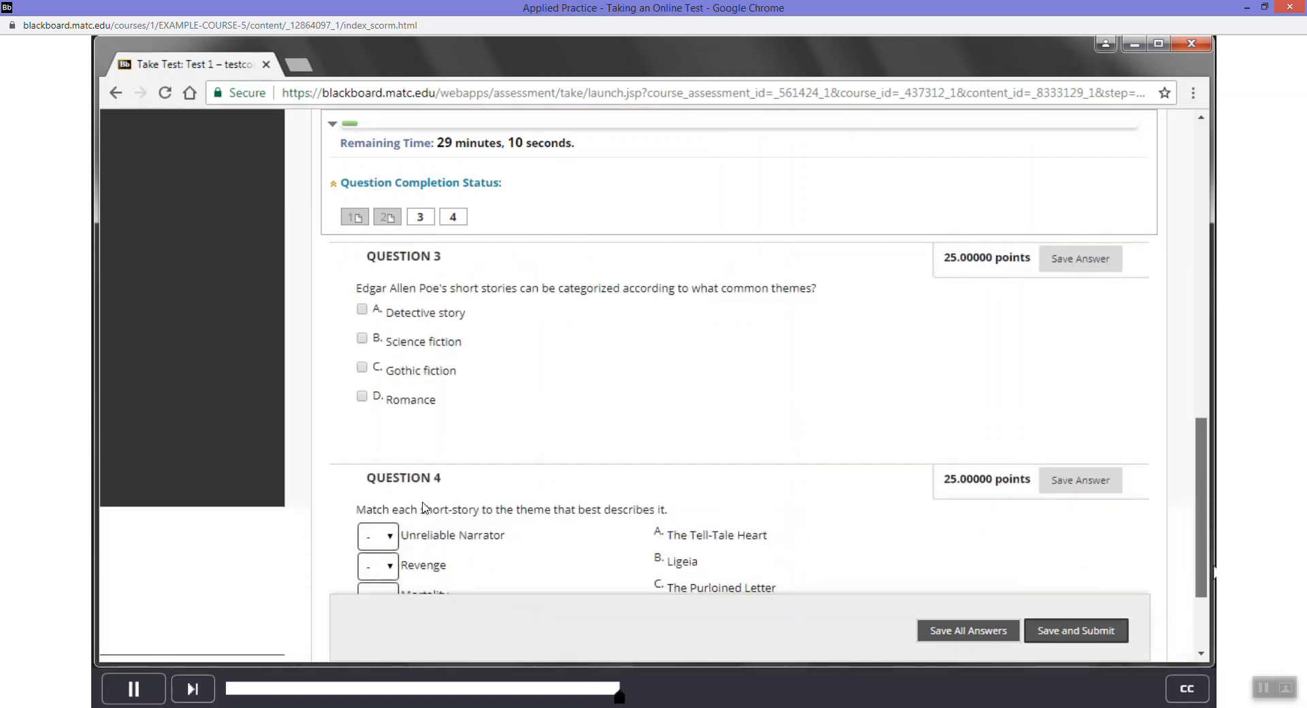
{"action": "mouse_move", "coordinate": [325, 446]}
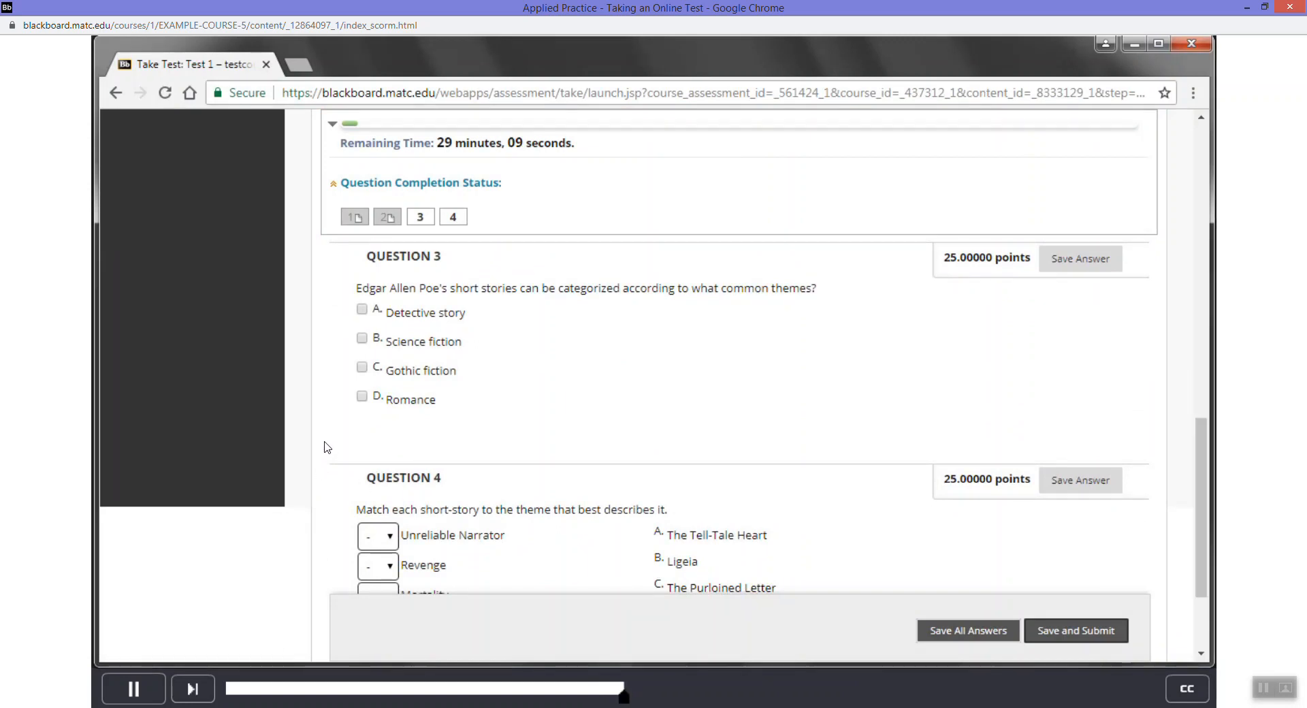
{"action": "mouse_move", "coordinate": [345, 433]}
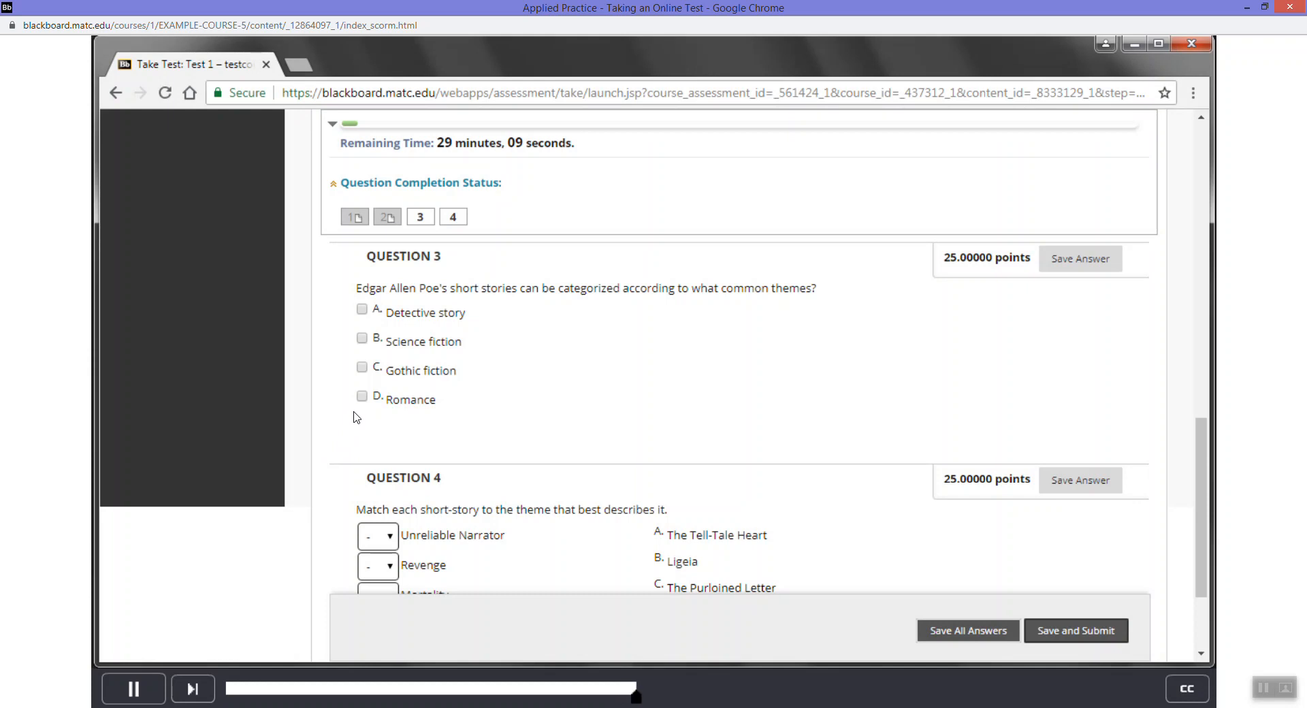
{"action": "mouse_move", "coordinate": [354, 393]}
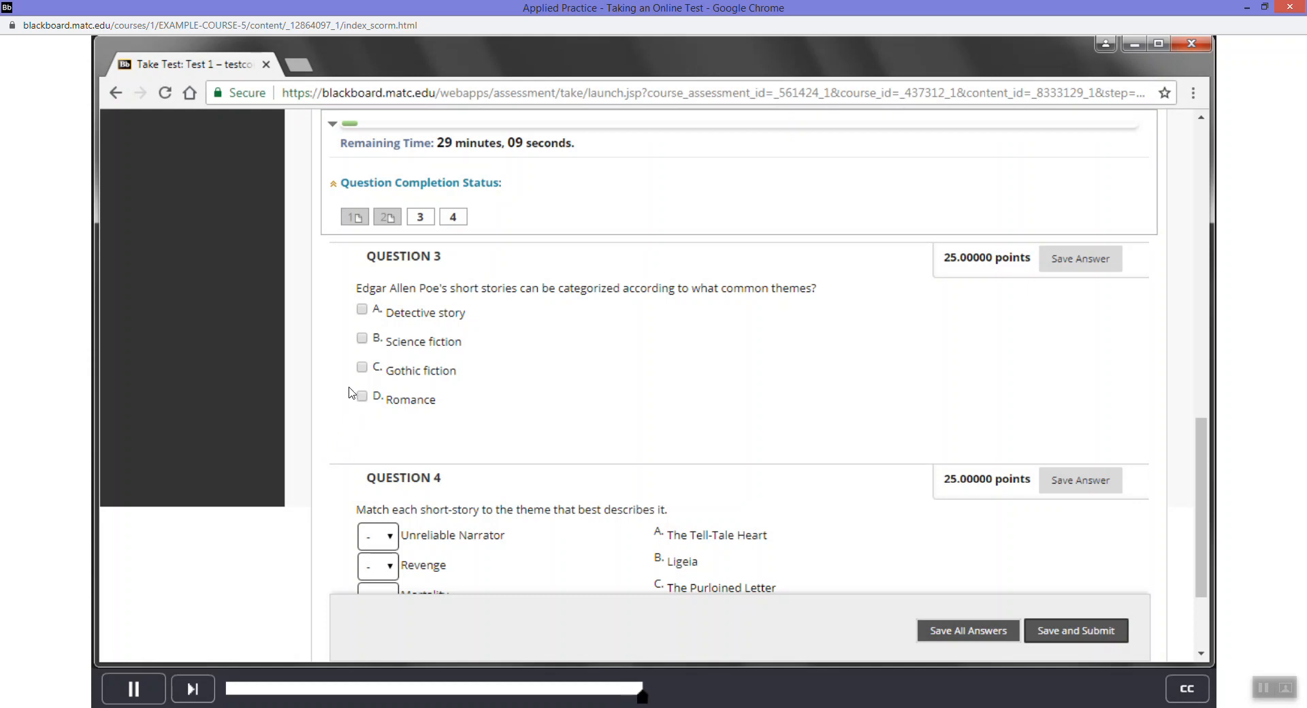
{"action": "mouse_move", "coordinate": [349, 388]}
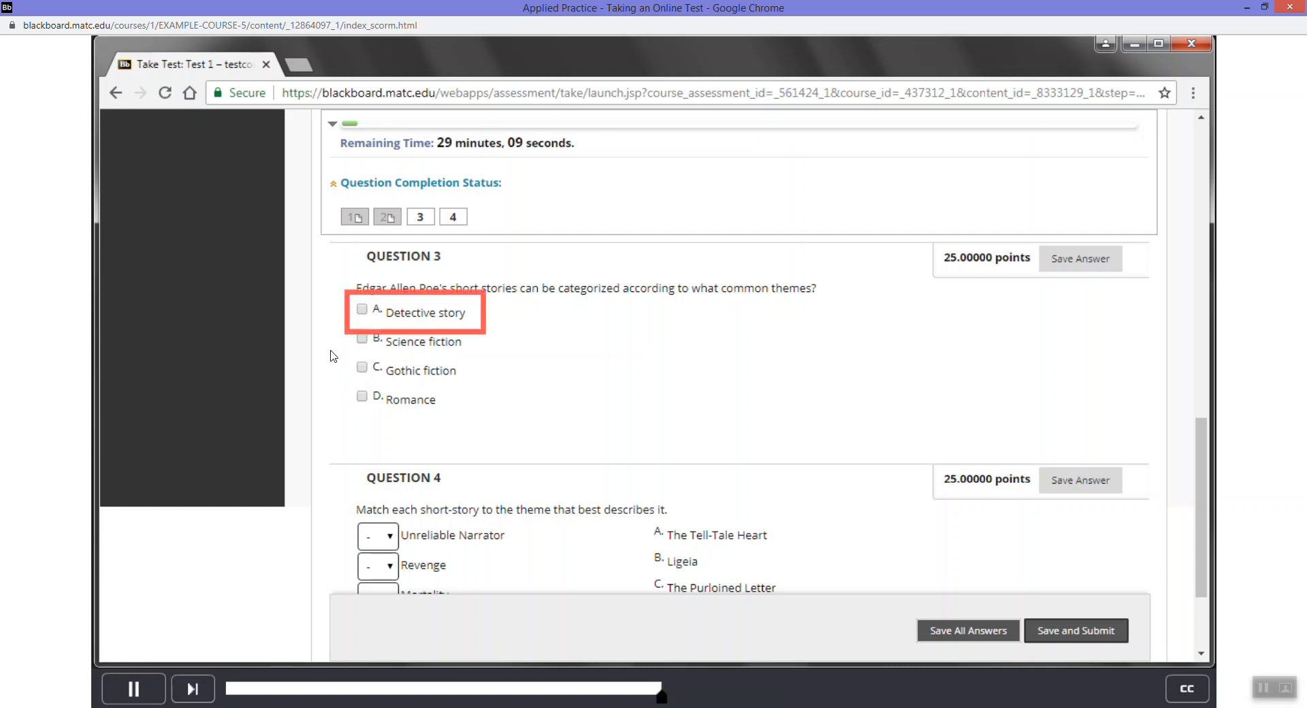
{"action": "left_click", "coordinate": [362, 308]}
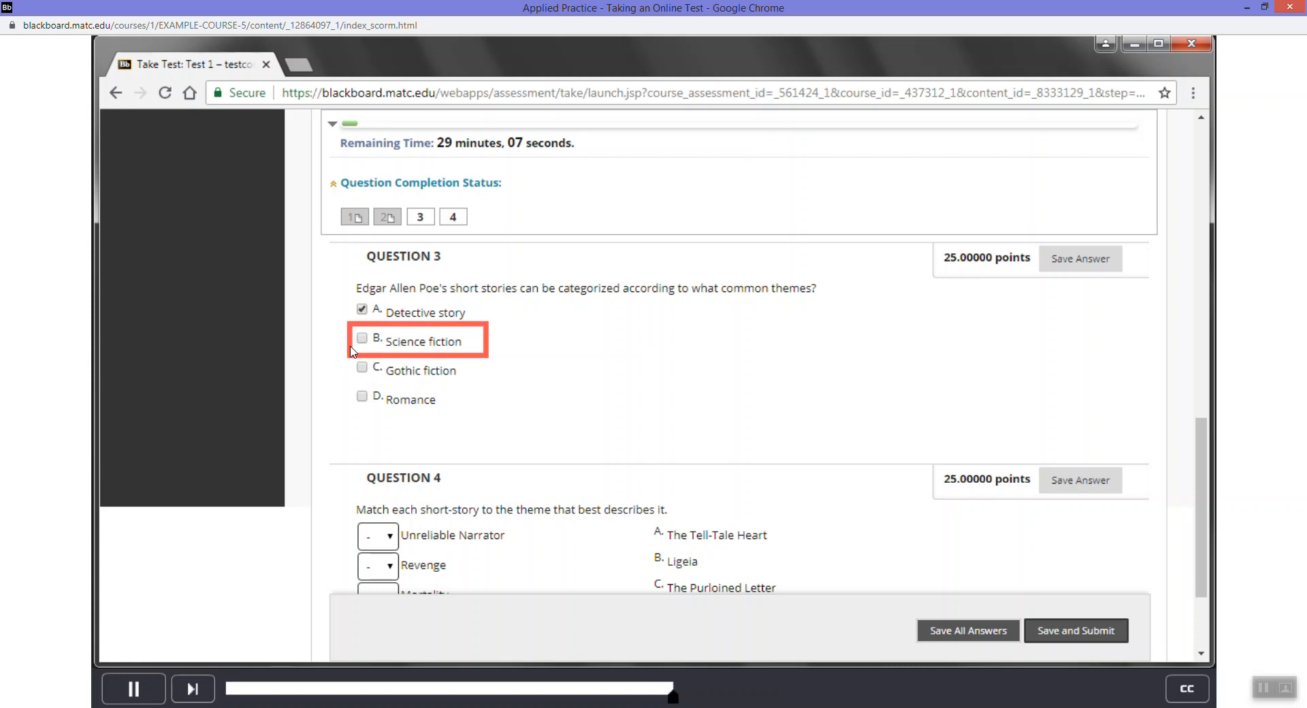
{"action": "left_click", "coordinate": [362, 341]}
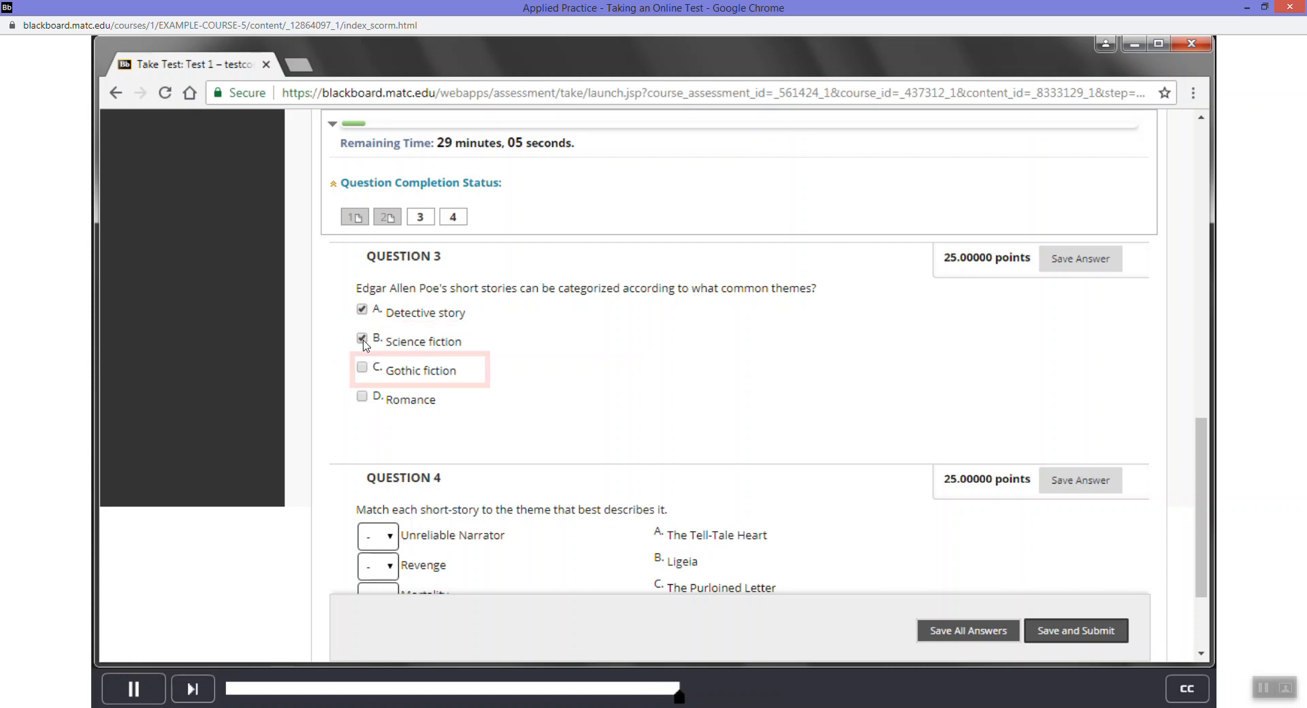
{"action": "left_click", "coordinate": [363, 337]}
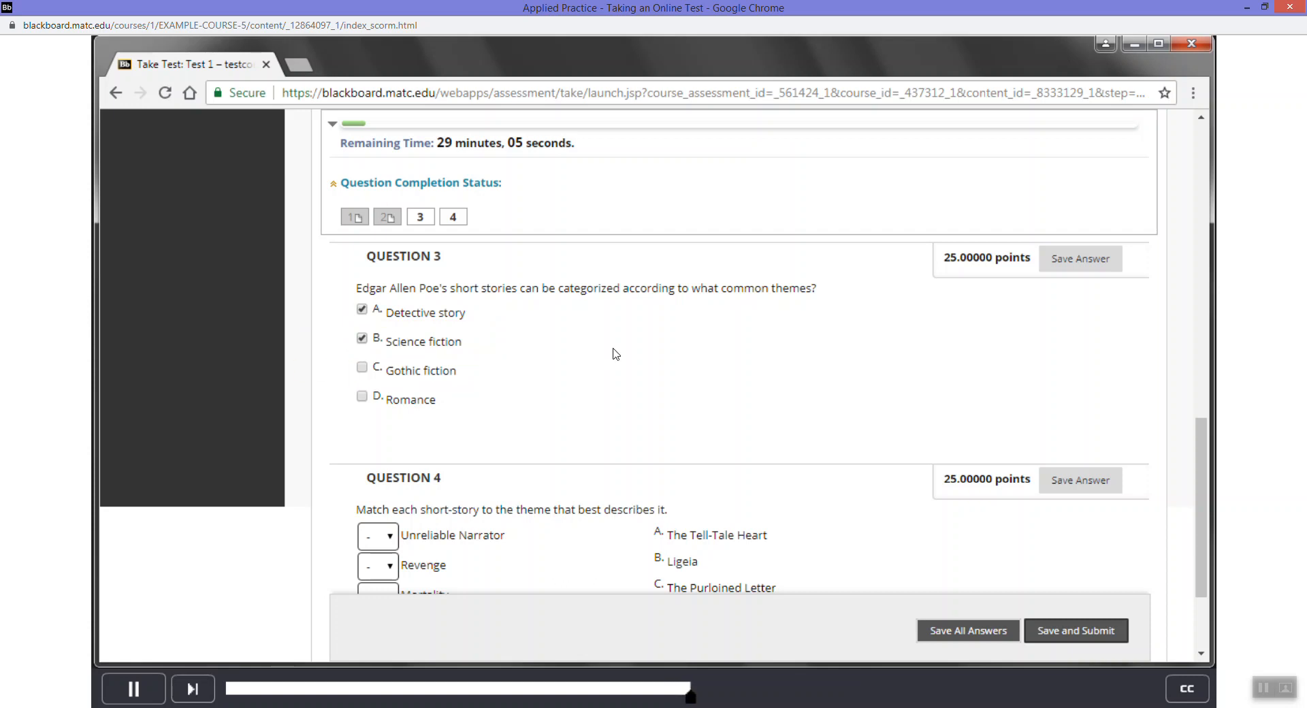
{"action": "scroll", "scroll_direction": "down", "scroll_amount": 3}
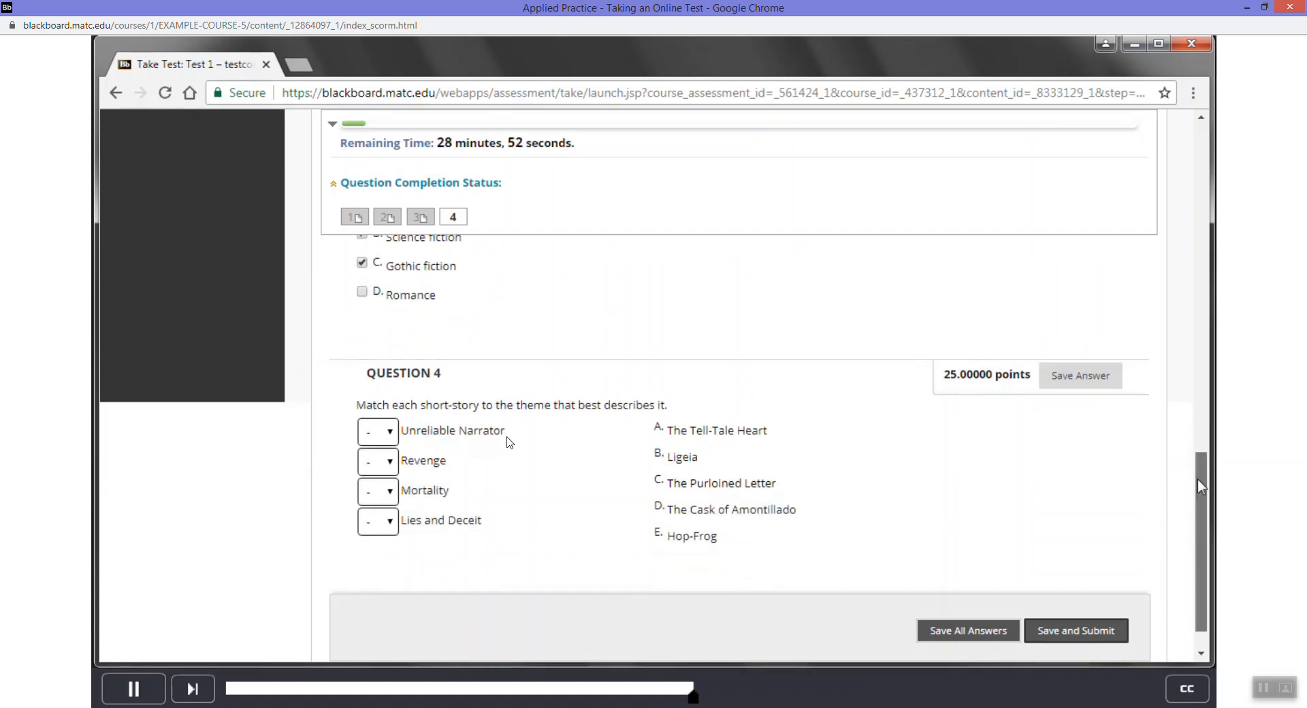
{"action": "scroll", "scroll_direction": "down", "scroll_amount": 3}
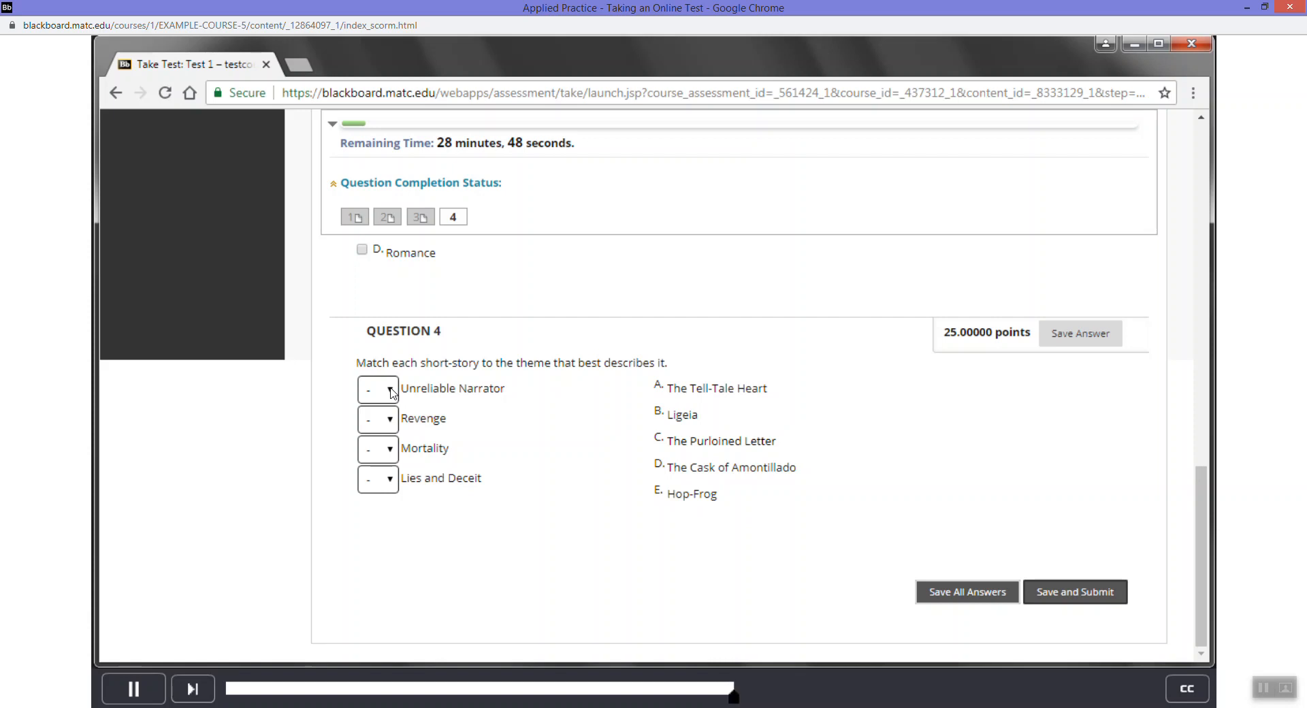
- Match Unreliable Narrator to The Tell-Tale Heart, Revenge to The Cask of Amontillado, Mortality to Ligeia
{"action": "left_click", "coordinate": [377, 388]}
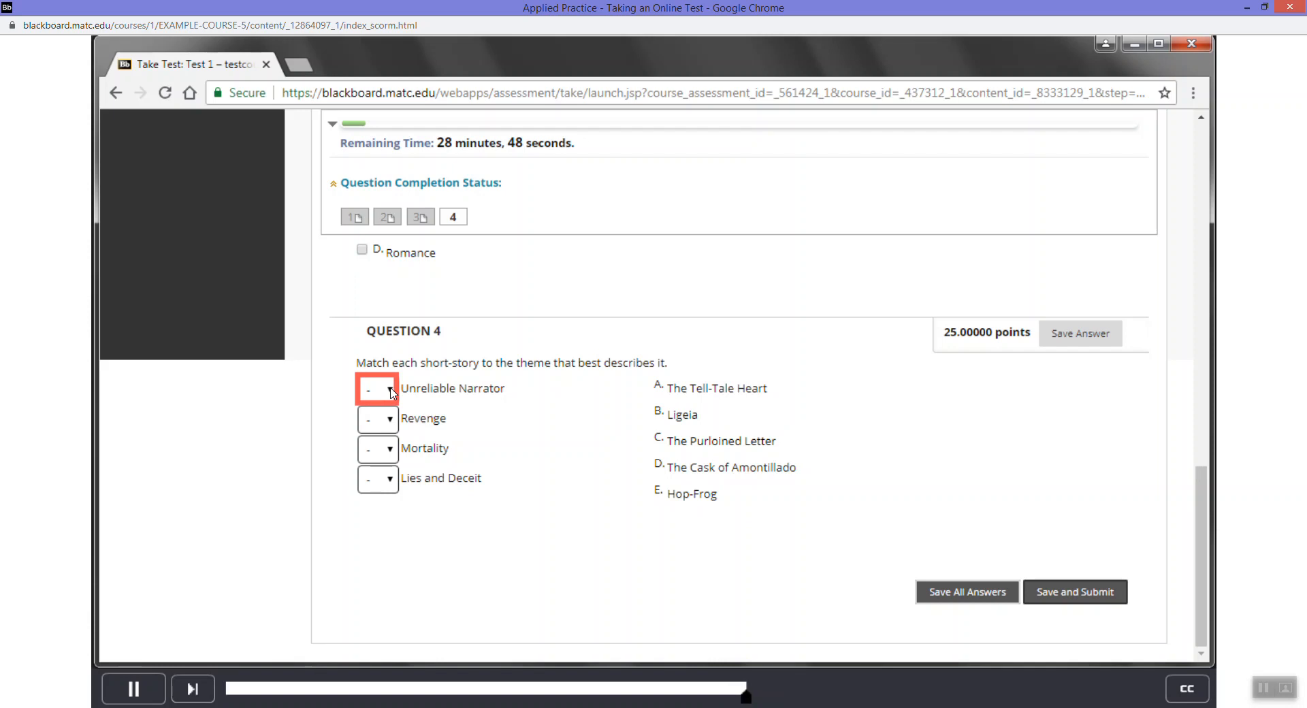
{"action": "left_click", "coordinate": [377, 388]}
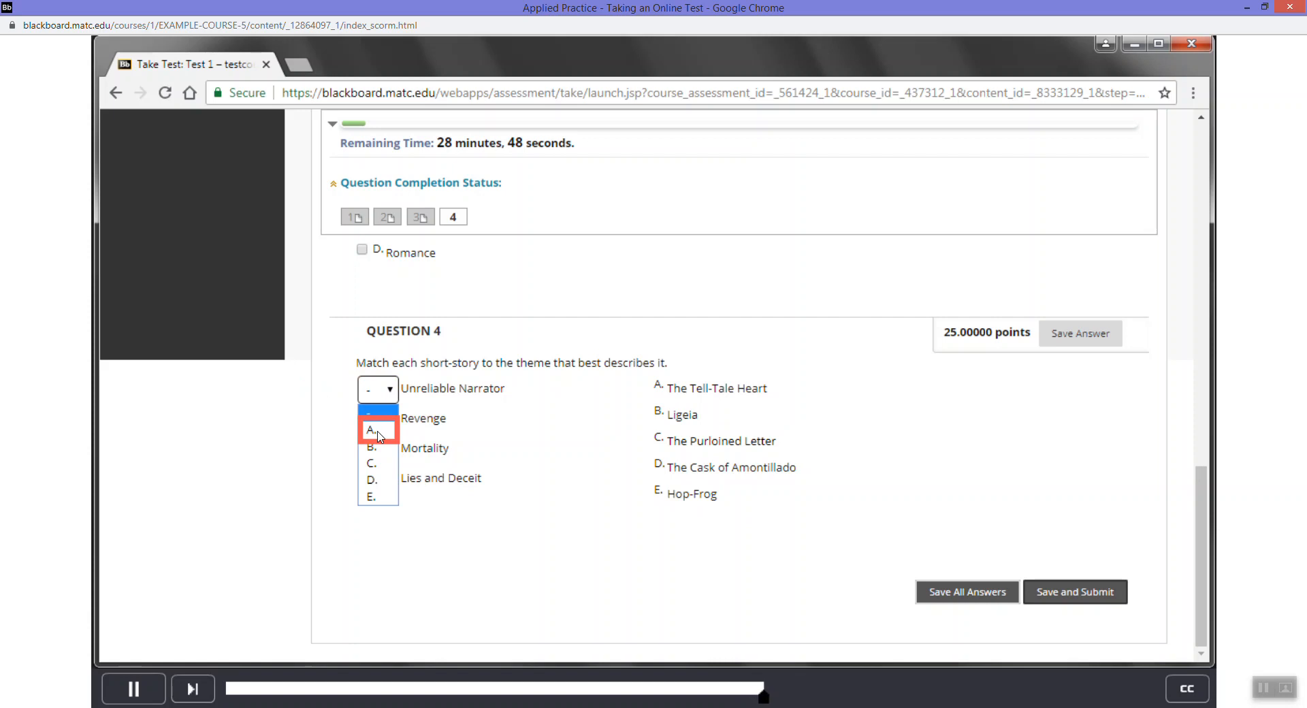
{"action": "left_click", "coordinate": [372, 433]}
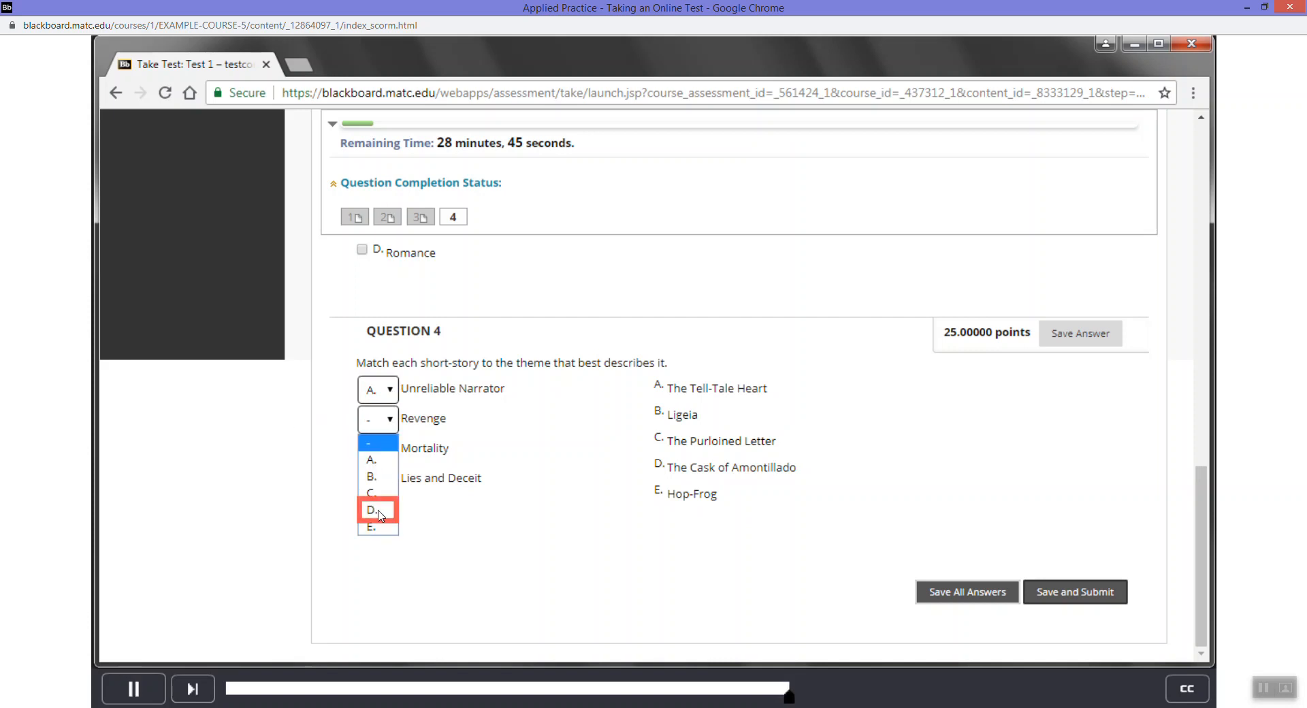
{"action": "left_click", "coordinate": [376, 509]}
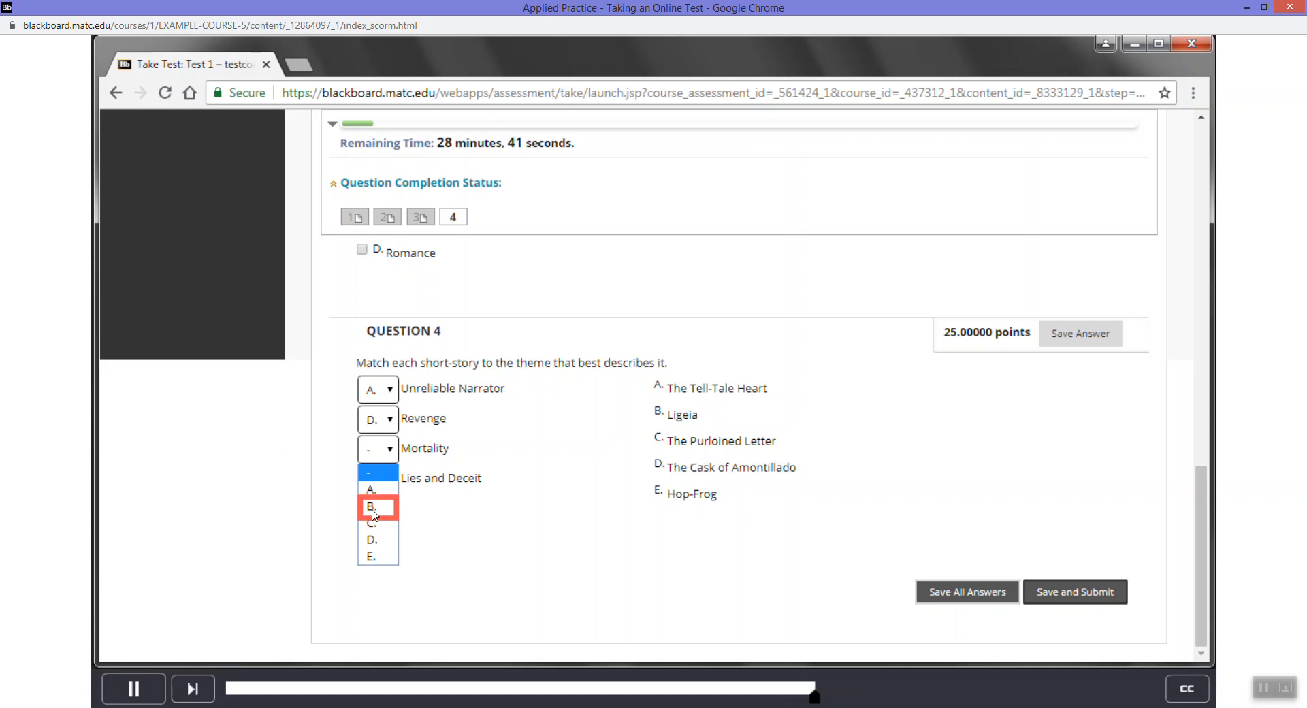
{"action": "left_click", "coordinate": [372, 507]}
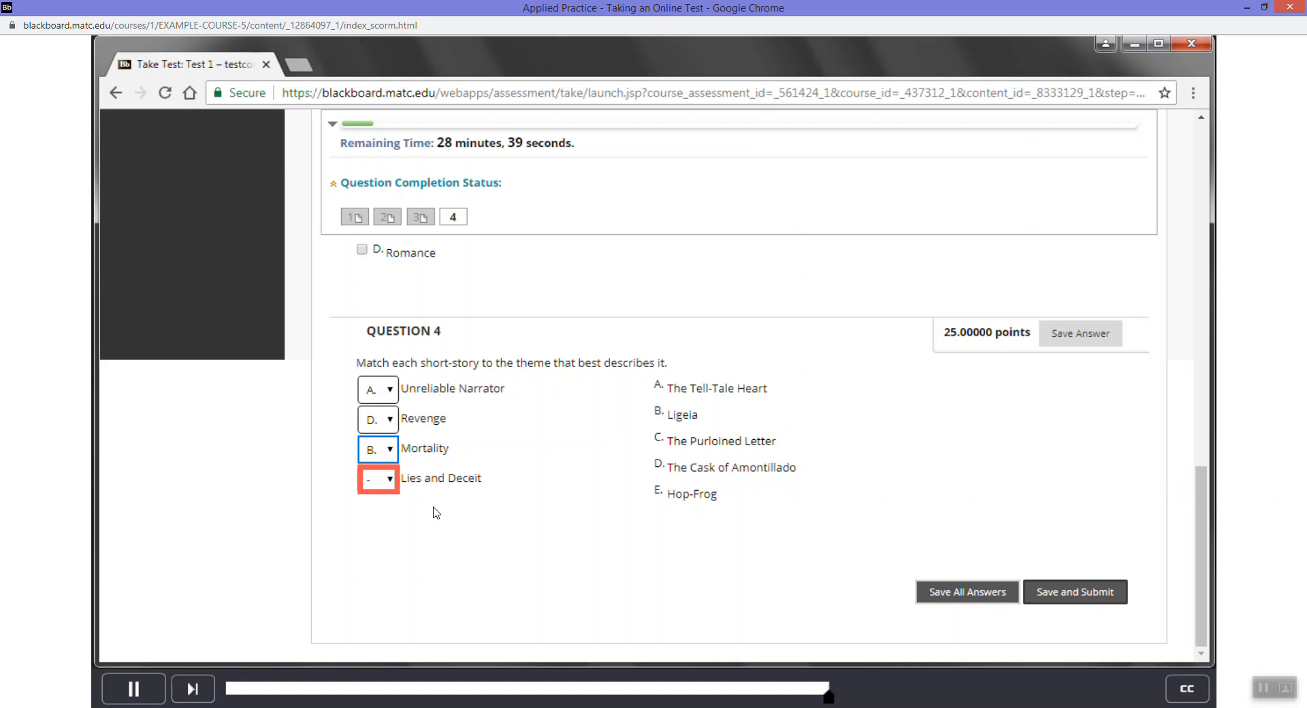
- Match Lies and Deceit to The Purloined Letter (C), completing question 4
{"action": "left_click", "coordinate": [377, 478]}
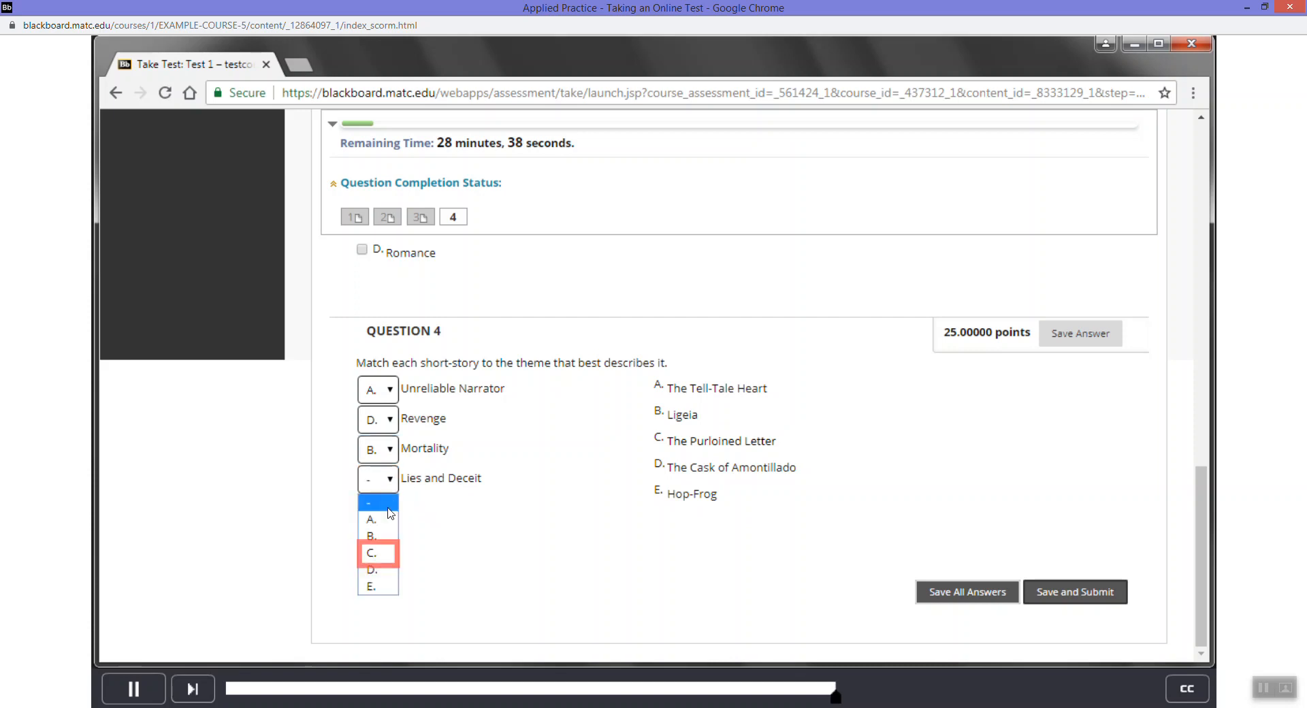
{"action": "mouse_move", "coordinate": [377, 552]}
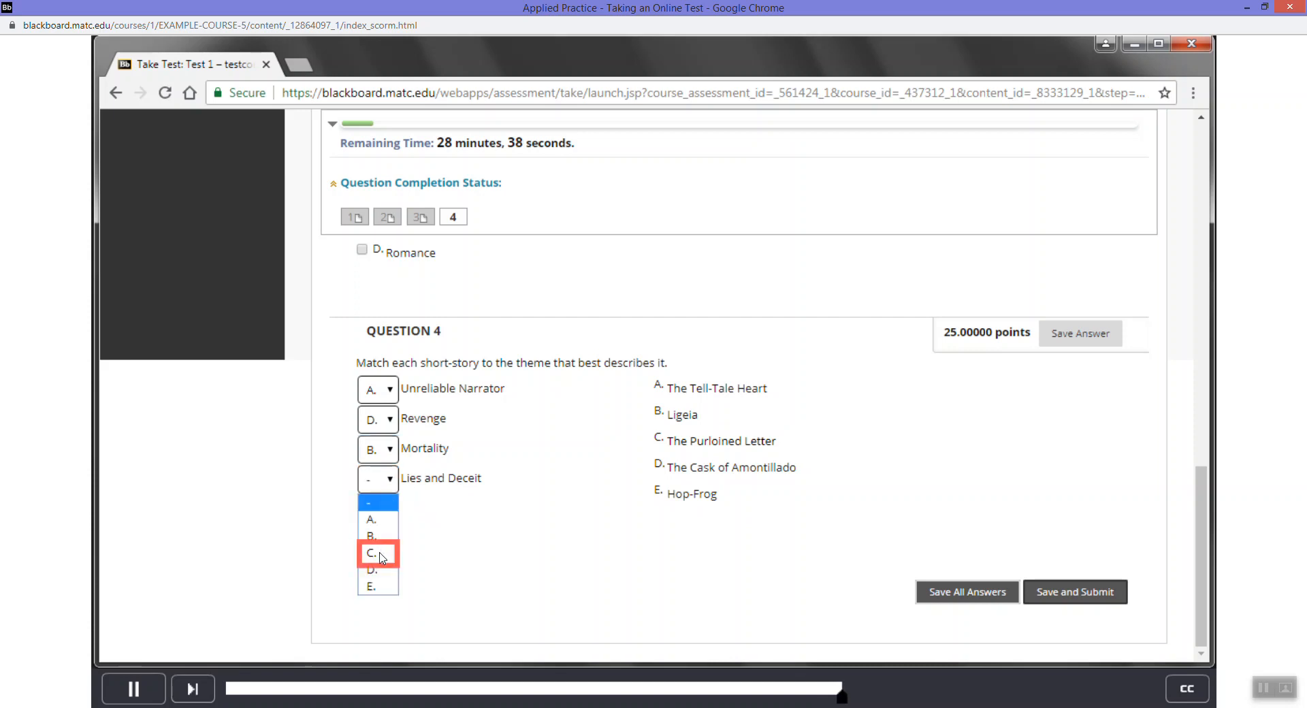
{"action": "left_click", "coordinate": [372, 552]}
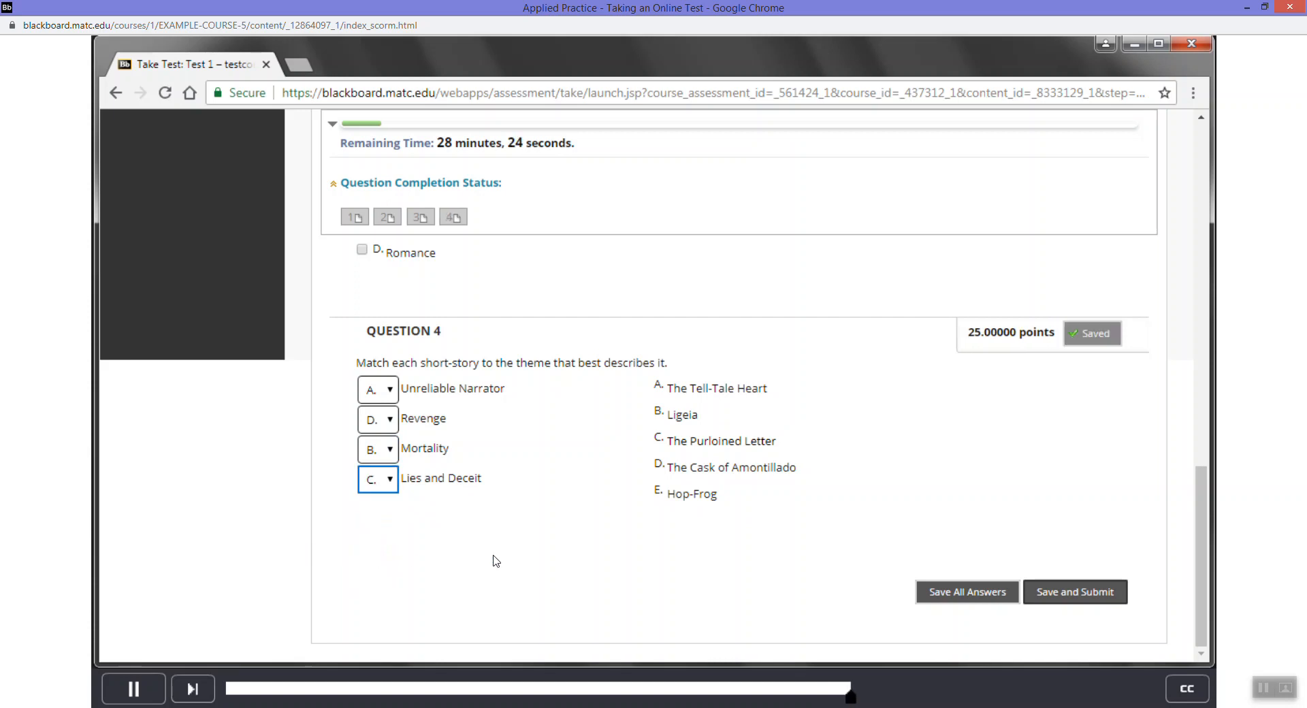
{"action": "mouse_move", "coordinate": [1036, 502]}
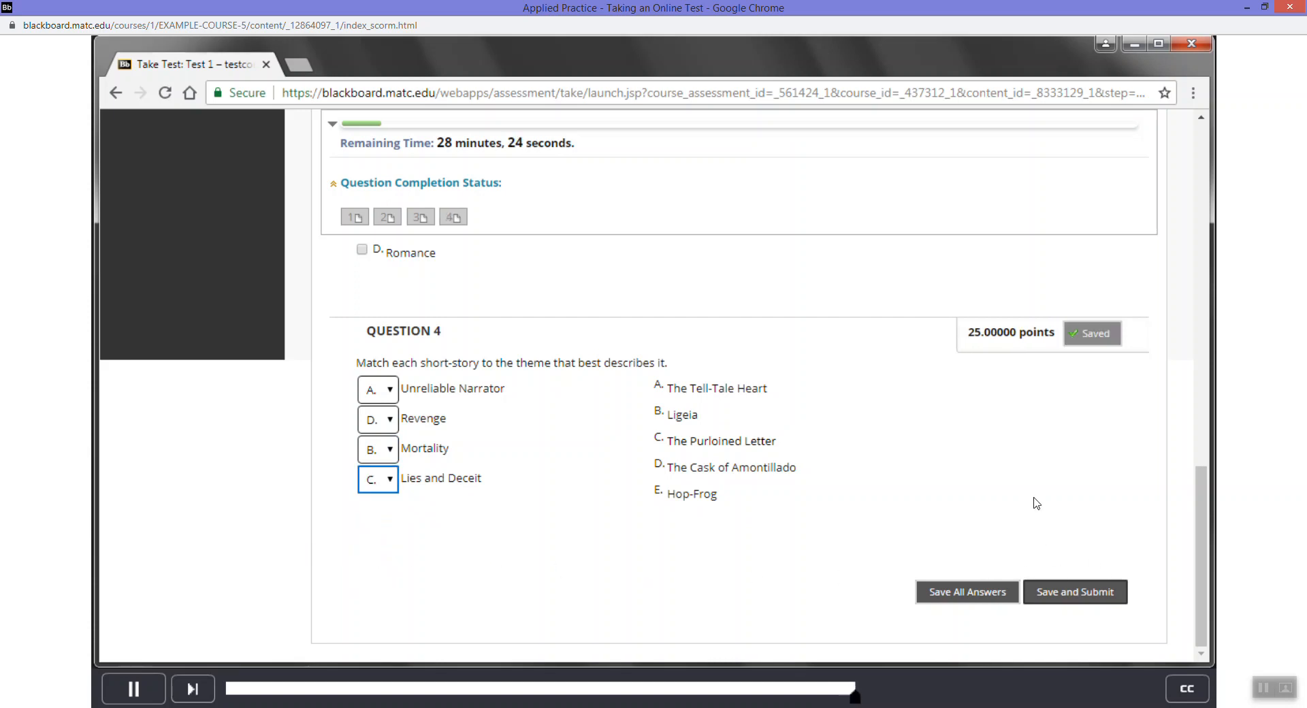
{"action": "mouse_move", "coordinate": [648, 459]}
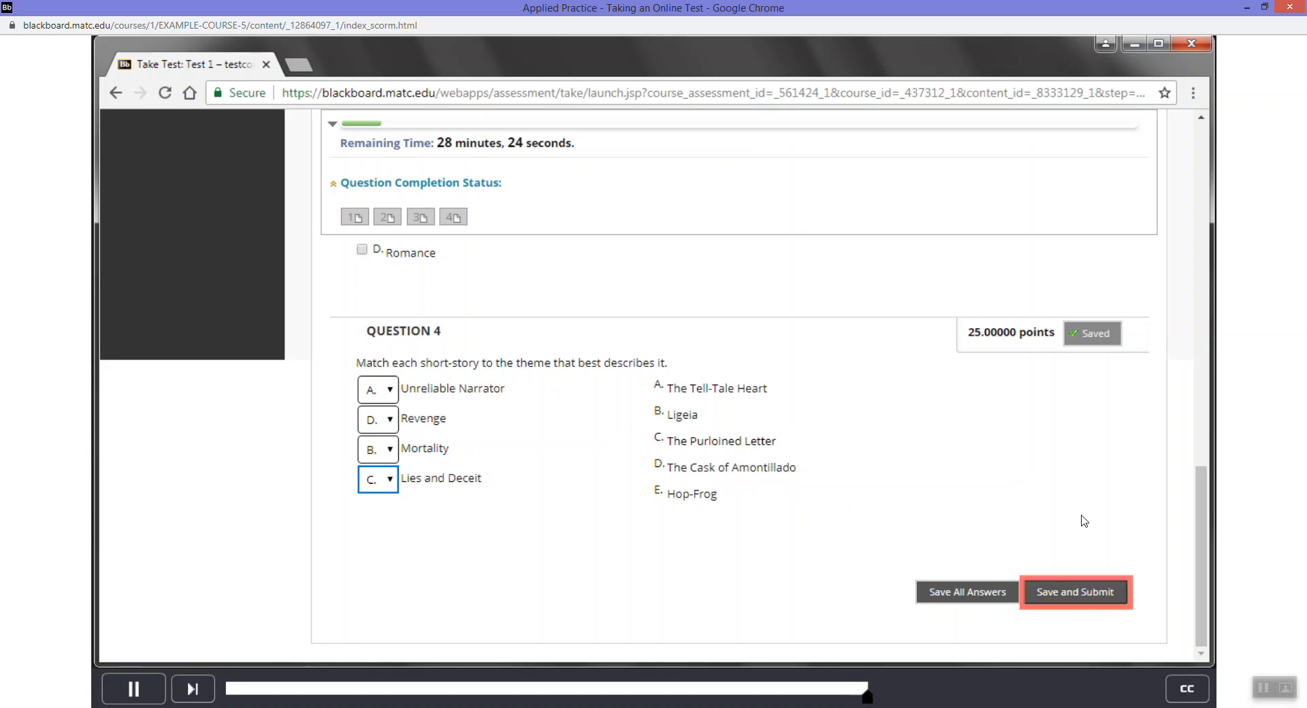
- Submit Test 1, confirm the submission, and continue to its 100/100 review page
{"action": "left_click", "coordinate": [1074, 590]}
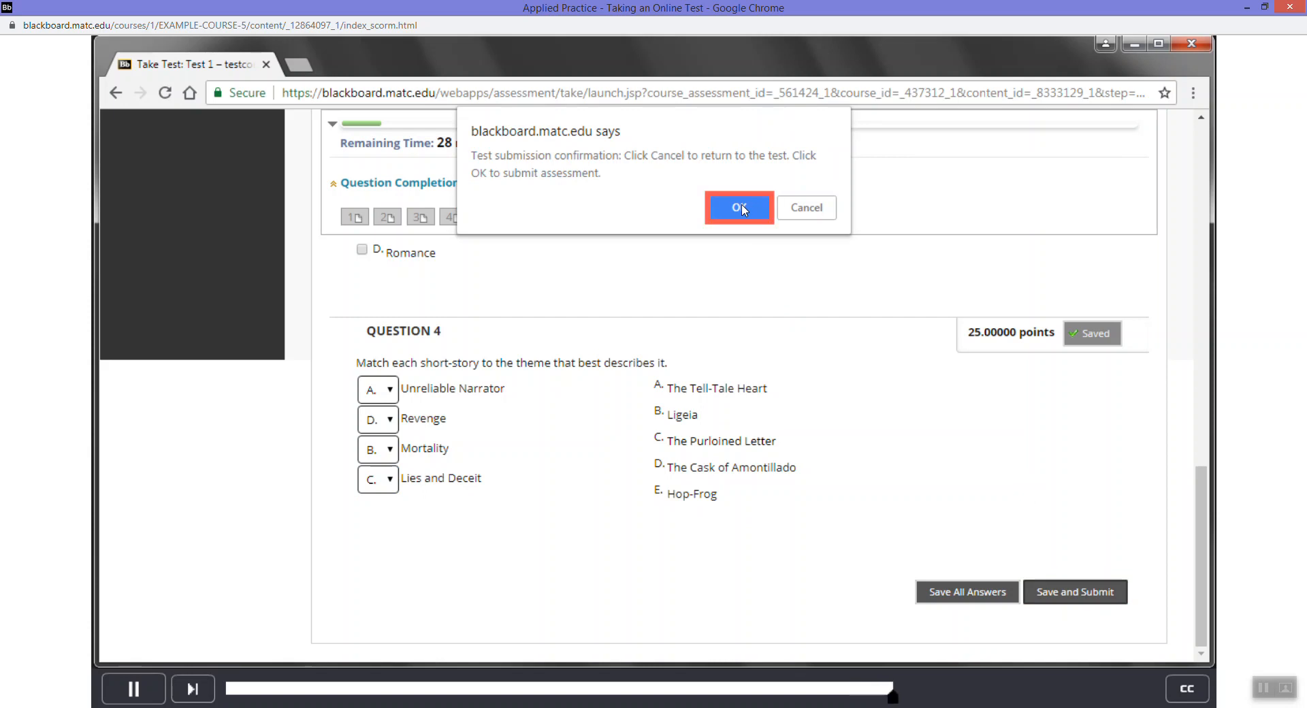
{"action": "left_click", "coordinate": [736, 207]}
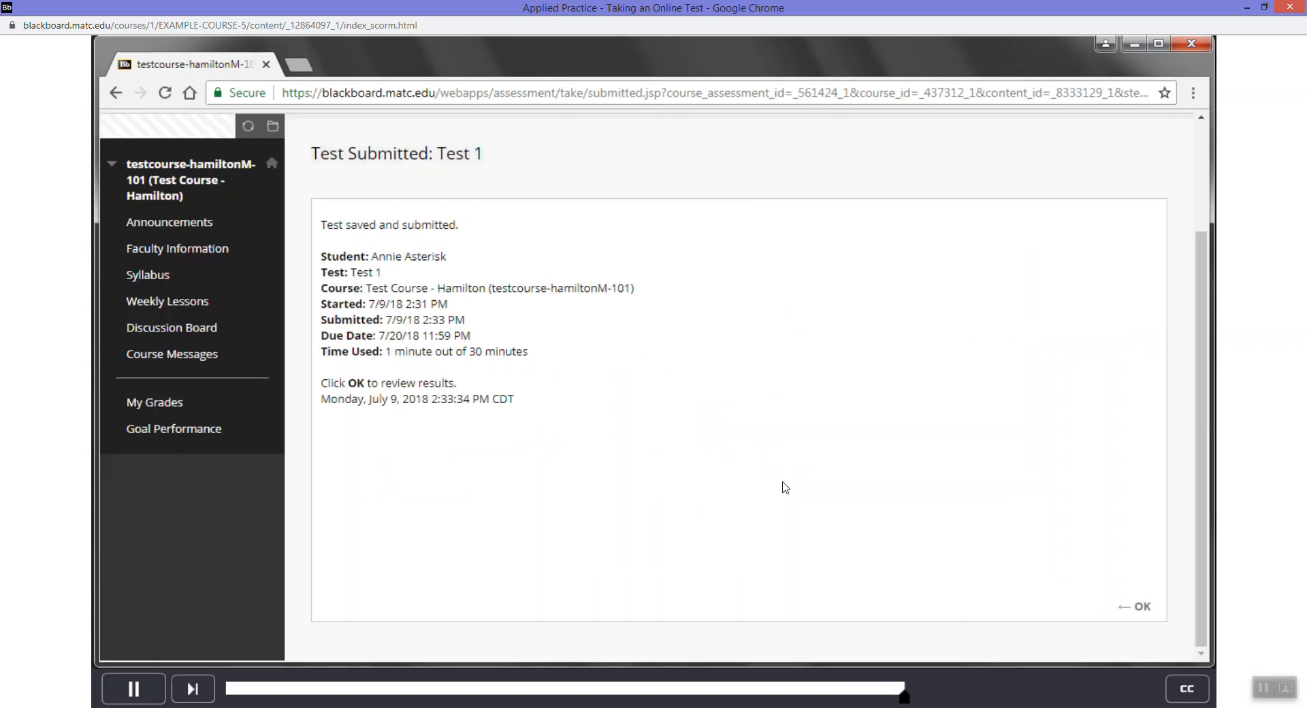
{"action": "mouse_move", "coordinate": [1003, 582]}
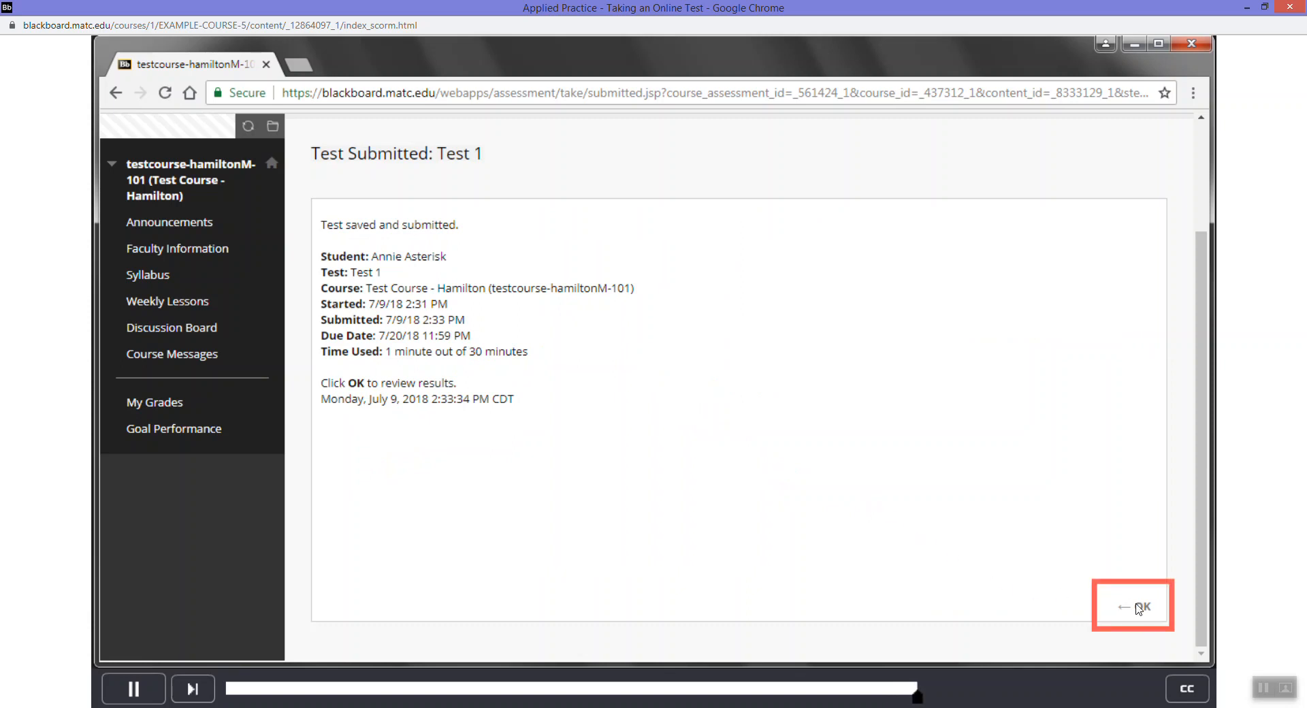
{"action": "left_click", "coordinate": [1145, 606]}
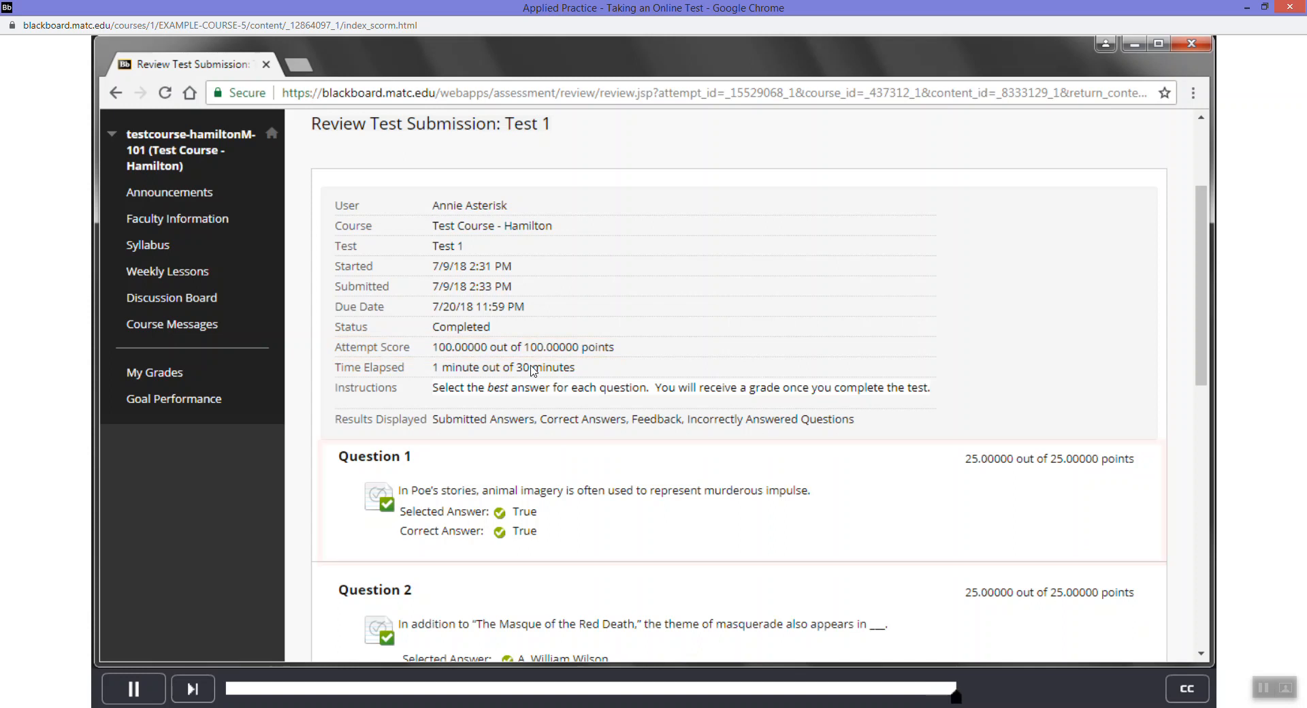
- Review the four correct answers and return to the Week 1 folder listing Test 1
{"action": "scroll", "scroll_direction": "down", "scroll_amount": 3}
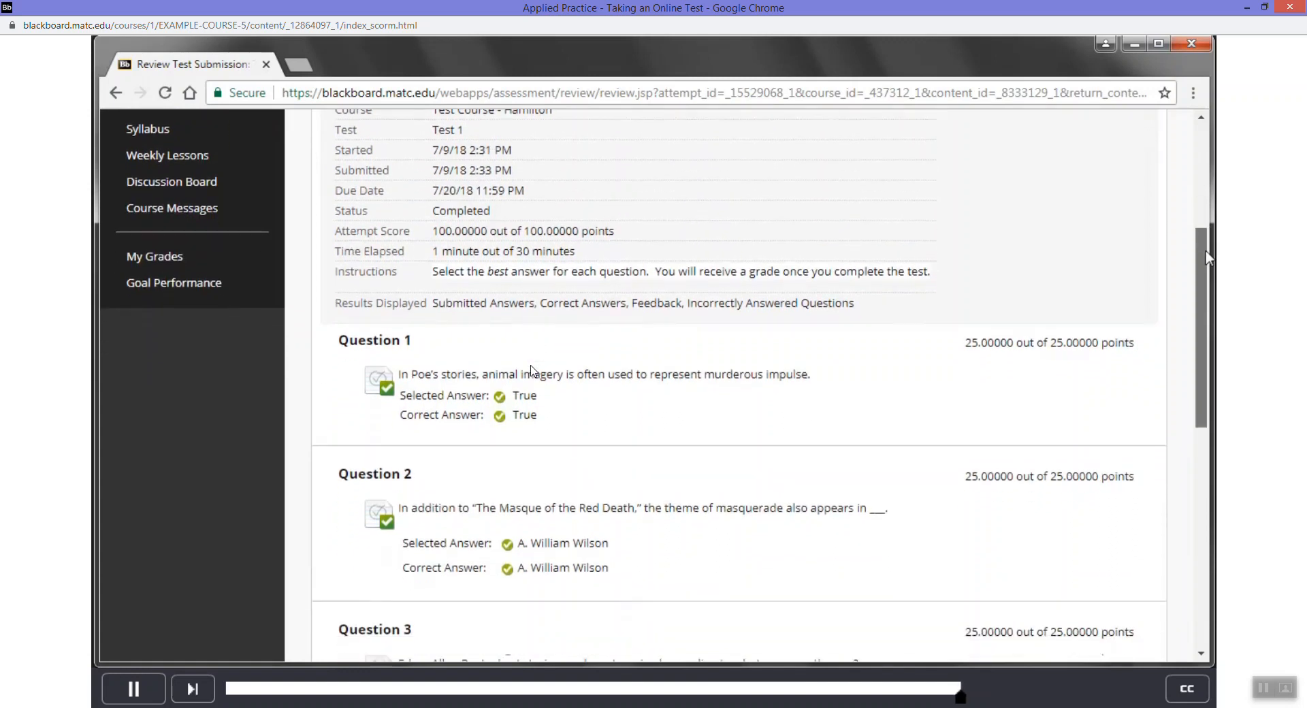
{"action": "scroll", "scroll_direction": "down", "scroll_amount": 3}
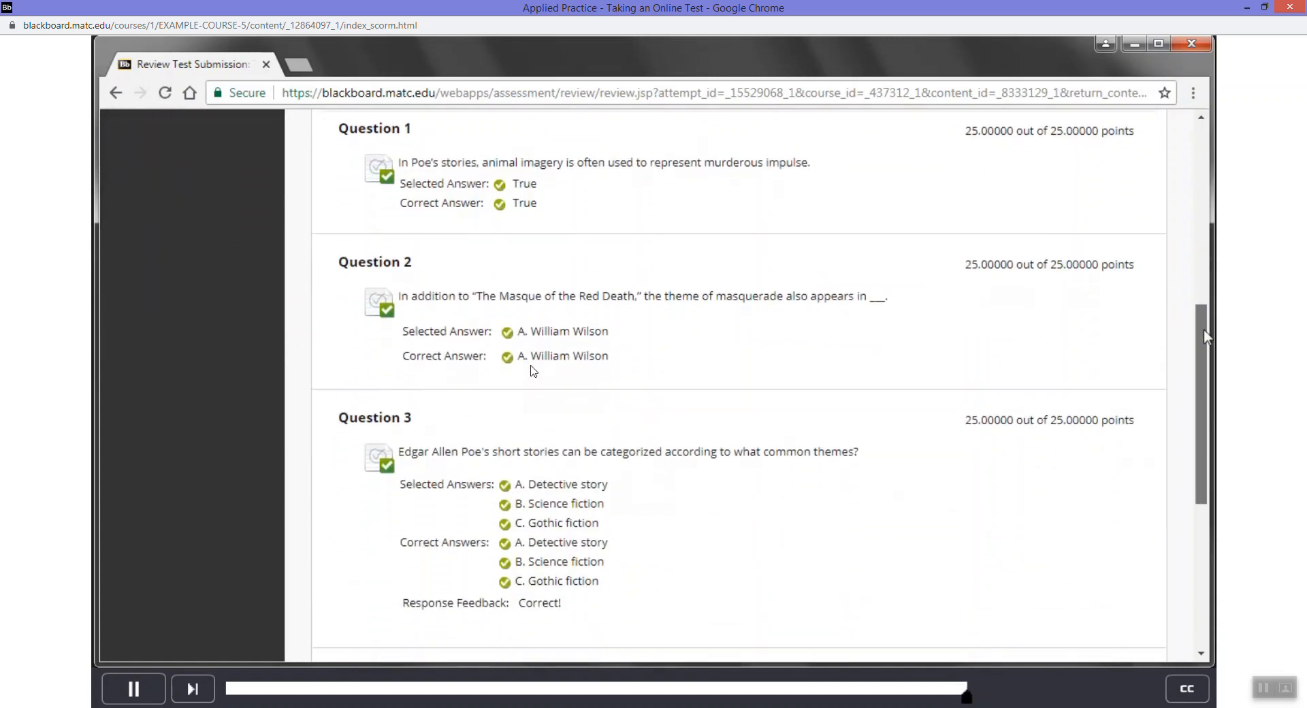
{"action": "scroll", "scroll_direction": "down", "scroll_amount": 3}
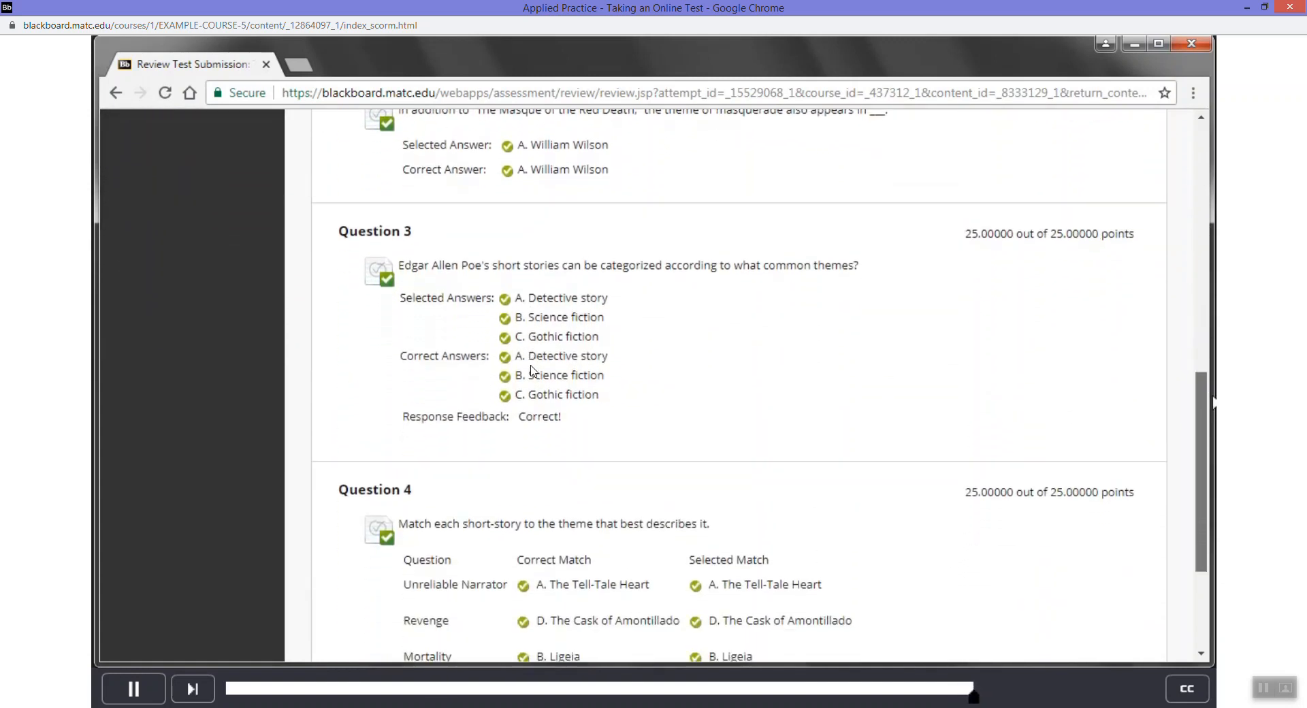
{"action": "scroll", "scroll_direction": "down", "scroll_amount": 3}
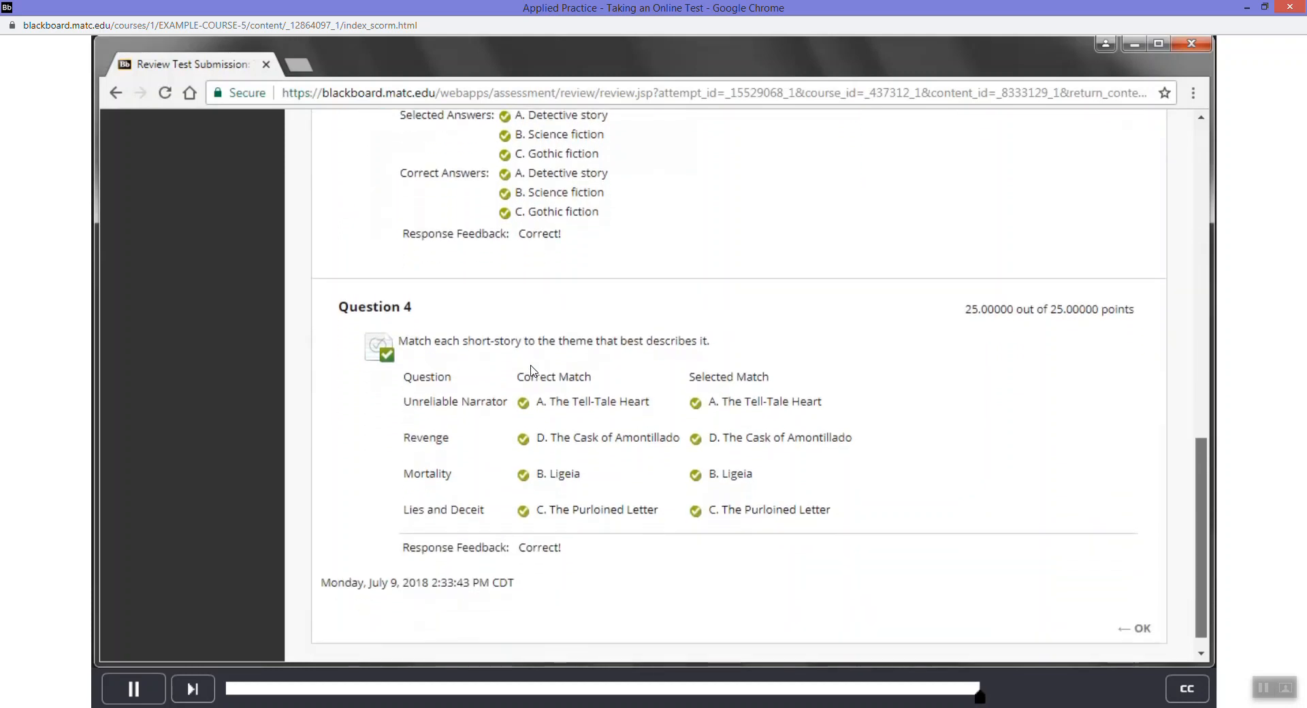
{"action": "left_click", "coordinate": [1134, 627]}
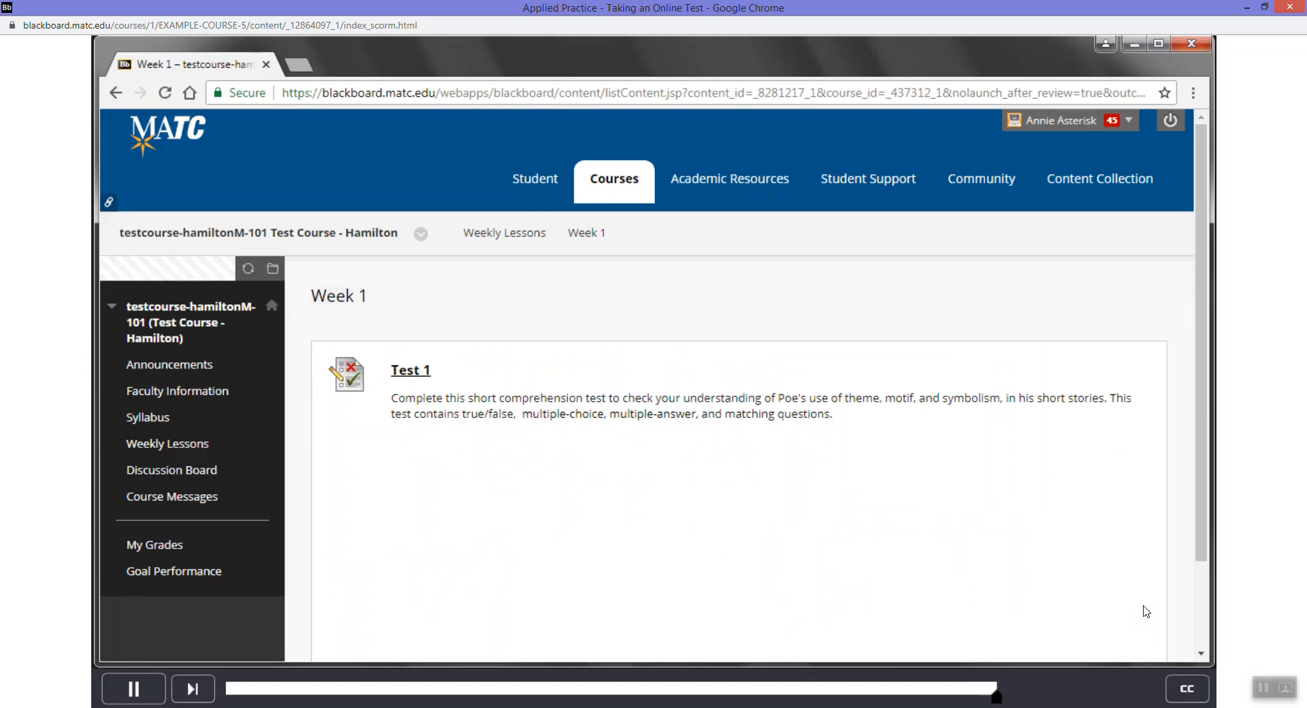
{"action": "mouse_move", "coordinate": [596, 487]}
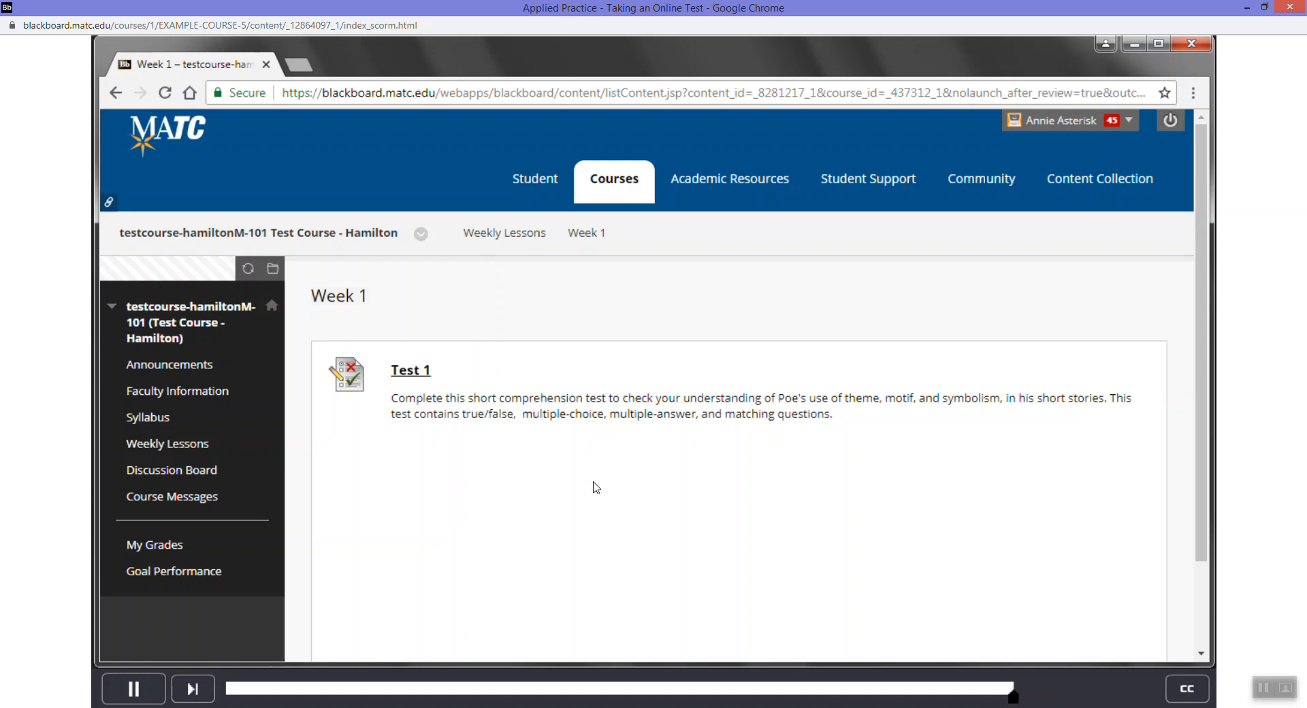
{"action": "mouse_move", "coordinate": [410, 375]}
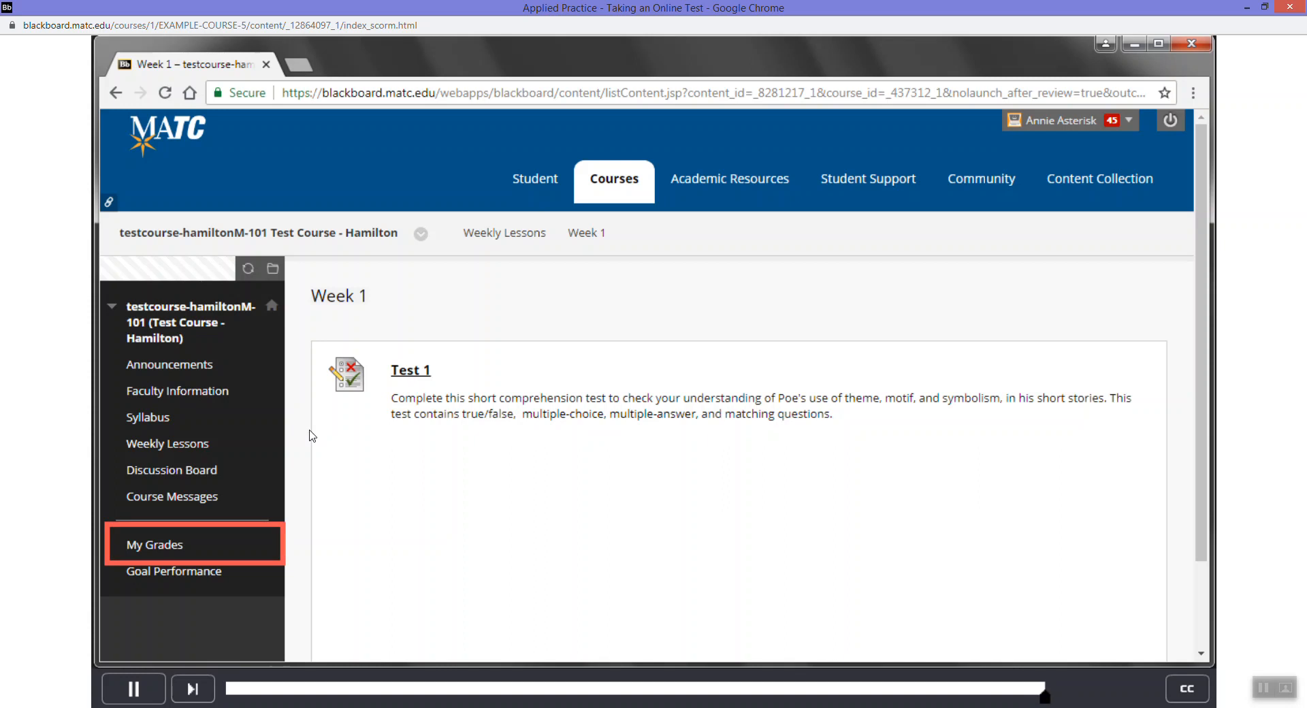
{"action": "mouse_move", "coordinate": [171, 550]}
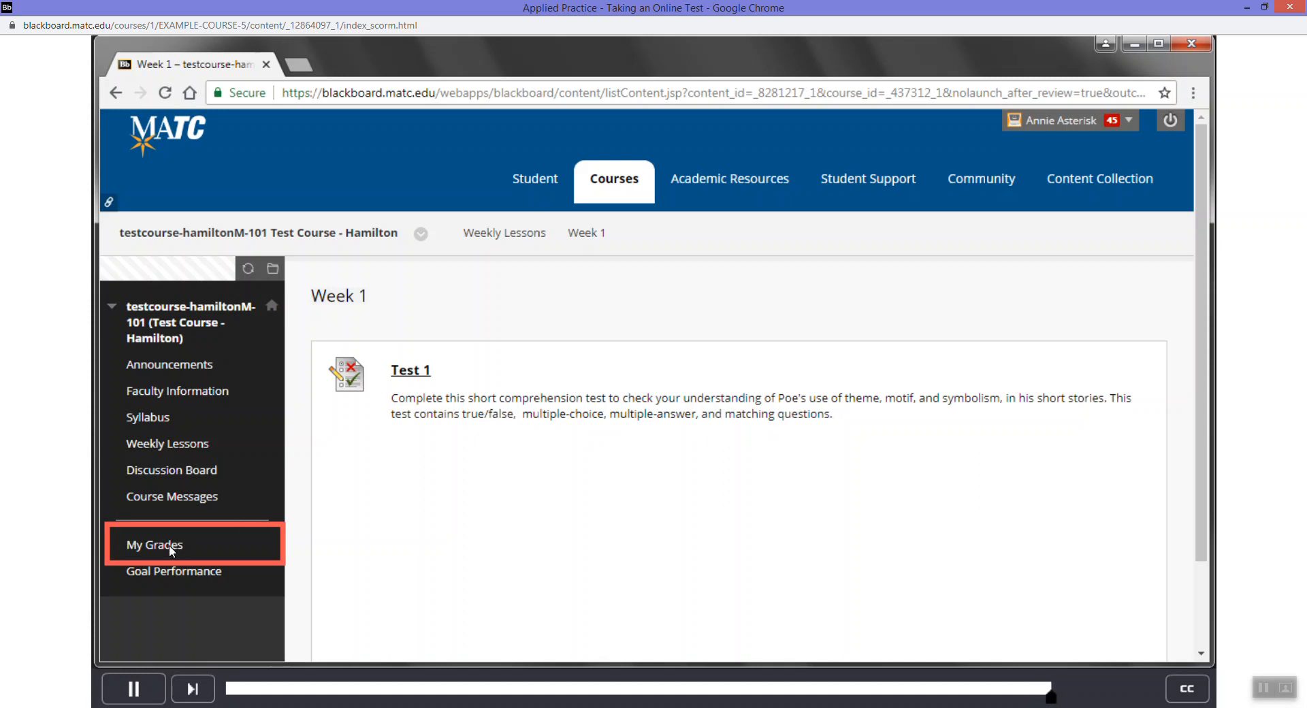
- Check Test 1 graded 100/100 in My Grades and exit the Module Completed screen
{"action": "left_click", "coordinate": [154, 545]}
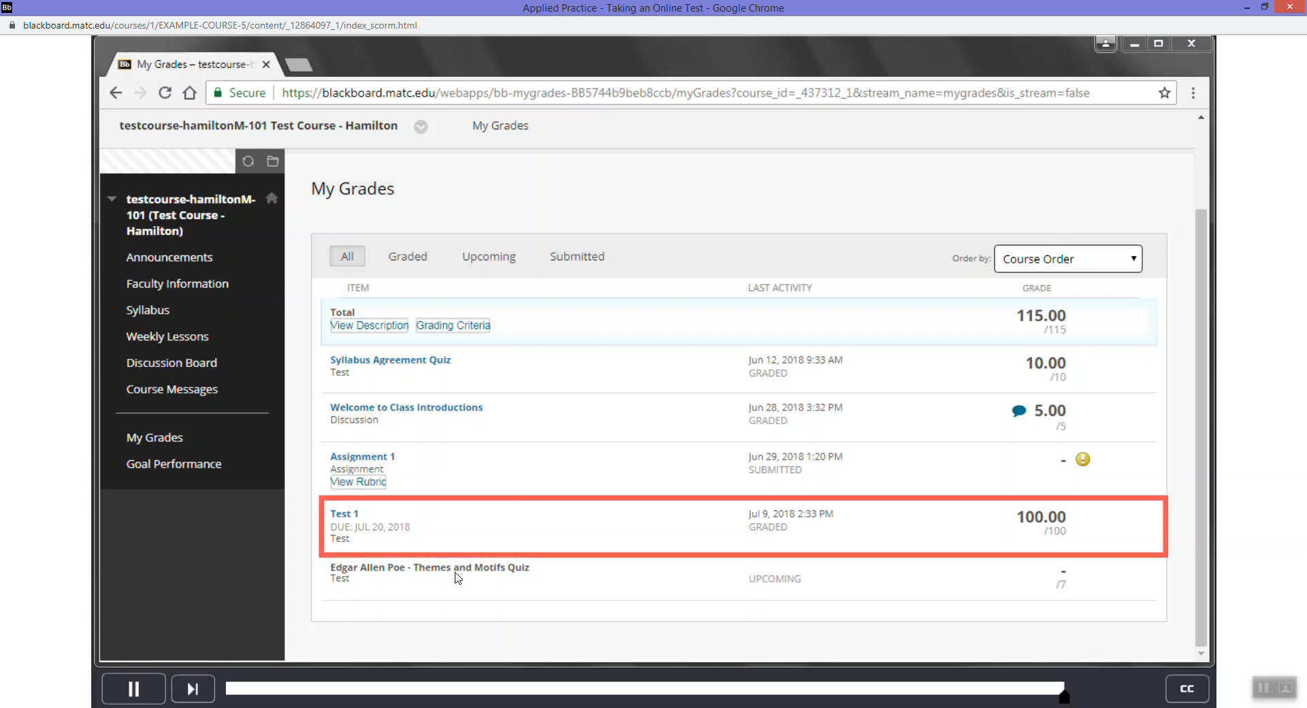
{"action": "mouse_move", "coordinate": [347, 518]}
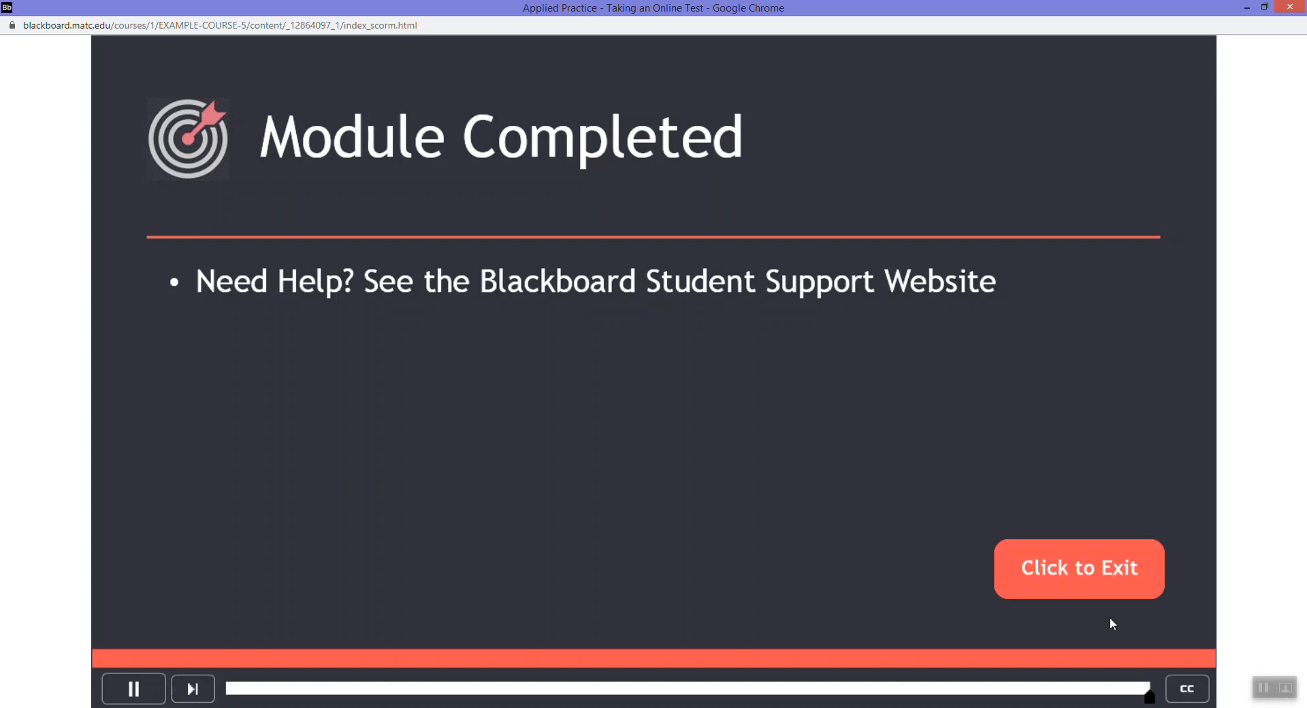
{"action": "left_click", "coordinate": [132, 687]}
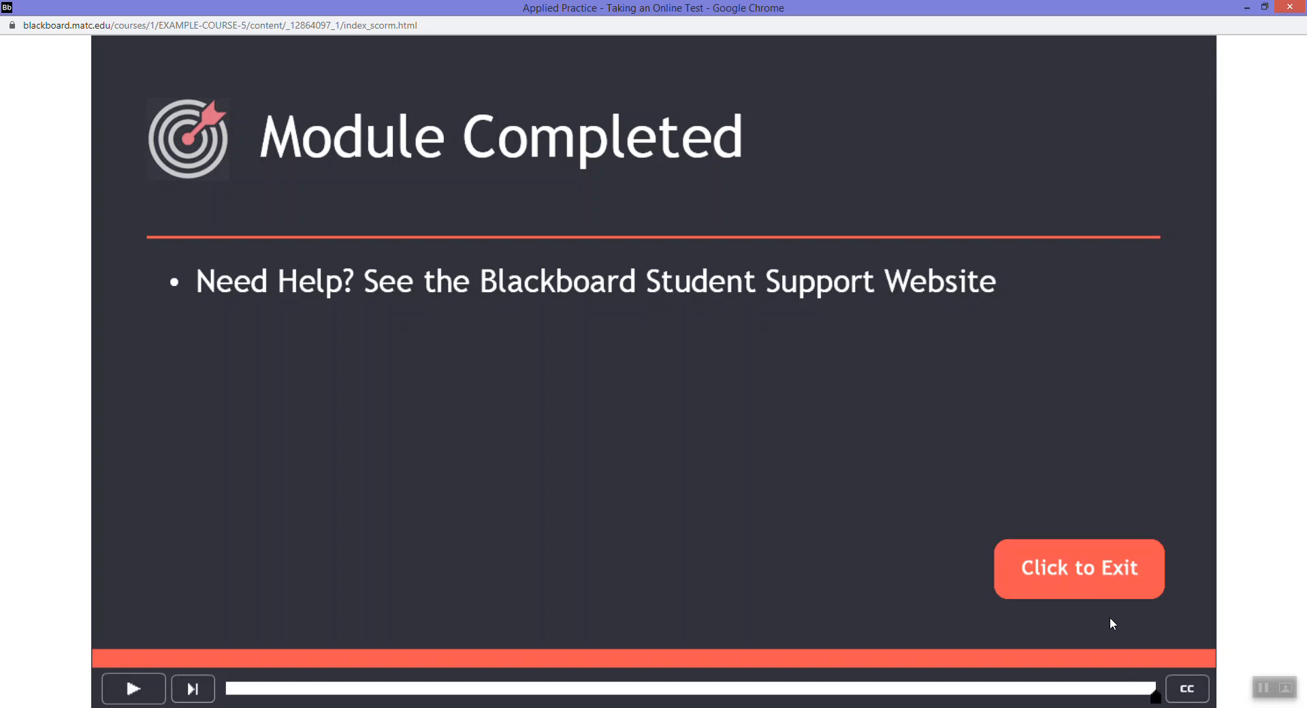
{"action": "left_click", "coordinate": [1078, 569]}
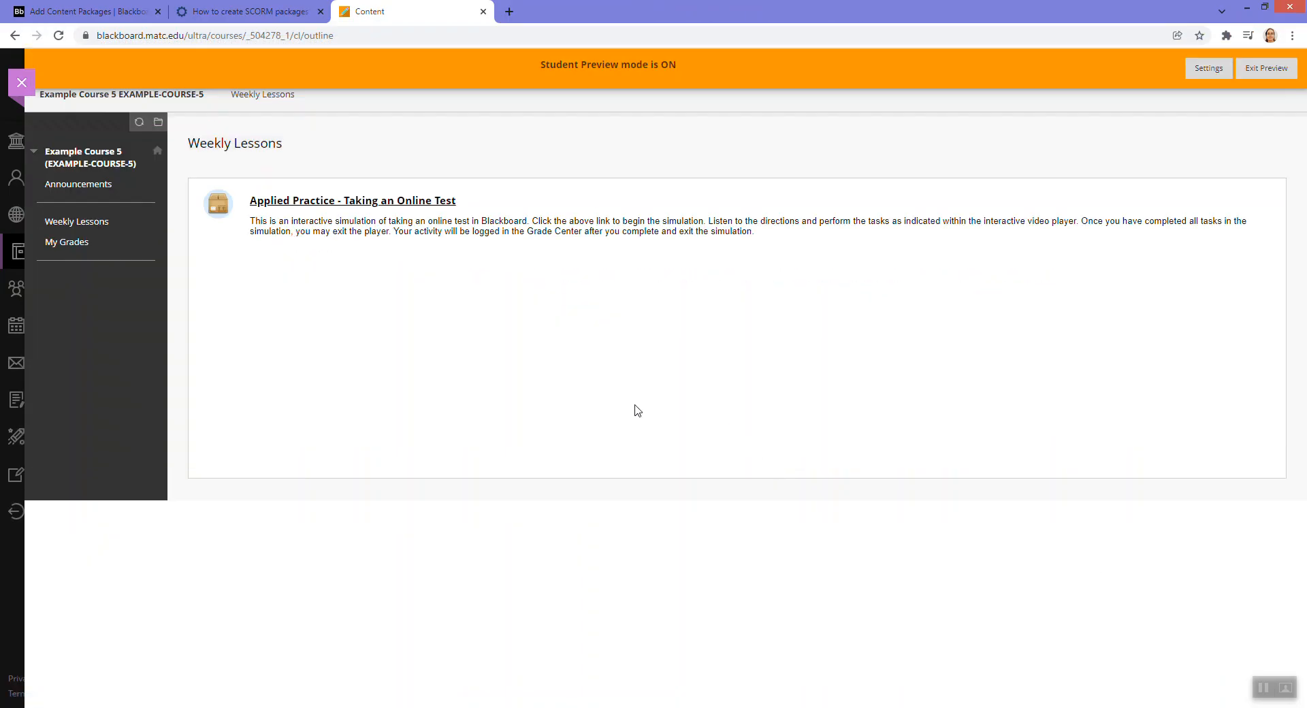
{"action": "mouse_move", "coordinate": [259, 283]}
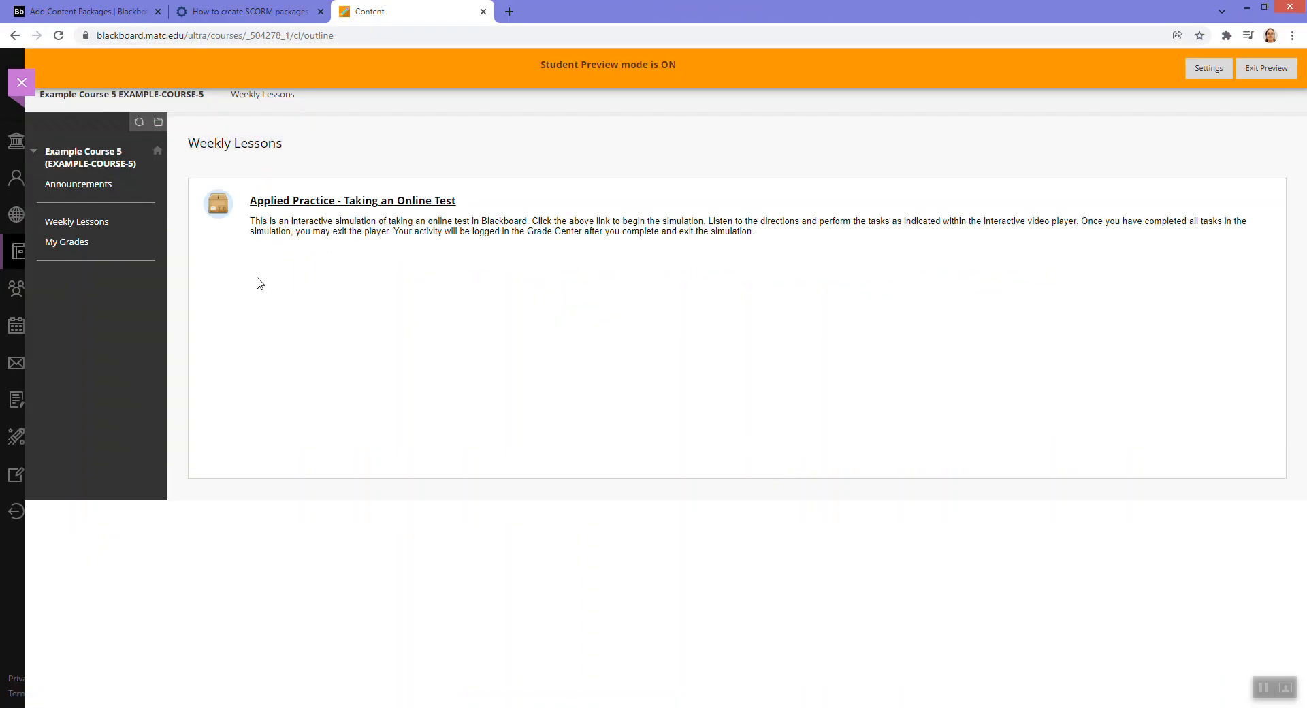
{"action": "mouse_move", "coordinate": [270, 277]}
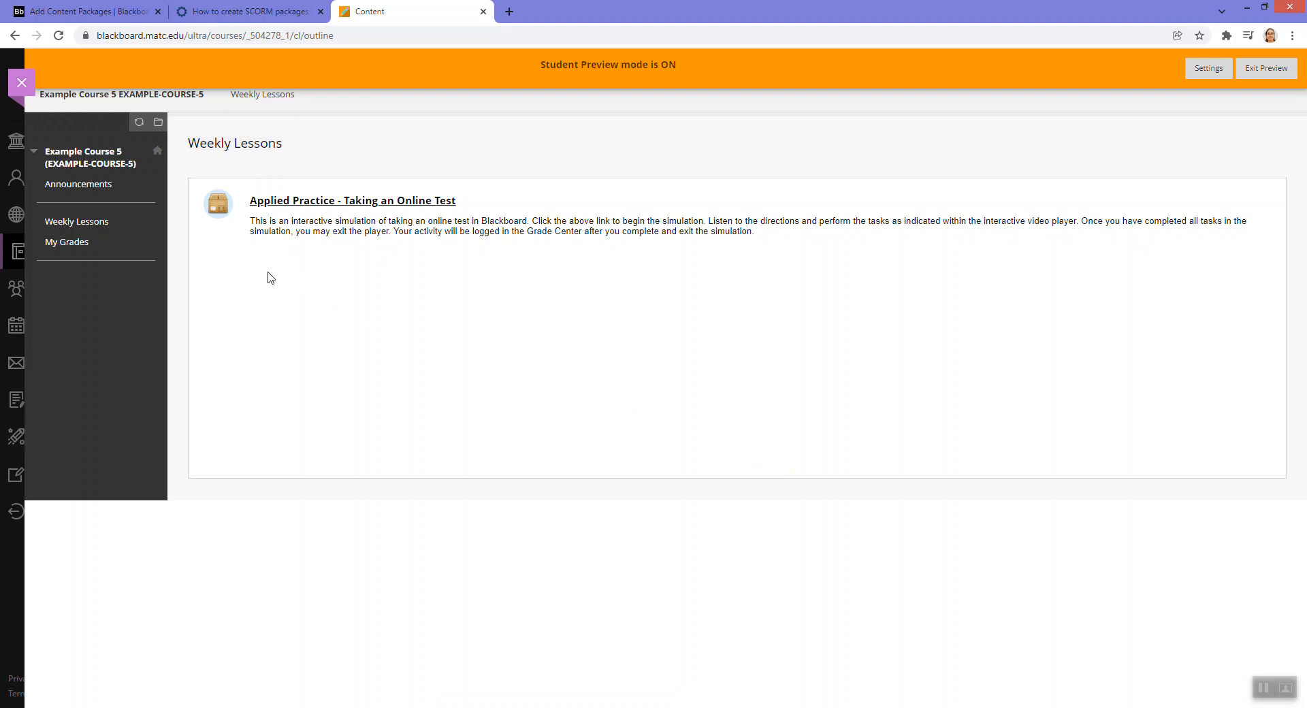
{"action": "mouse_move", "coordinate": [80, 246]}
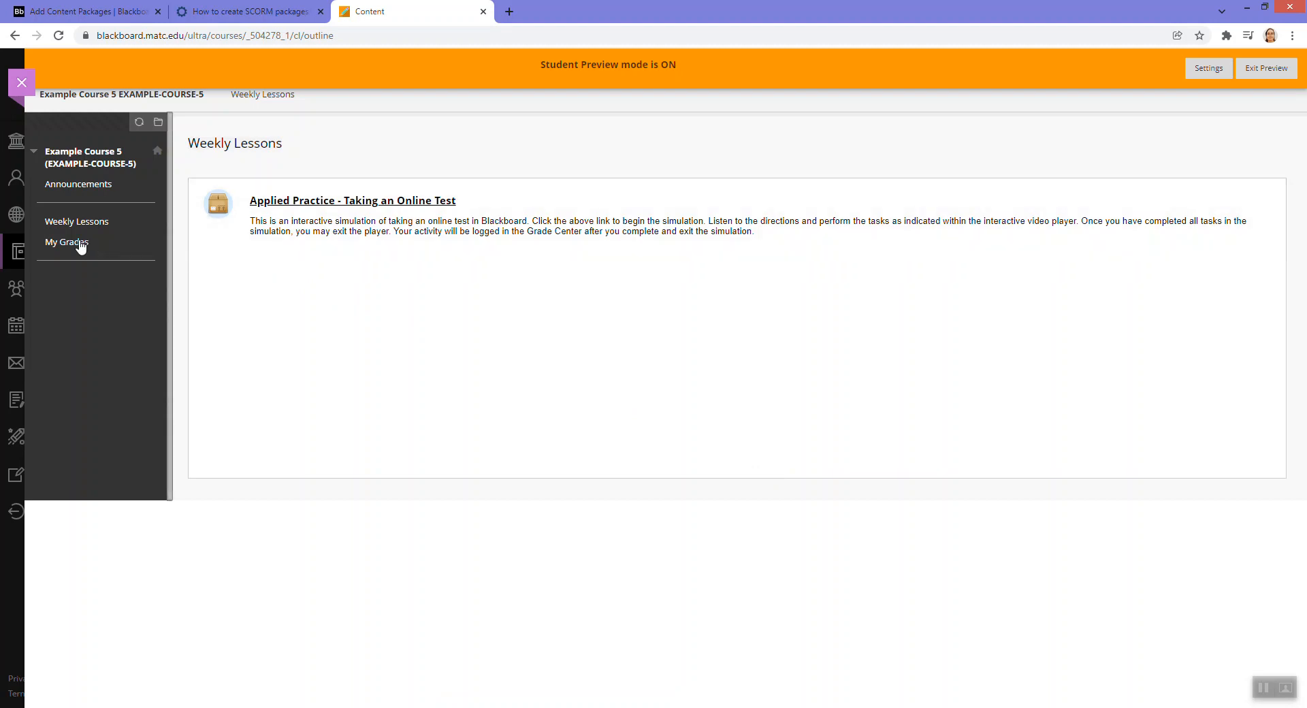
- Show My Grades with Applied Practice - Taking an Online Test at 100.00 highlighted
{"action": "left_click", "coordinate": [67, 242]}
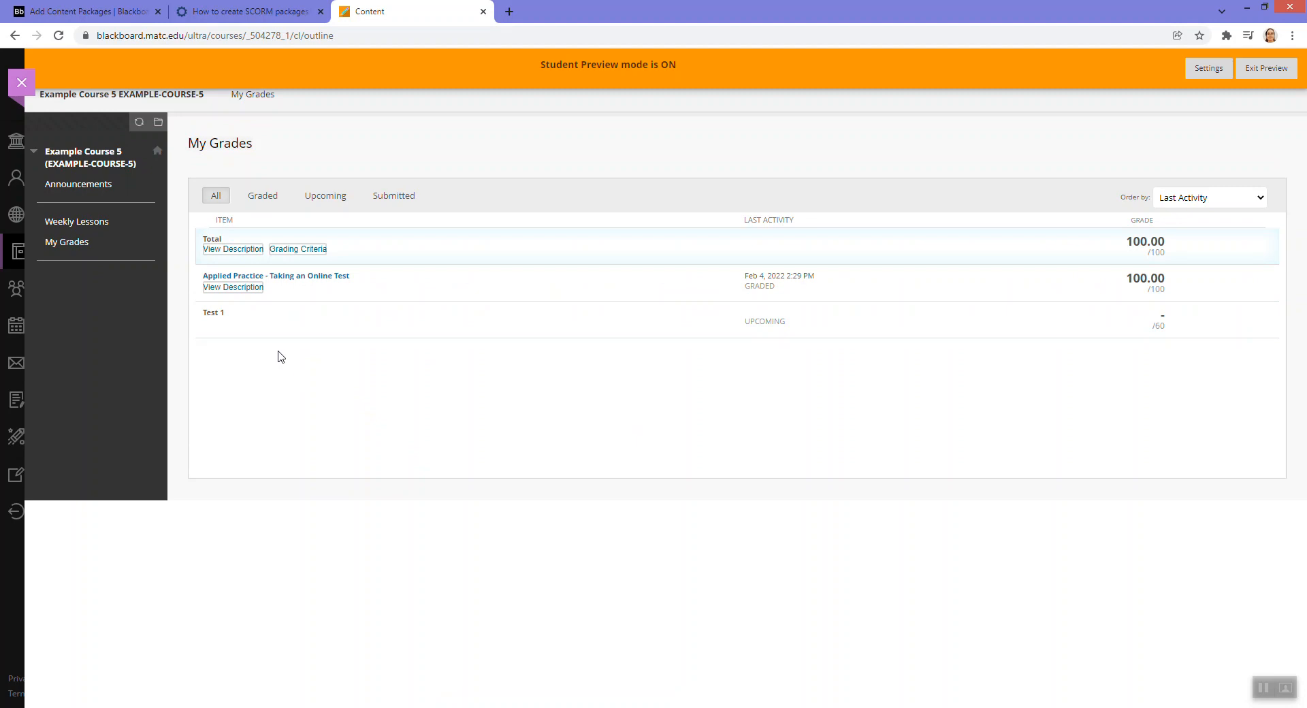
{"action": "mouse_move", "coordinate": [1132, 280]}
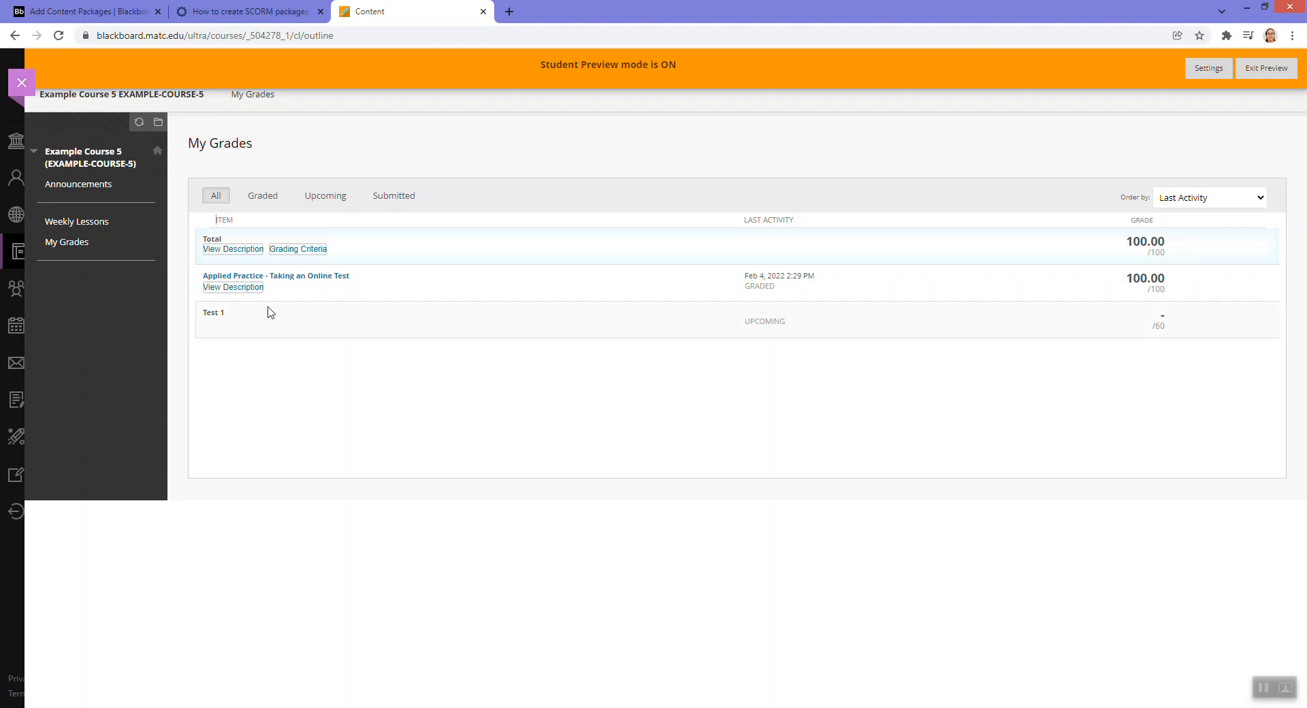
{"action": "mouse_move", "coordinate": [431, 283]}
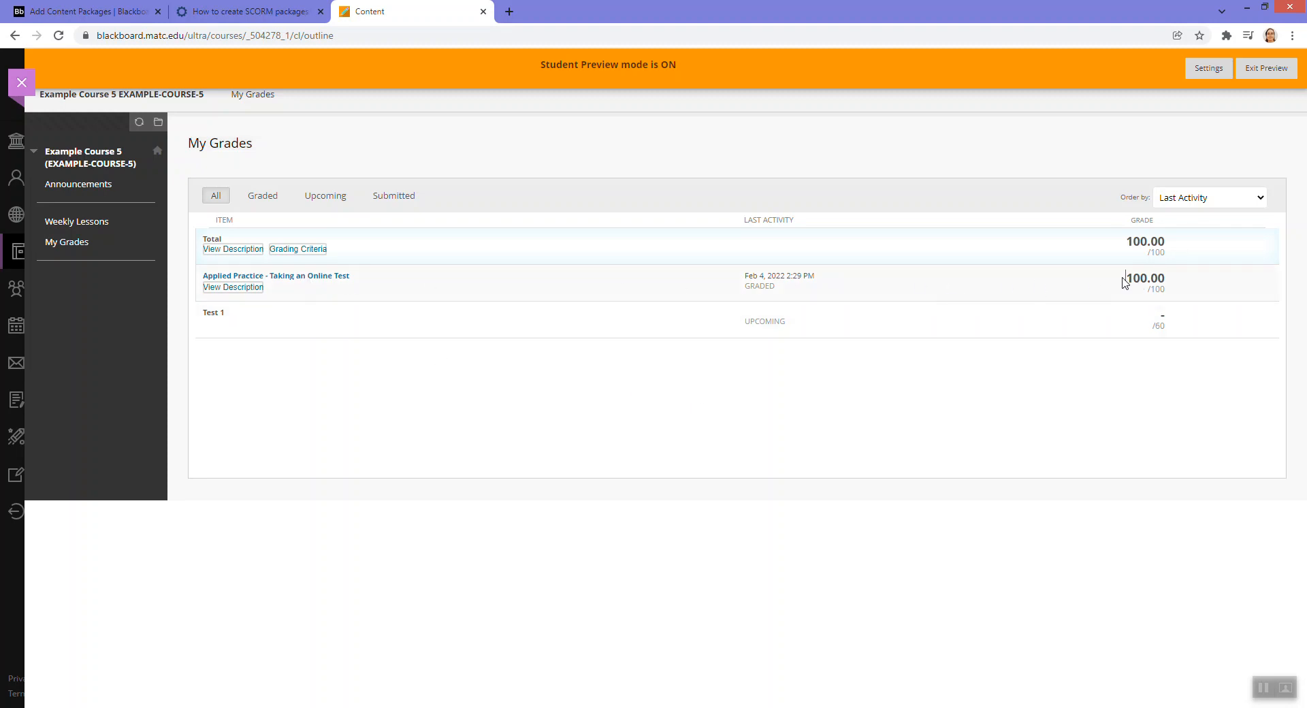
{"action": "double_click", "coordinate": [1145, 278]}
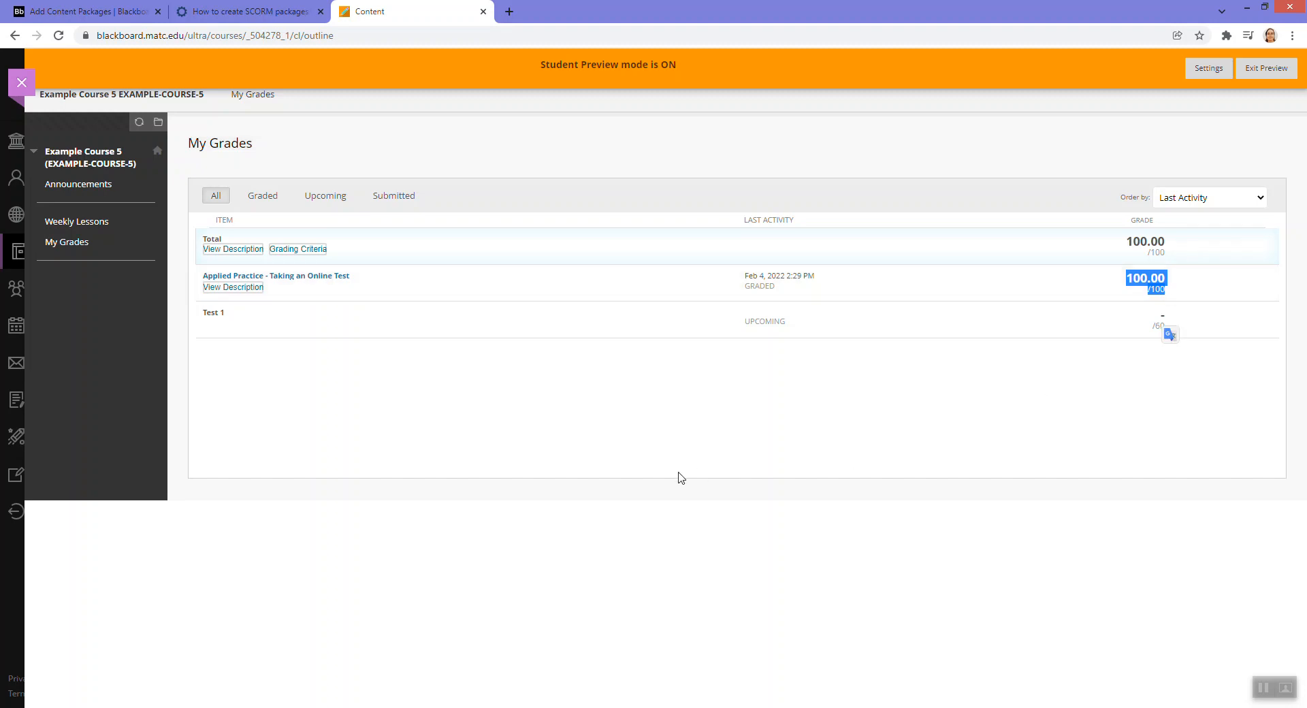